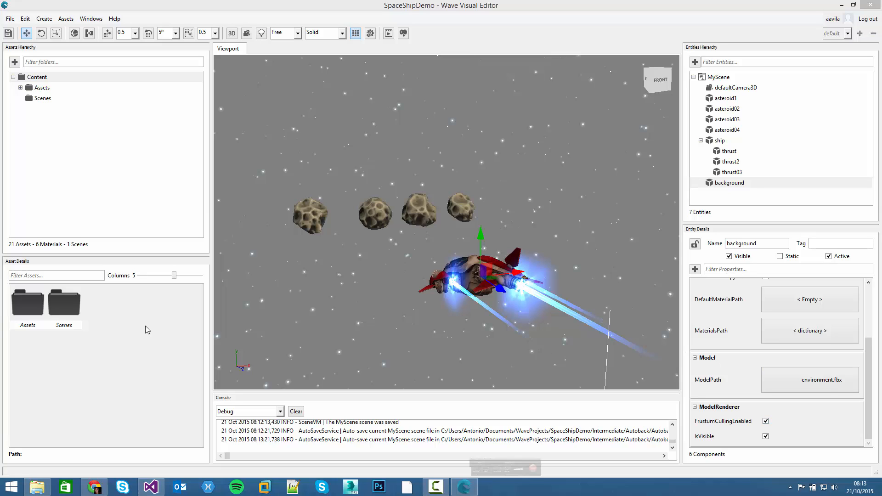
pyautogui.moveTo(467, 228)
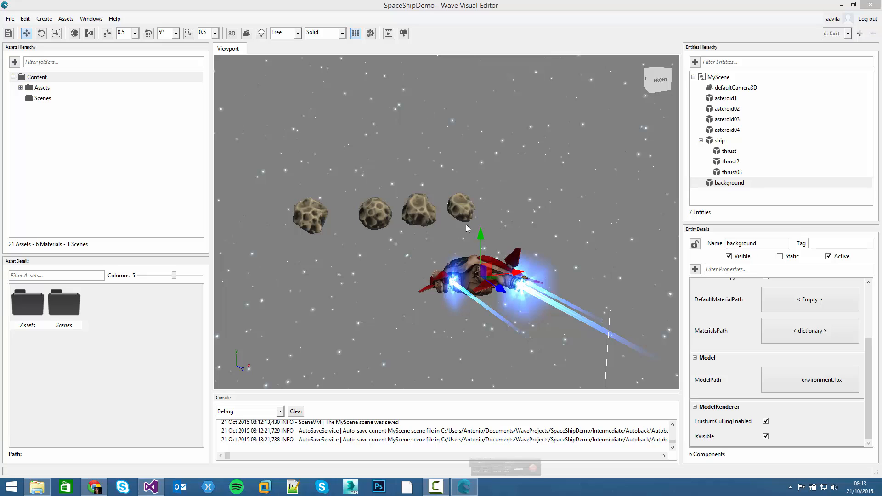
pyautogui.moveTo(722, 92)
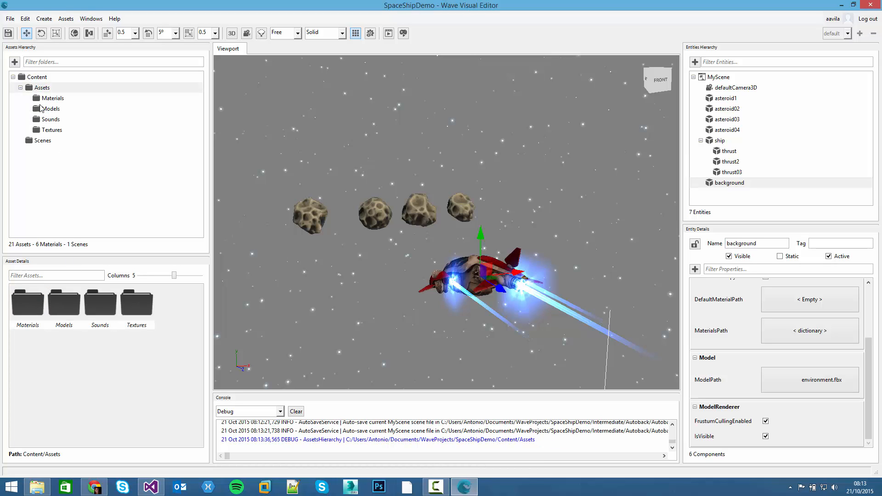
# Step: Expand the asset folders and select Scenes to list MyScene in Asset Details
pyautogui.click(43, 140)
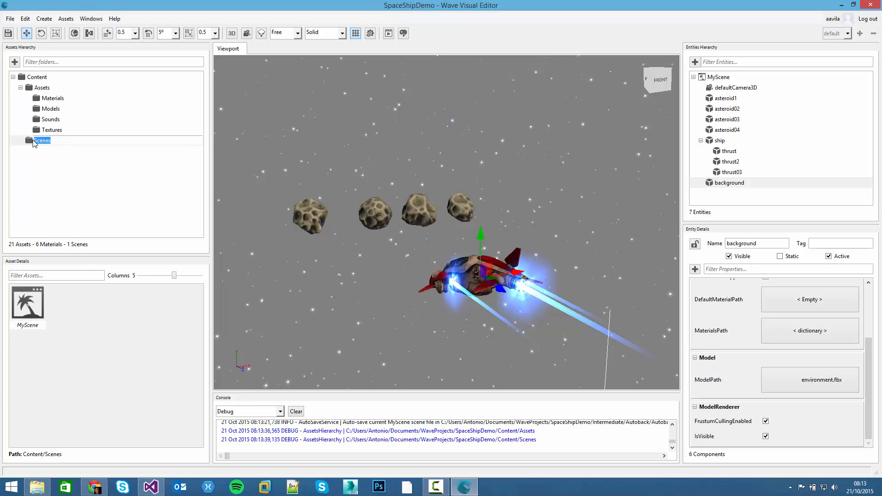
pyautogui.click(41, 140)
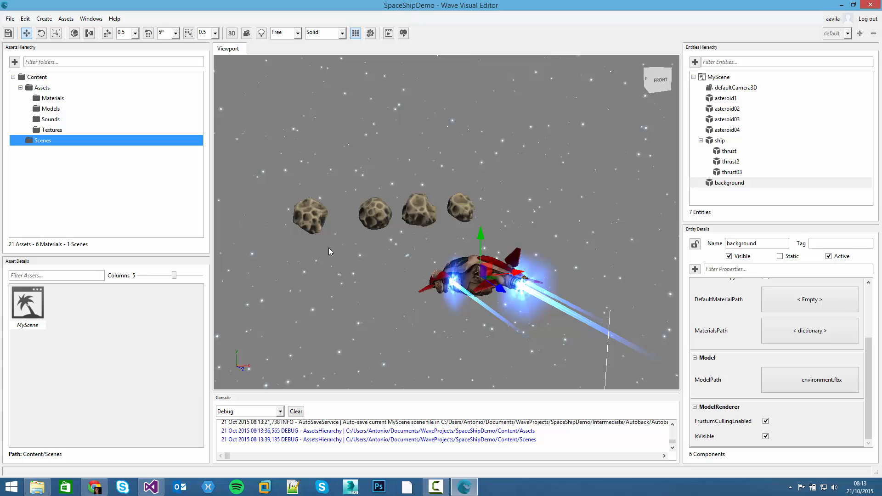
pyautogui.scroll(3)
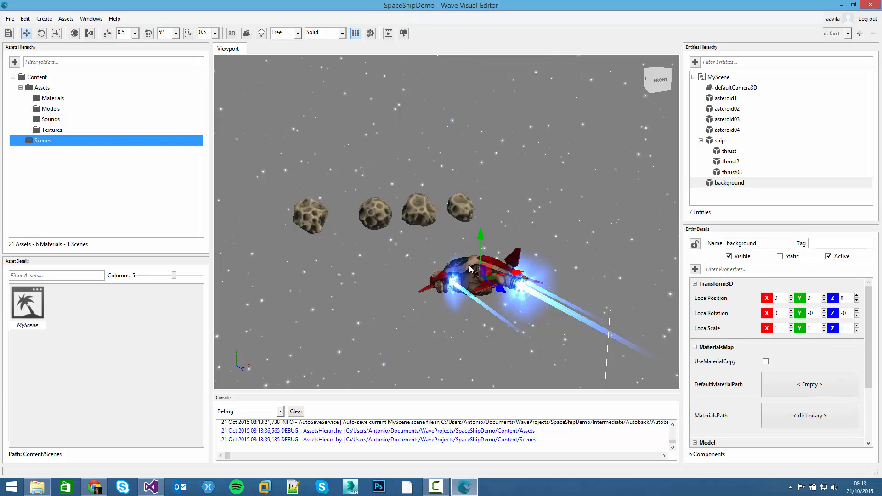
pyautogui.moveTo(338, 158)
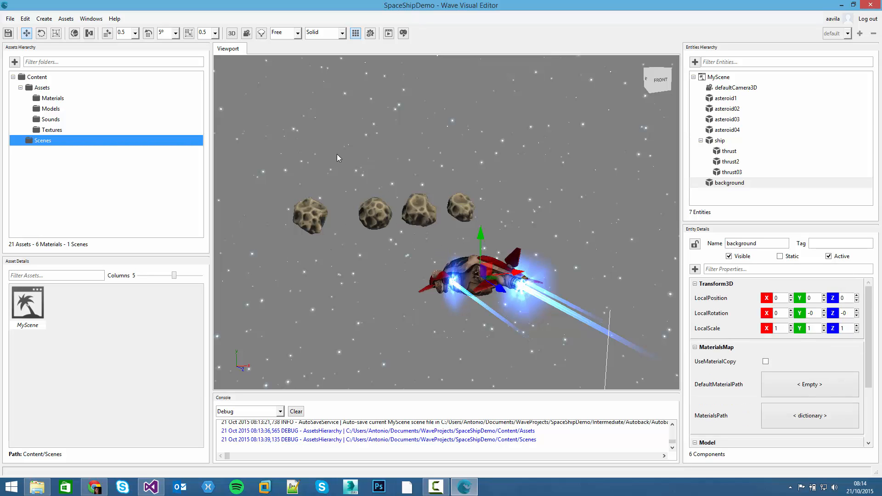
pyautogui.moveTo(428, 230)
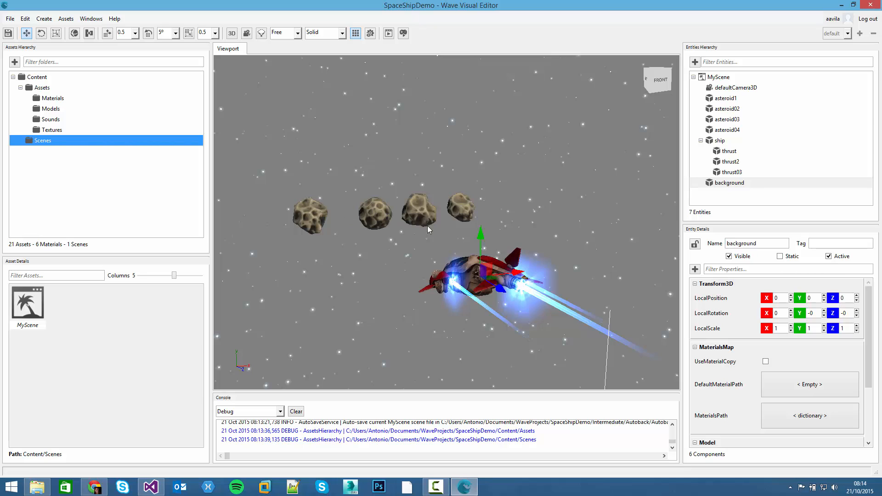
pyautogui.moveTo(408, 203)
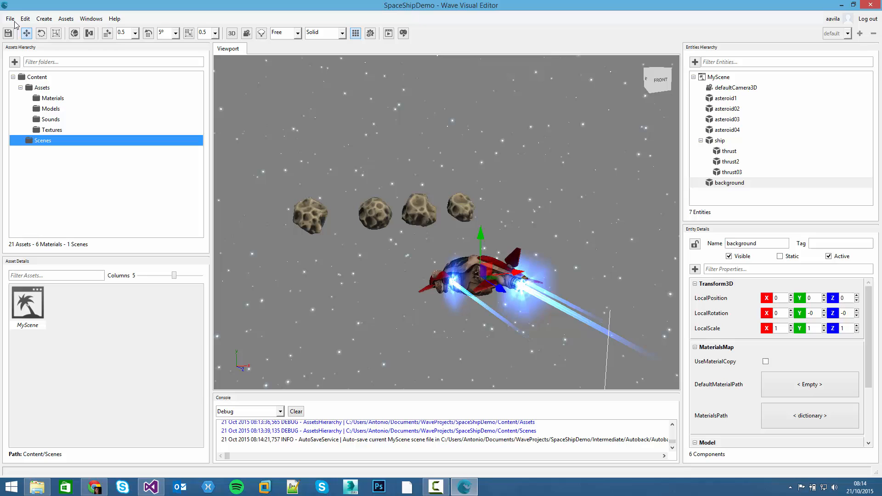
# Step: Launch the SpaceShipDemo C# solution in Visual Studio via File > Open C# Solution
pyautogui.click(9, 18)
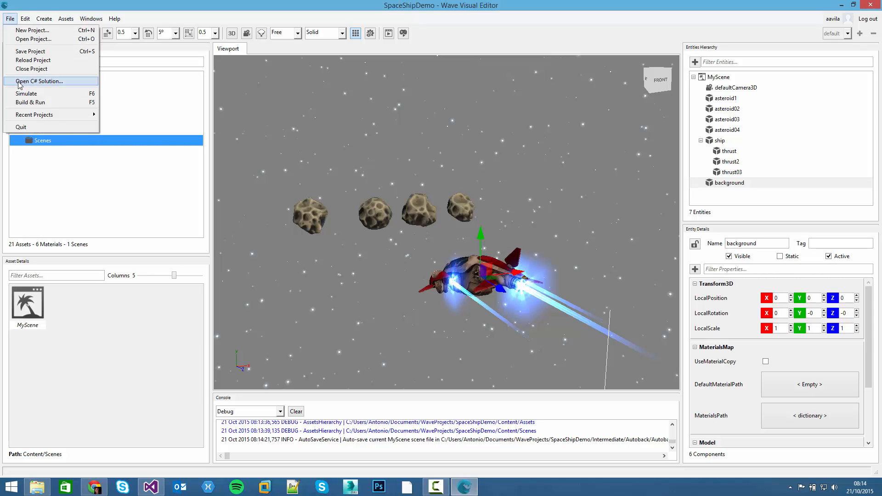
pyautogui.moveTo(38, 85)
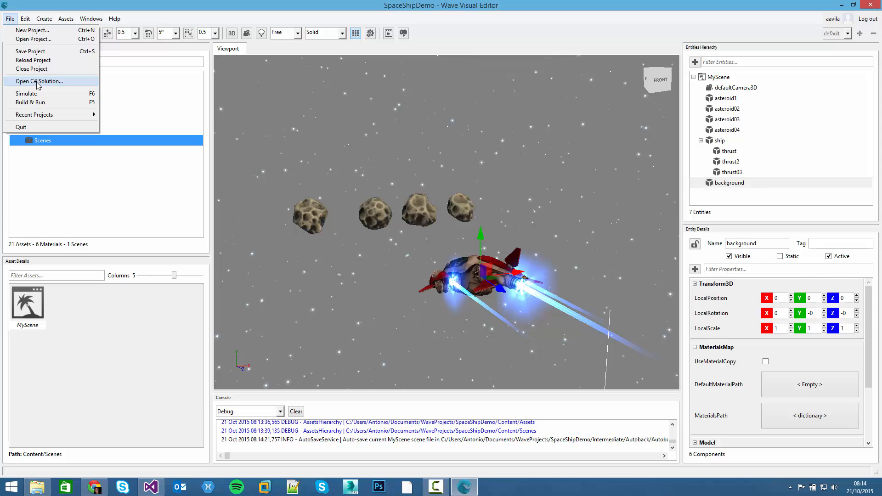
pyautogui.click(39, 81)
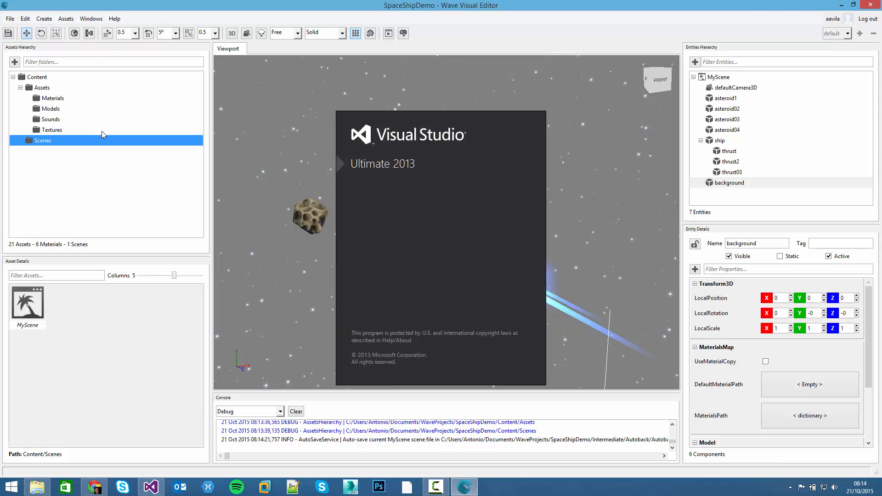
pyautogui.click(148, 486)
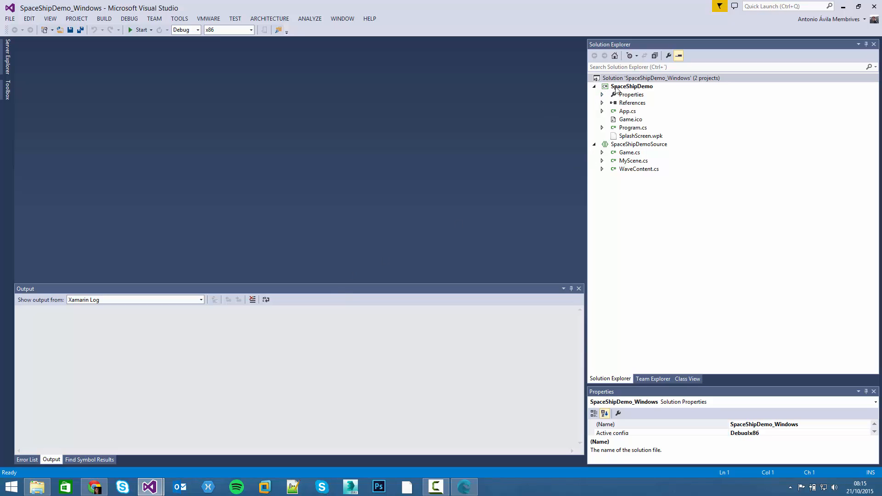
pyautogui.moveTo(470, 84)
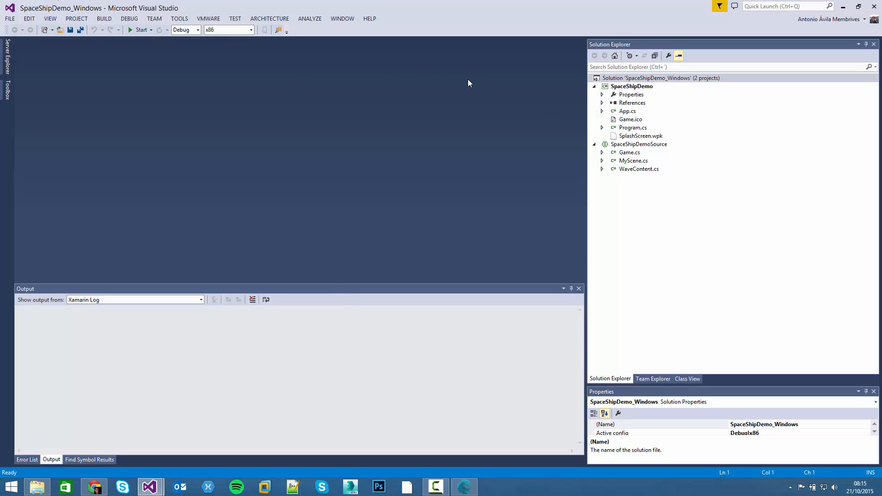
pyautogui.click(632, 86)
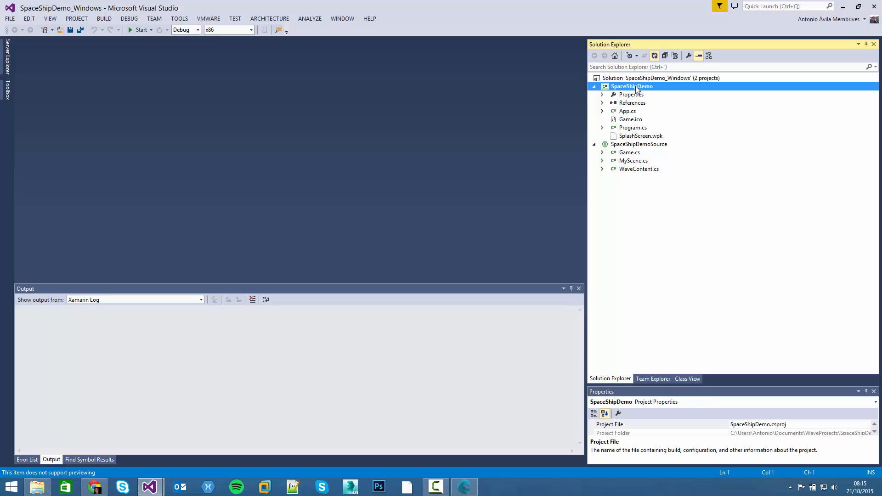
pyautogui.click(639, 144)
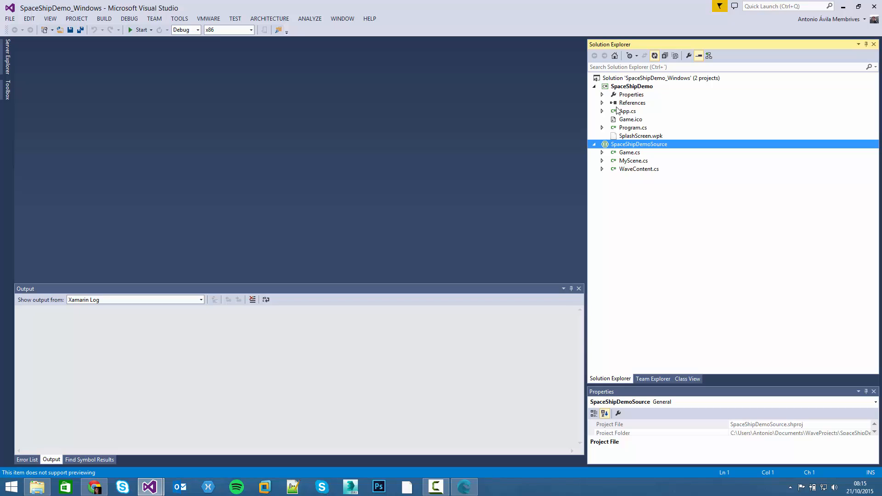
pyautogui.moveTo(637, 136)
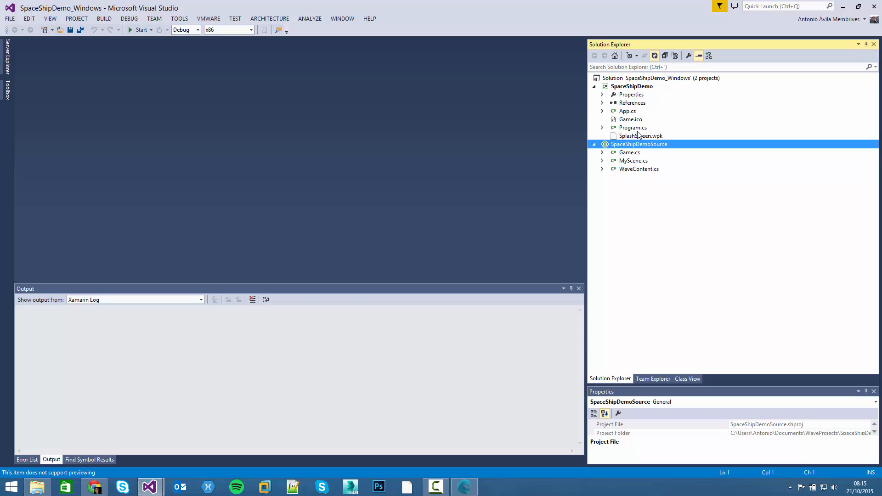
pyautogui.moveTo(629, 103)
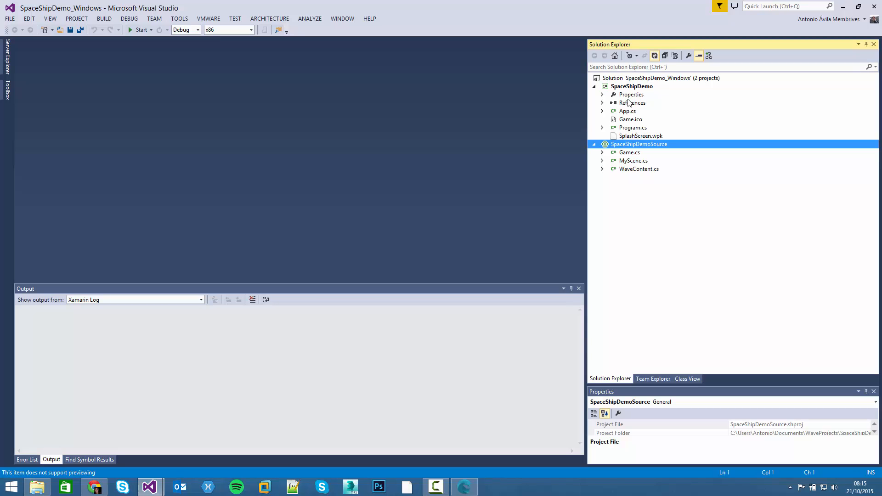
pyautogui.moveTo(636, 87)
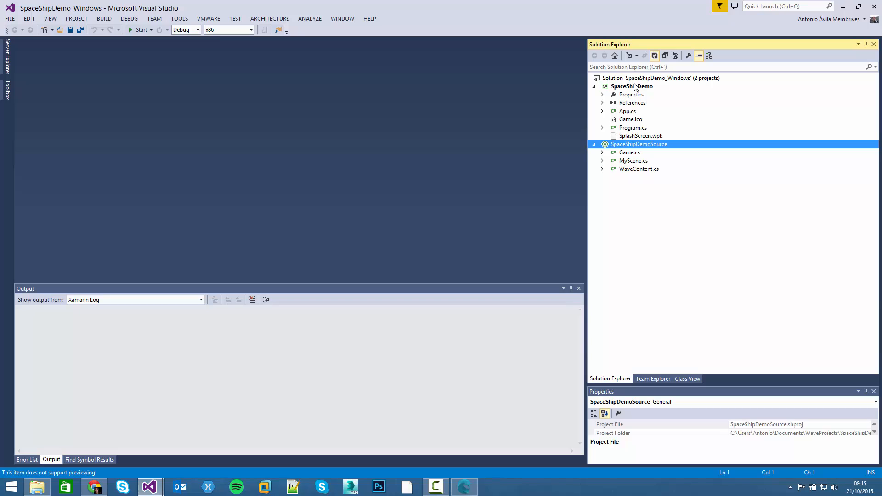
pyautogui.moveTo(630, 100)
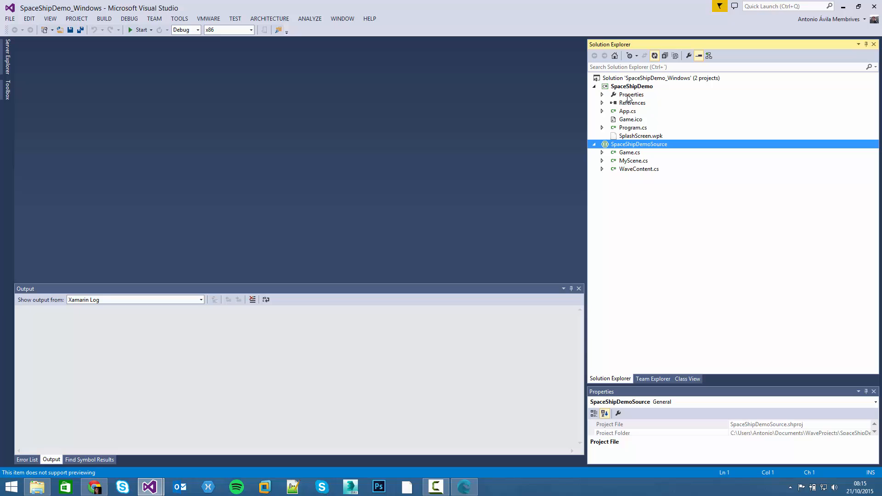
pyautogui.moveTo(622, 158)
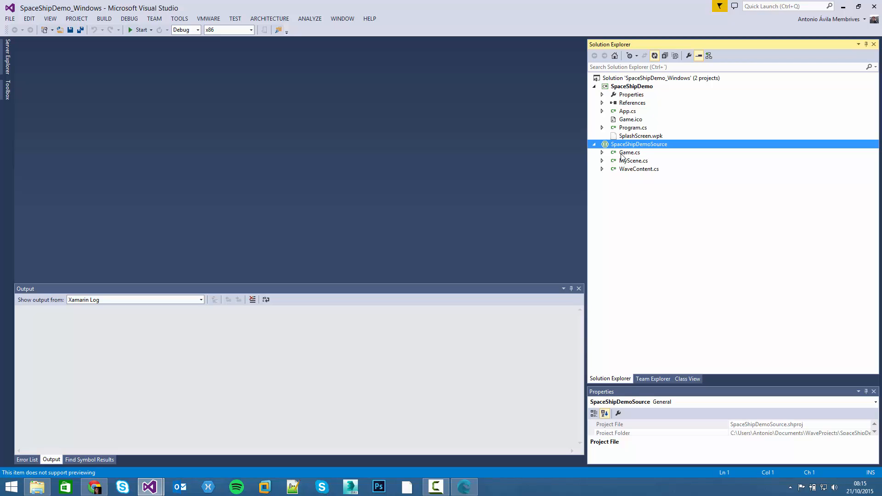
# Step: Open Game.cs and MyScene.cs from Solution Explorer
pyautogui.doubleClick(629, 152)
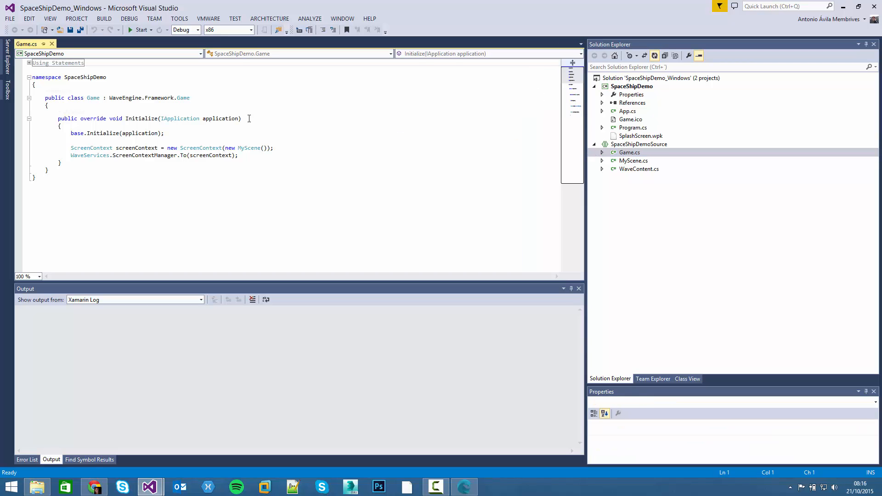
pyautogui.doubleClick(634, 161)
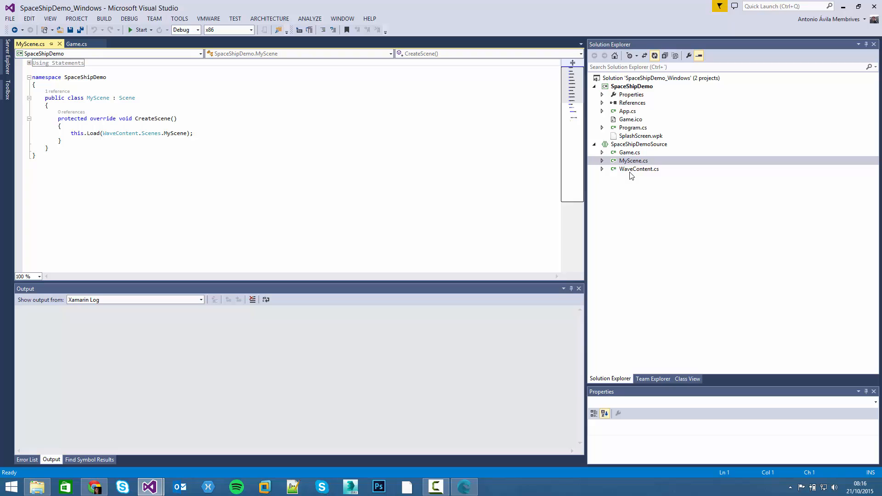
pyautogui.moveTo(629, 173)
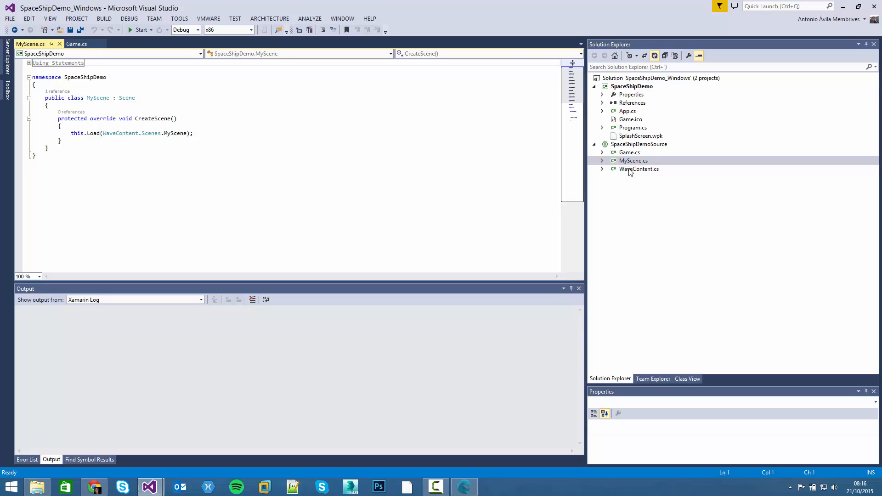
# Step: Open WaveContent.cs and locate the asteroid_4_0_fbx model constant
pyautogui.doubleClick(640, 169)
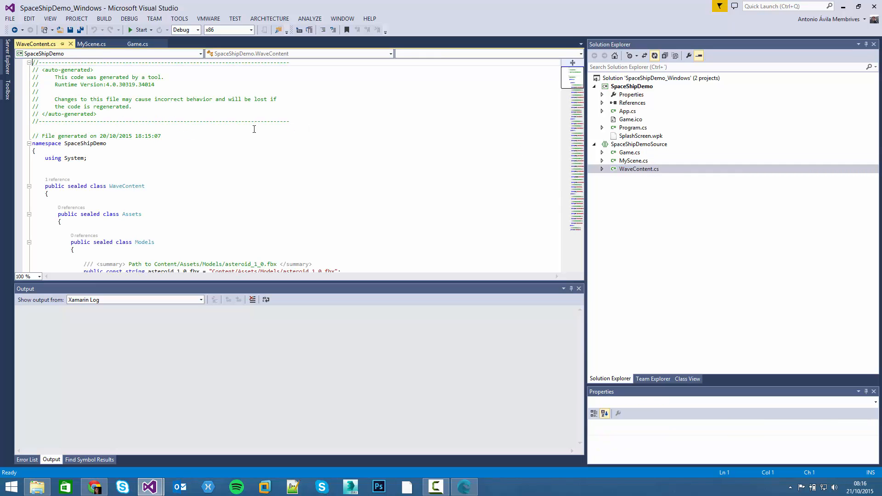
pyautogui.scroll(-3)
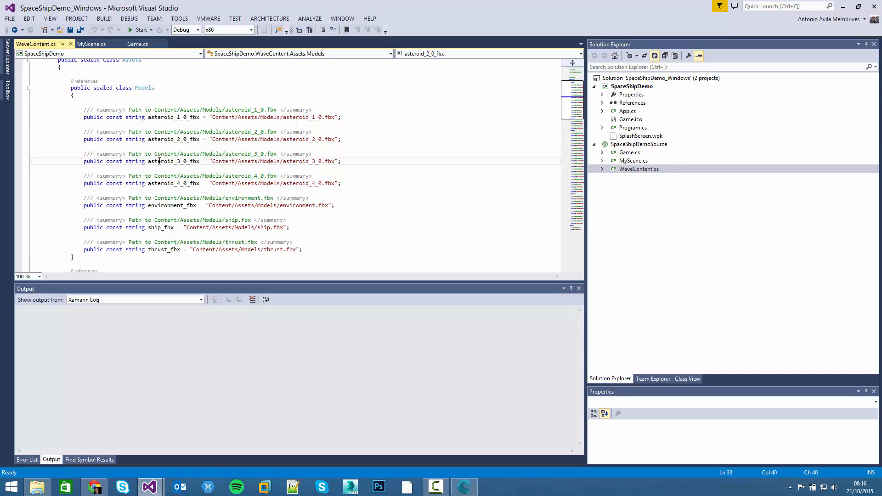
pyautogui.click(160, 183)
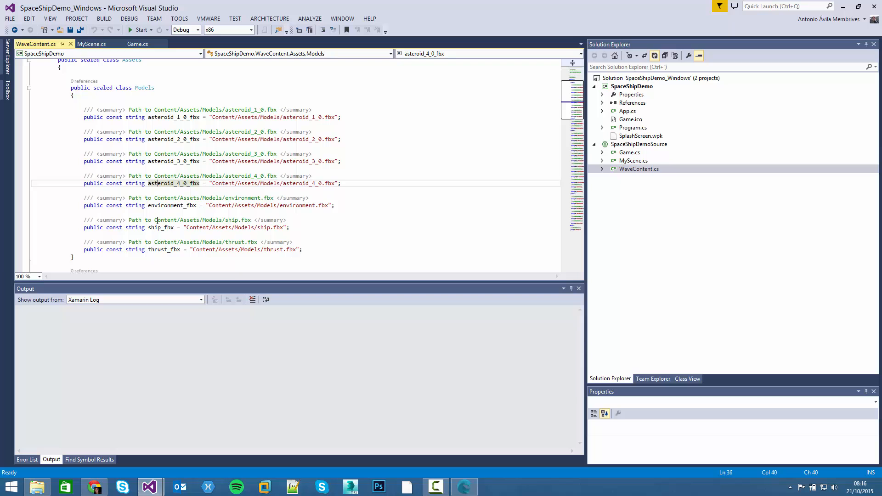
pyautogui.scroll(-3)
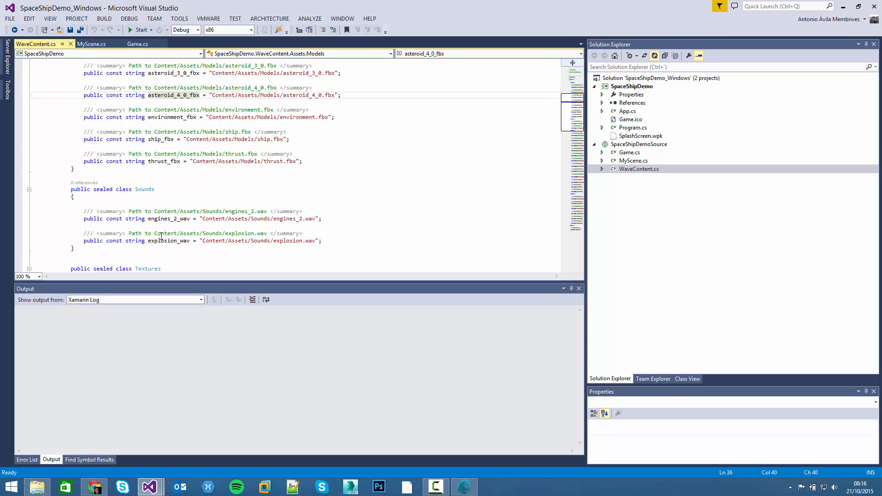
# Step: Select the environment_fbx model constant in WaveContent.cs
pyautogui.scroll(3)
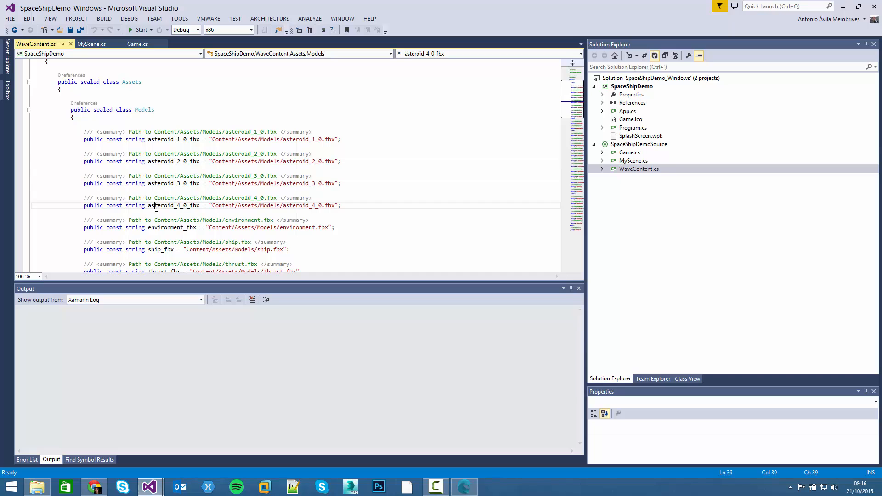
pyautogui.click(186, 227)
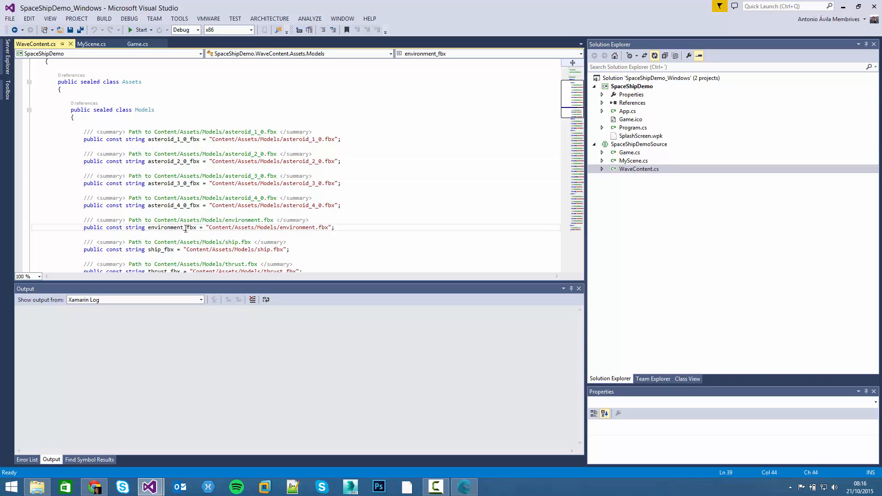
pyautogui.doubleClick(171, 227)
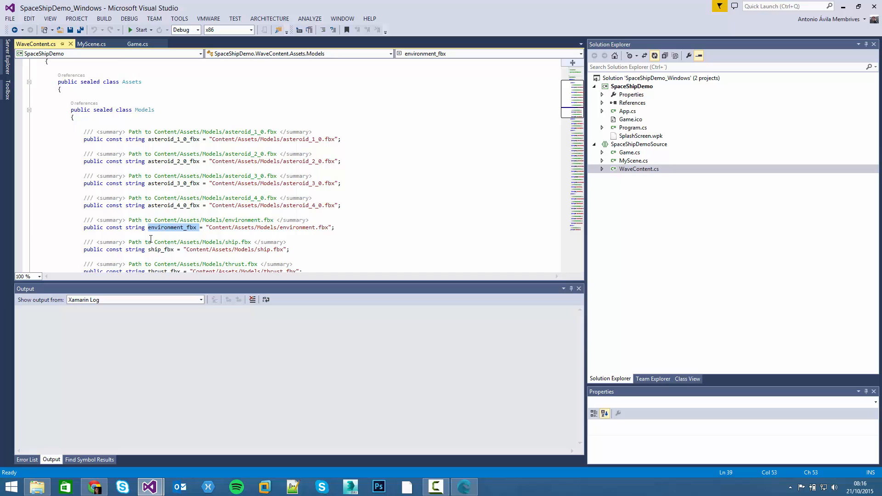
pyautogui.scroll(-3)
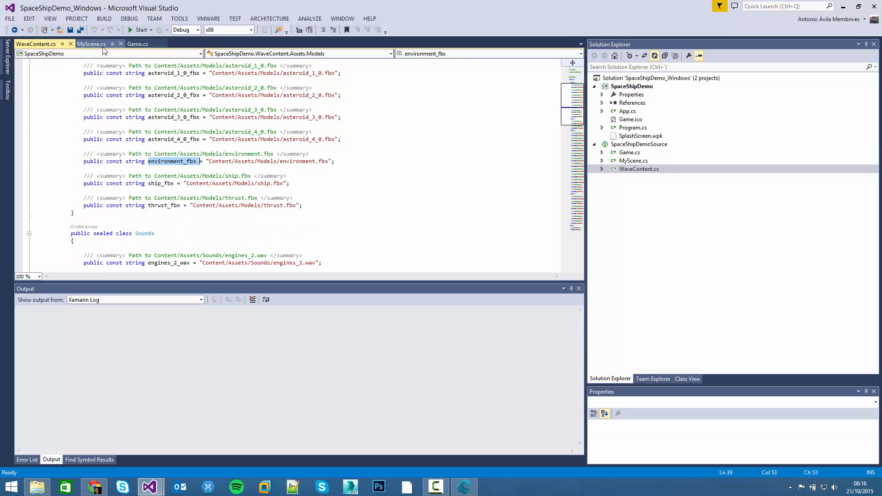
pyautogui.click(91, 44)
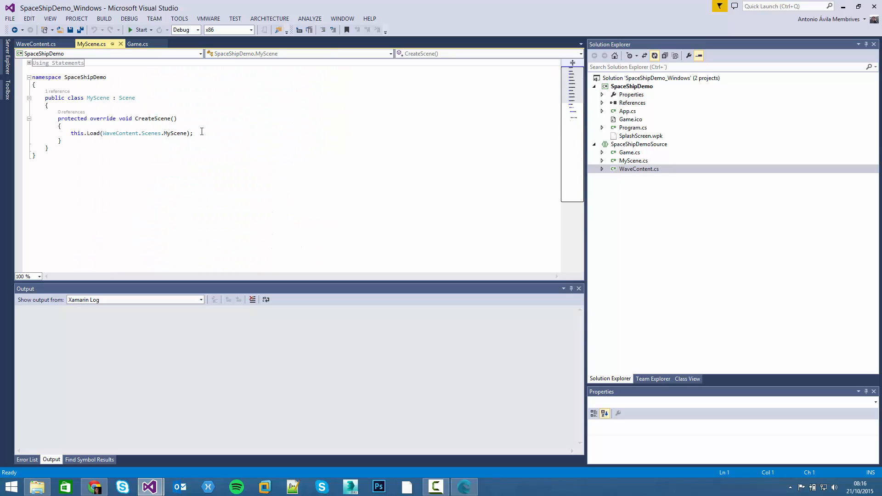
pyautogui.write('W')
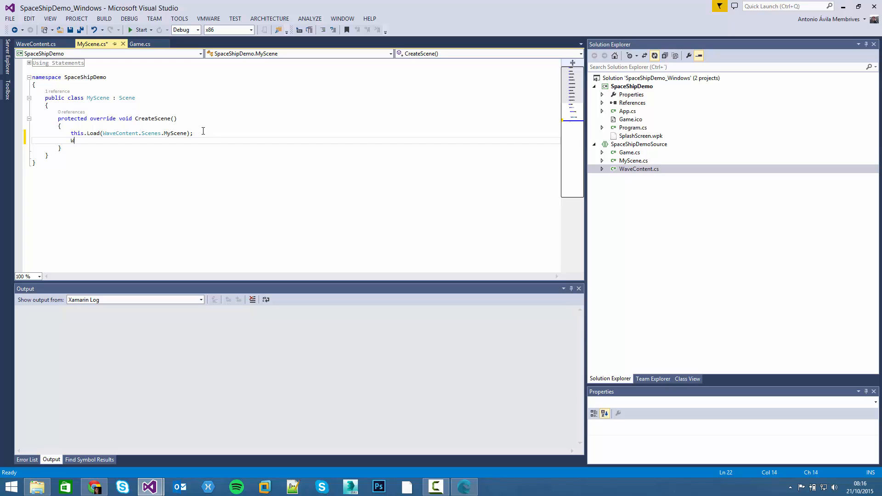
pyautogui.write('WaveContent.')
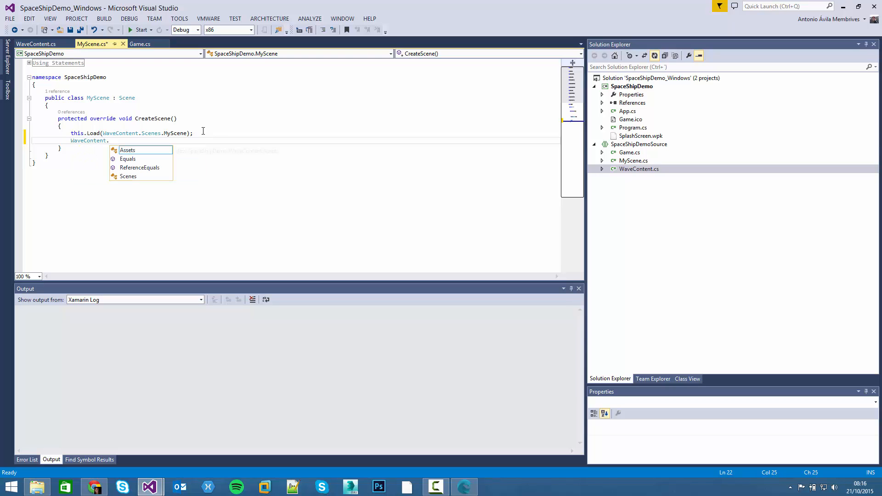
pyautogui.moveTo(128, 150)
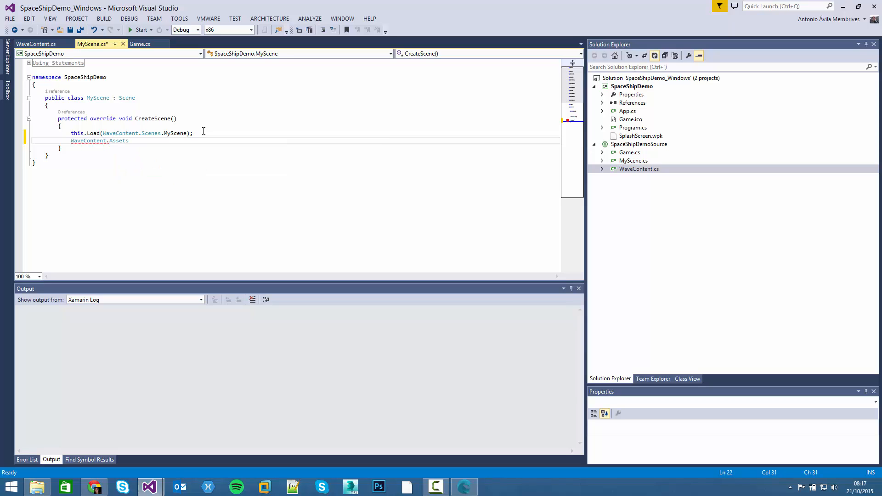
pyautogui.write('.')
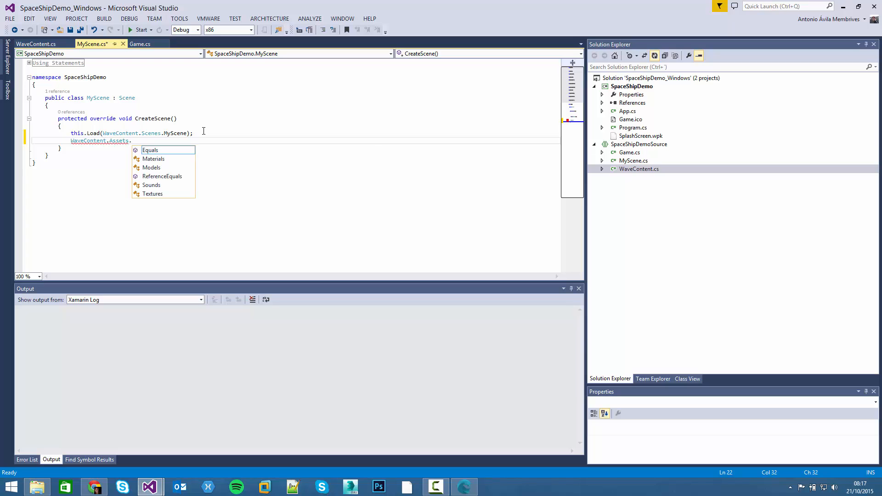
pyautogui.moveTo(151, 168)
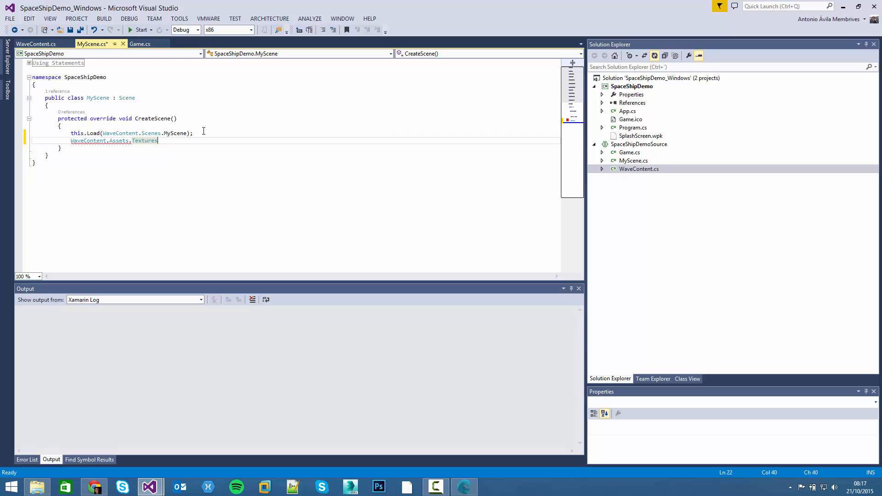
pyautogui.write('.')
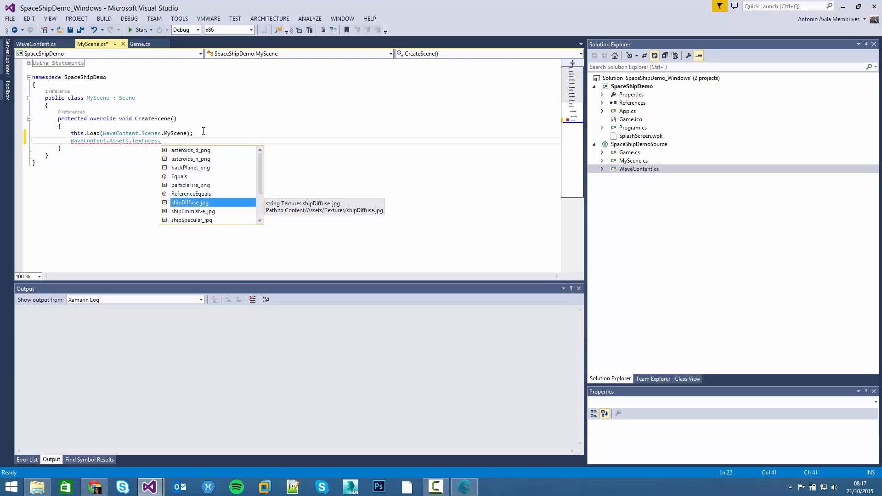
pyautogui.press('Escape')
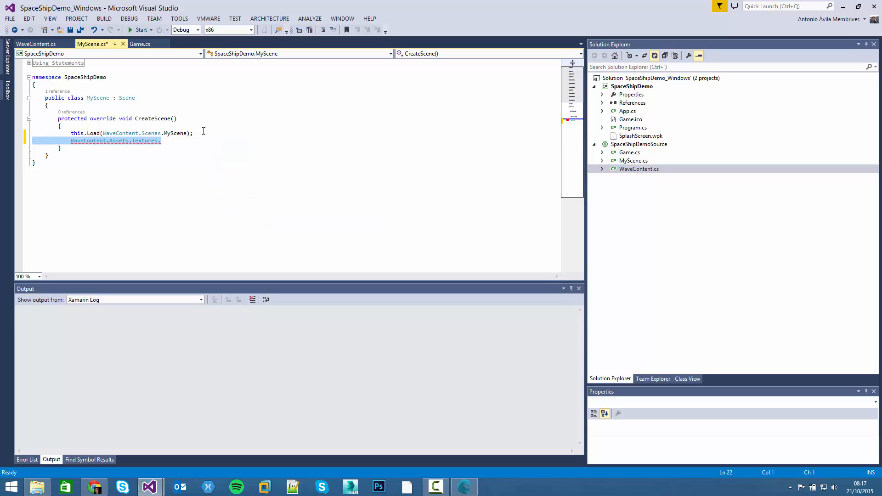
pyautogui.press('Delete')
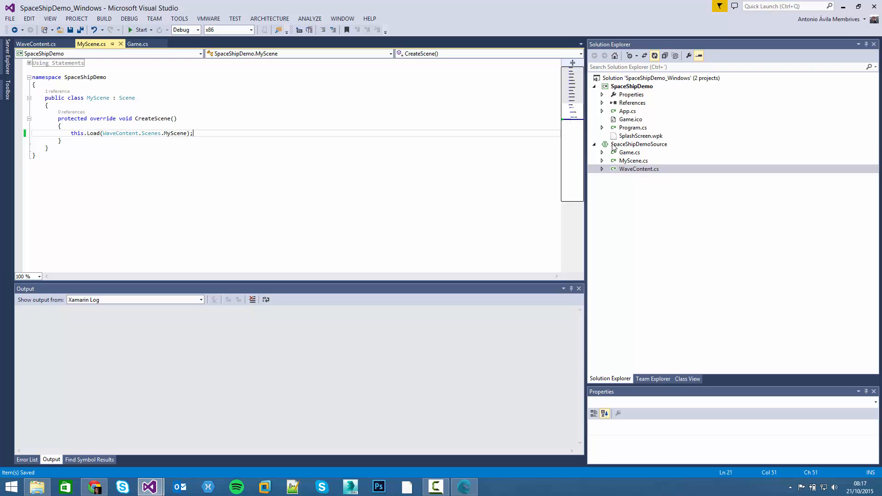
# Step: Add a Class item named ShipBehavior.cs to the SpaceShipDemoSource project
pyautogui.rightClick(639, 144)
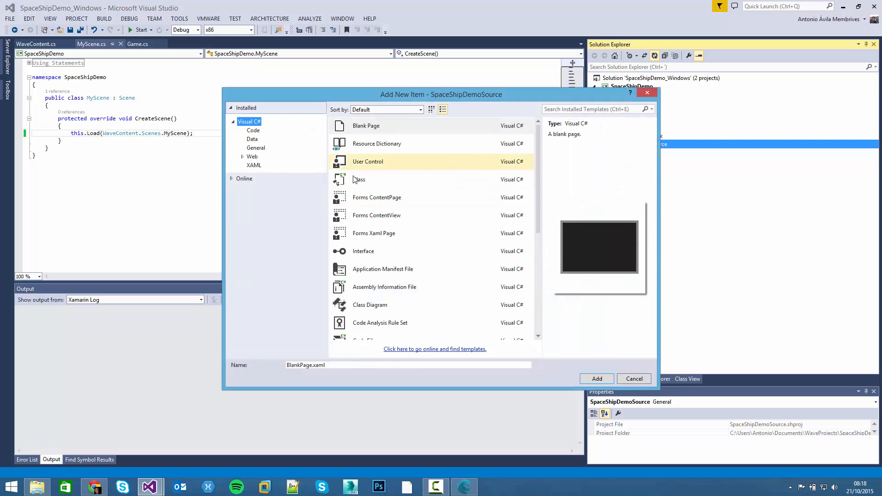
pyautogui.click(359, 179)
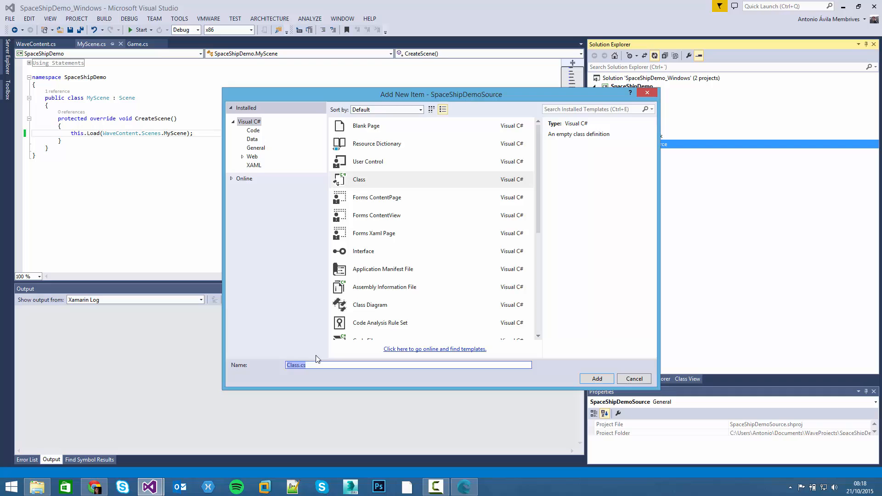
pyautogui.write('ShipBrh')
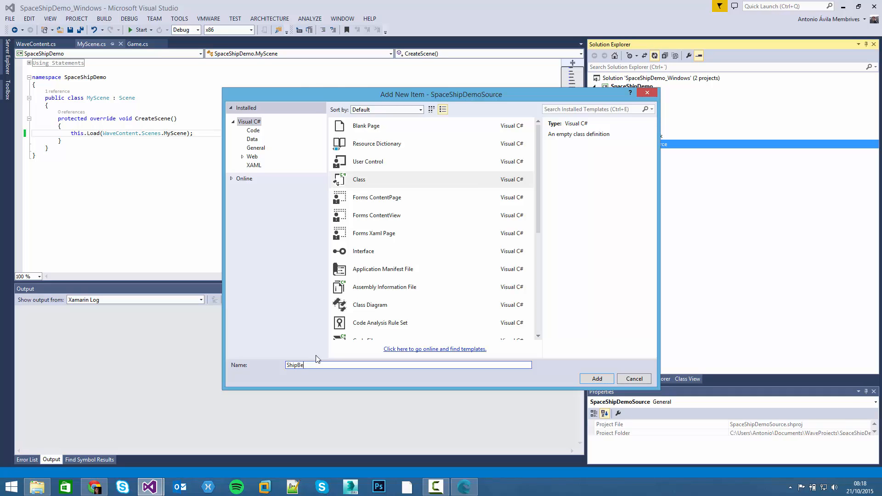
pyautogui.click(634, 379)
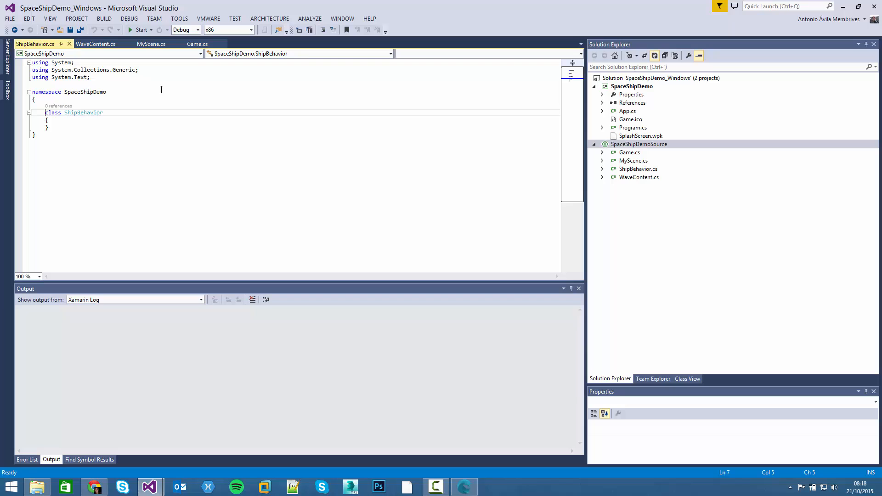
# Step: Make ShipBehavior public : Behavior with [DataContract], importing WaveEngine.Framework and System.Runtime.Serialization
pyautogui.write('public')
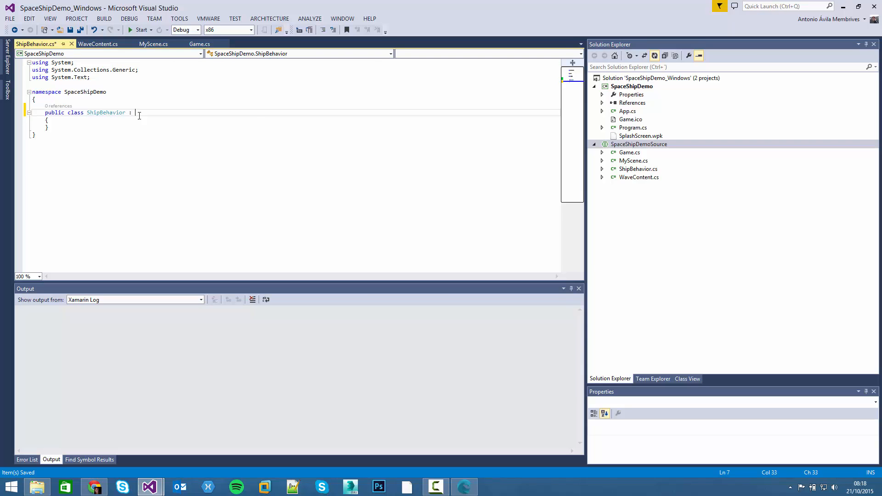
pyautogui.write('Behavior')
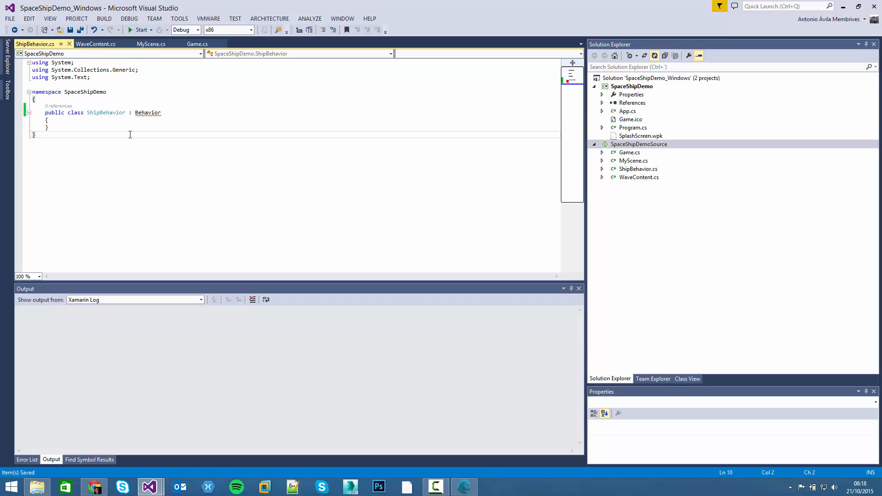
pyautogui.moveTo(131, 133)
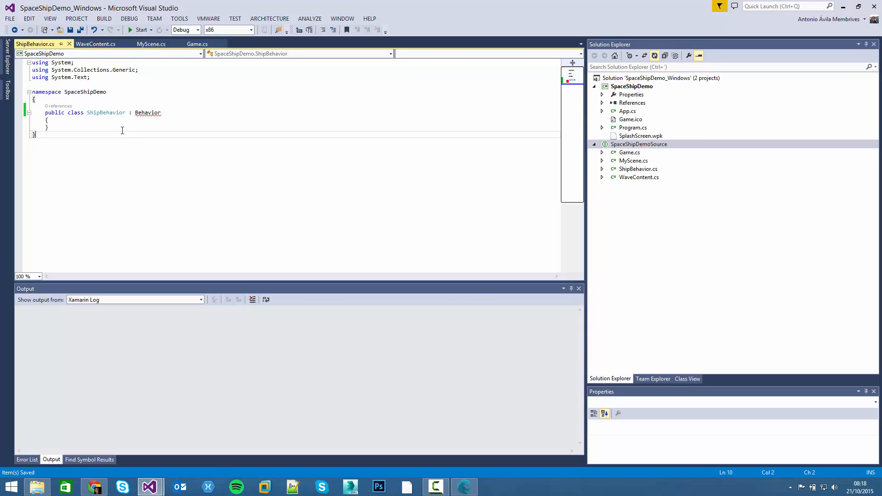
pyautogui.click(160, 112)
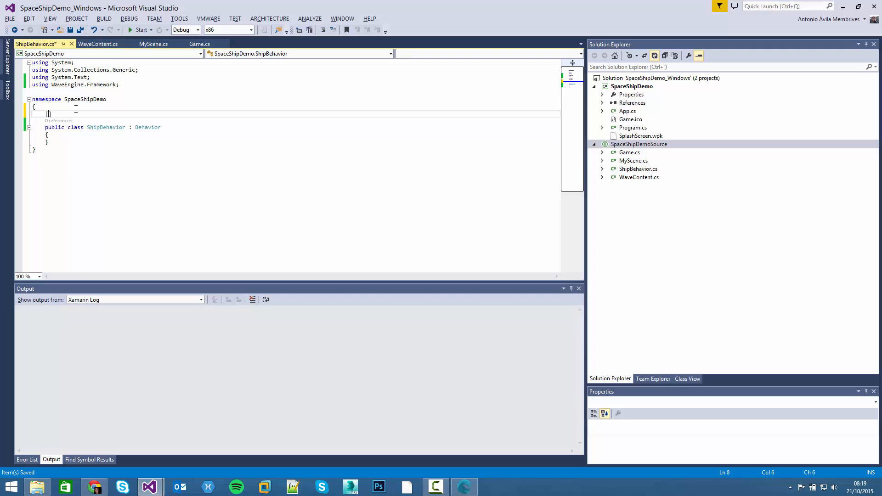
pyautogui.write('[DataContract')
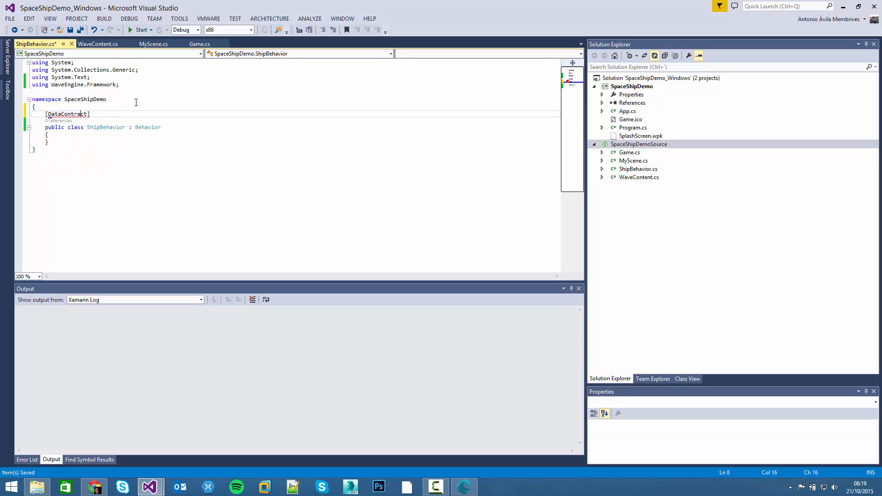
pyautogui.write('System.Runtime.Serialization;')
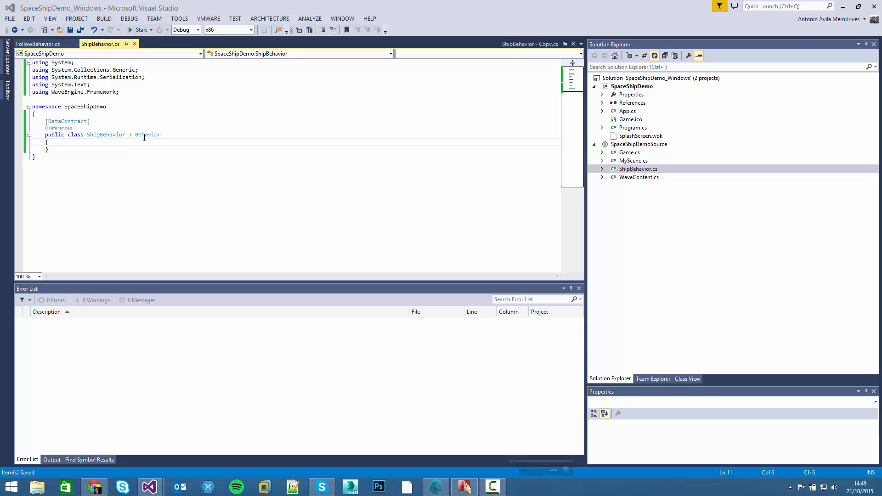
# Step: Implement the abstract Update(TimeSpan gameTime) and delete its NotImplementedException line
pyautogui.doubleClick(148, 135)
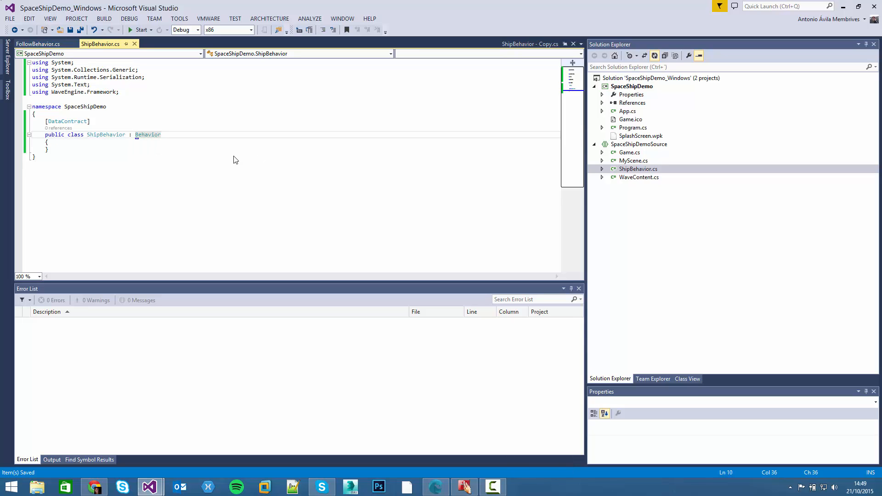
pyautogui.moveTo(143, 142)
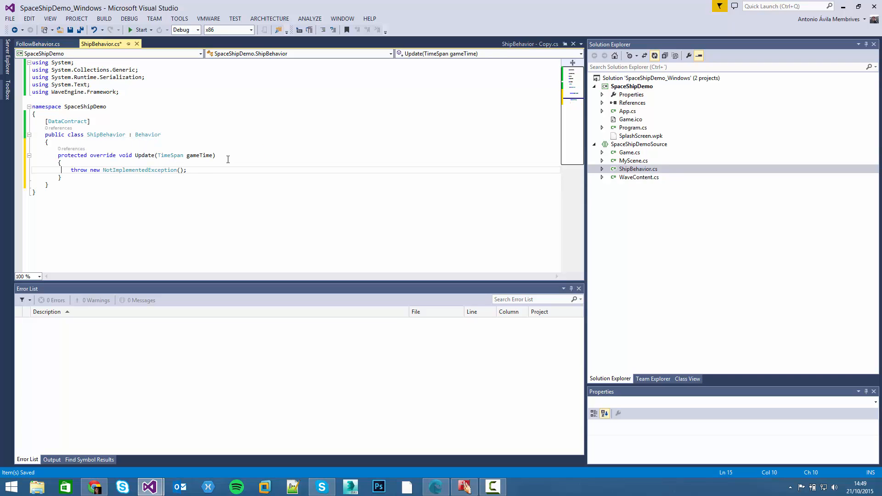
pyautogui.tripleClick(128, 170)
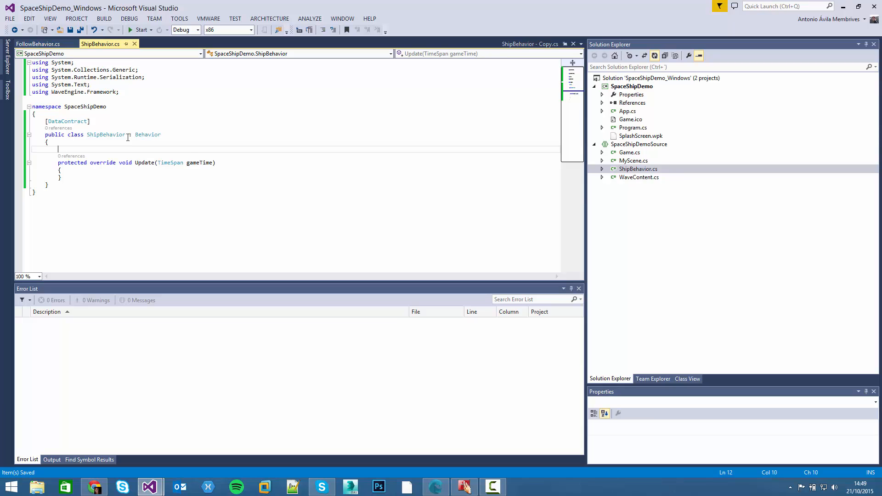
# Step: Add a [RequiredComponent] public Transform3D Tranform field, importing WaveEngine.Framework.Graphics
pyautogui.write('public')
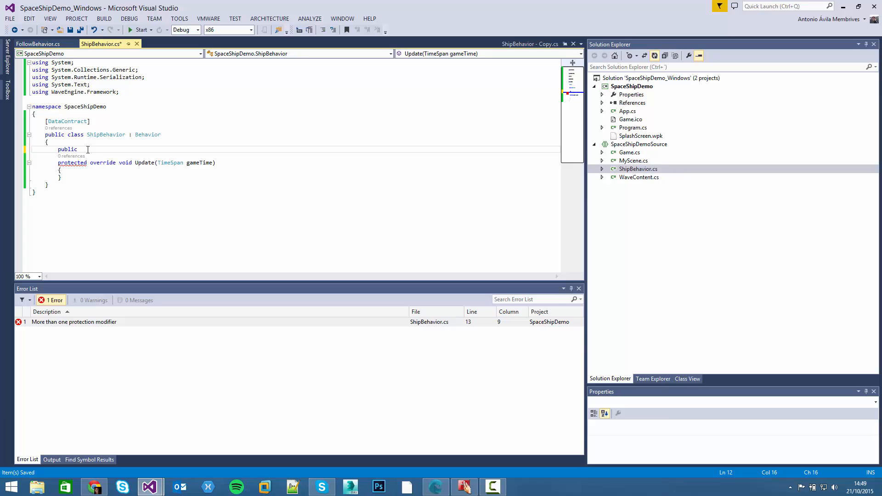
pyautogui.write('Transform3D')
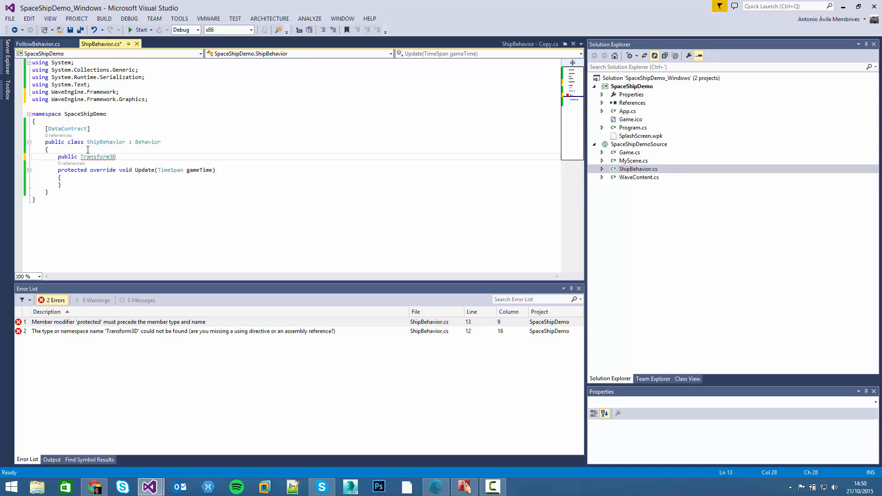
pyautogui.write('Tranform;')
pyautogui.write('[RequiredComponent]')
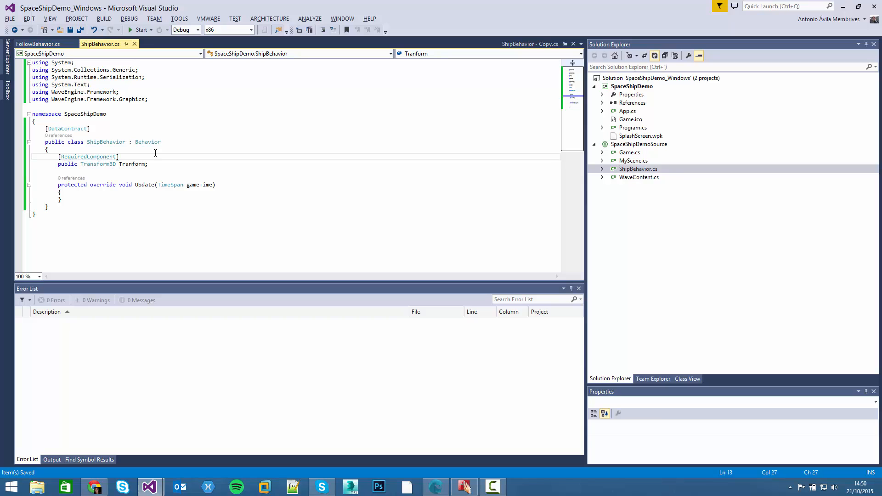
pyautogui.click(164, 150)
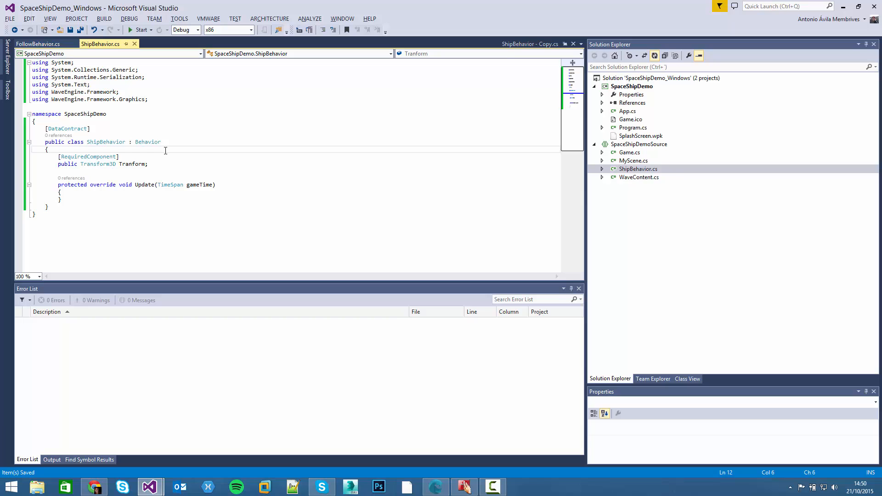
pyautogui.click(148, 164)
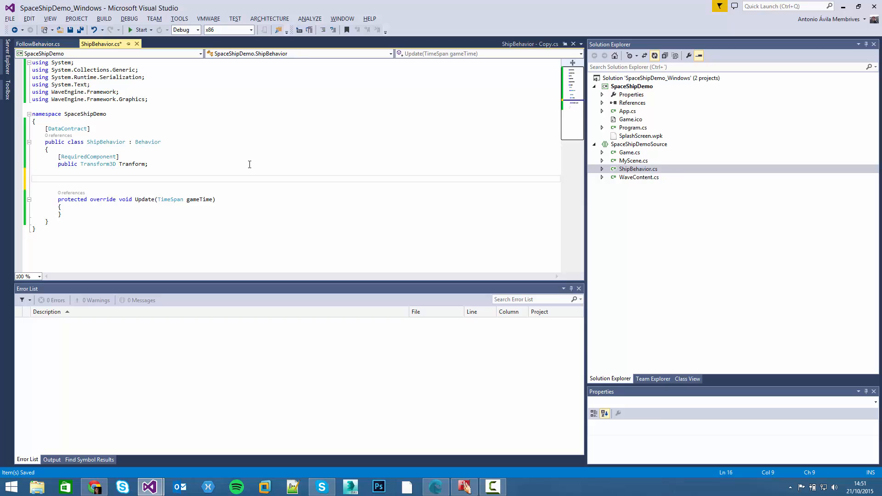
# Step: Add a [DataMember] public float Speed { get; set; } property to ShipBehavior
pyautogui.write('public')
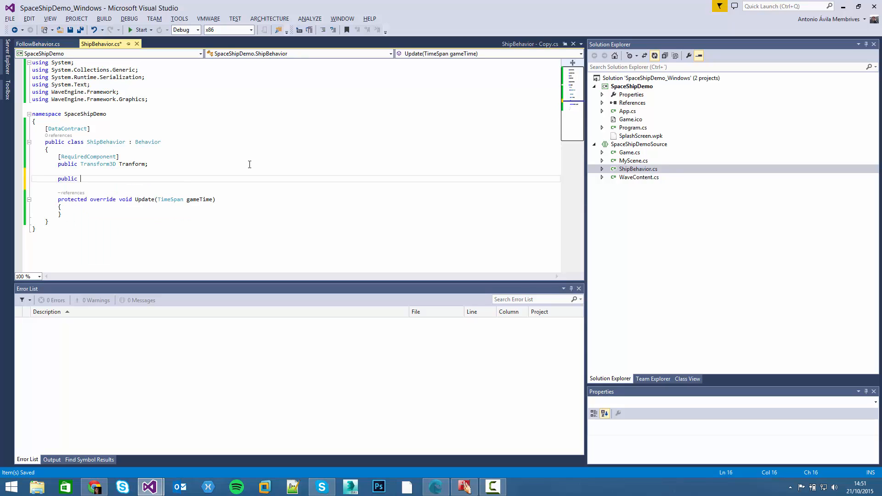
pyautogui.write('fl')
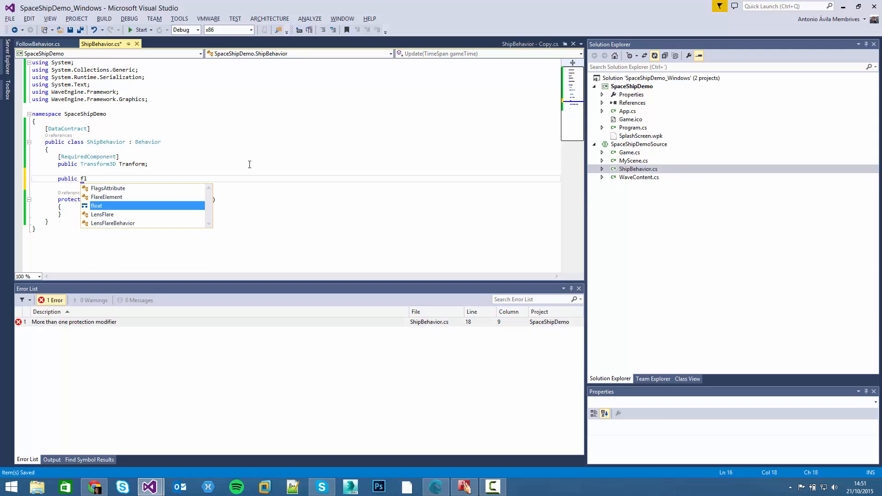
pyautogui.write('loat Sp')
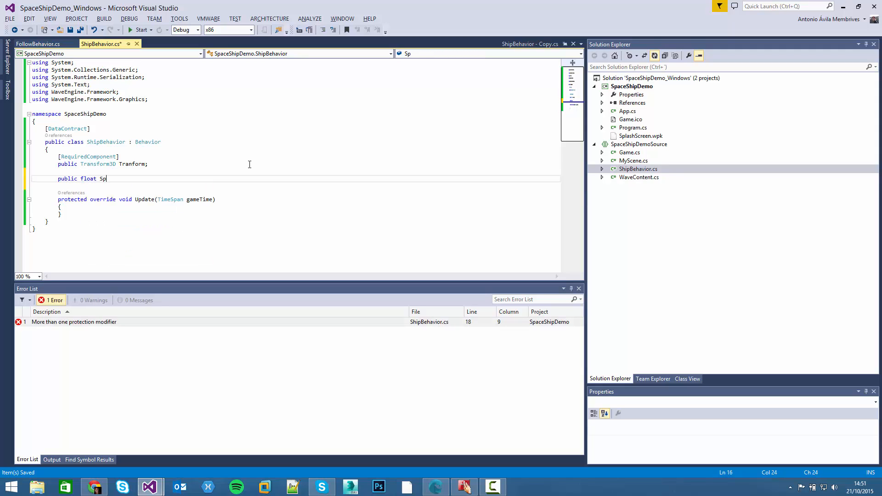
pyautogui.write('eed { get}')
pyautogui.write('[')
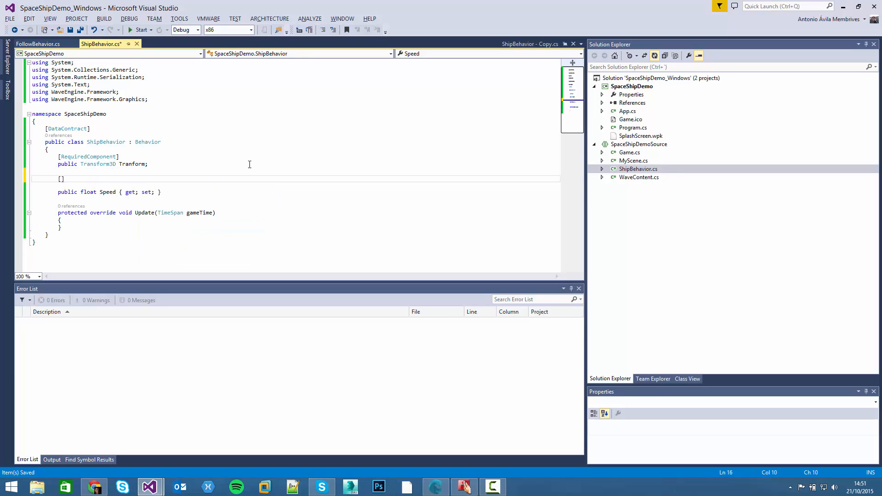
pyautogui.write('D')
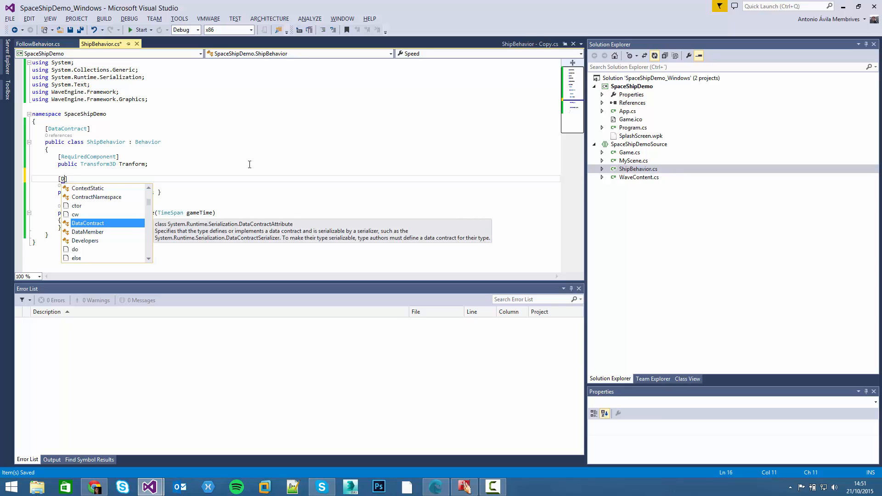
pyautogui.write('DataMember')
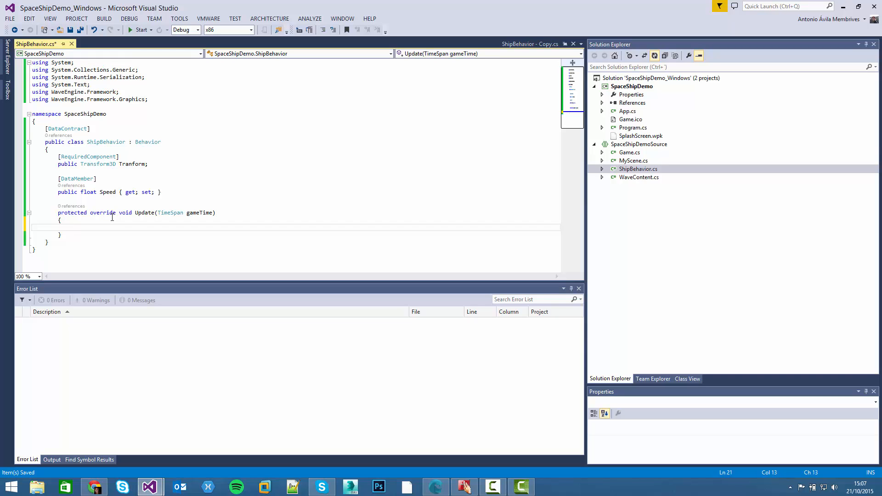
# Step: In Update, store this.Tranform.LocalPosition in a localPosition variable
pyautogui.click(70, 226)
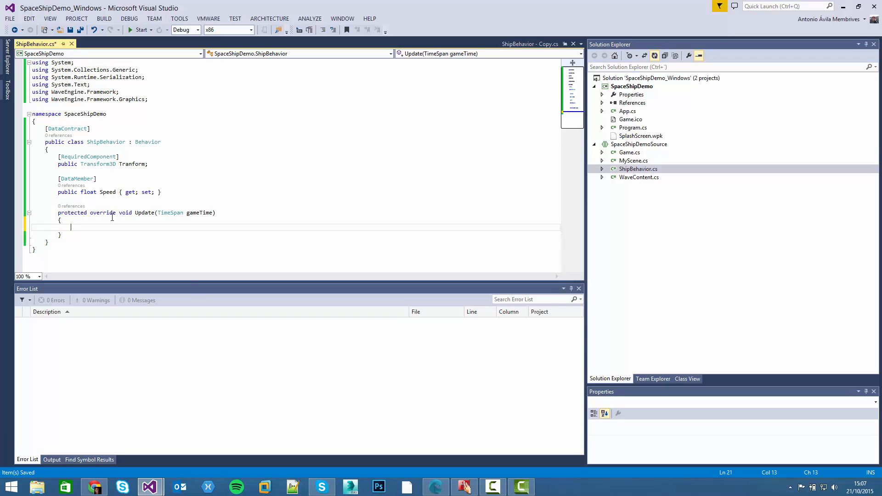
pyautogui.write('var loc')
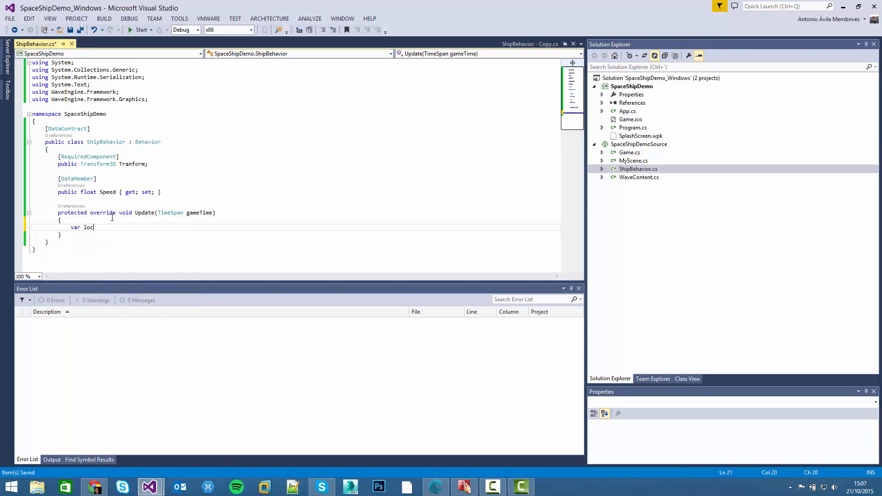
pyautogui.write('al')
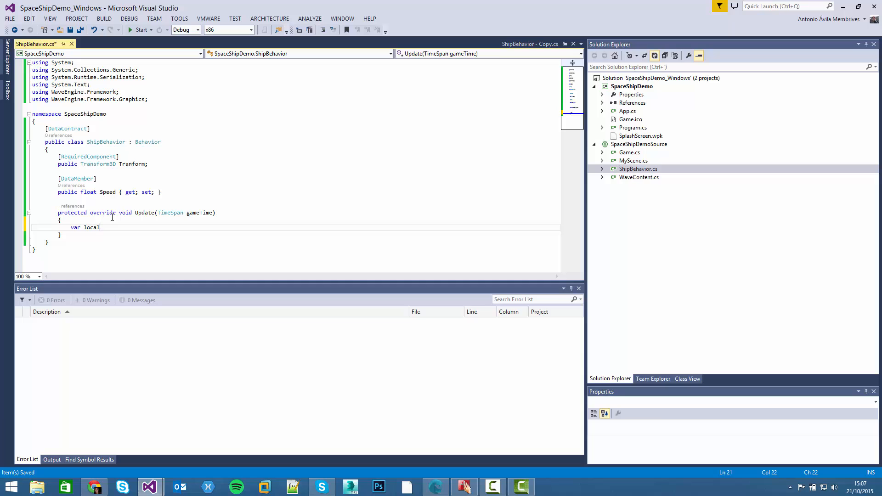
pyautogui.write('Position =')
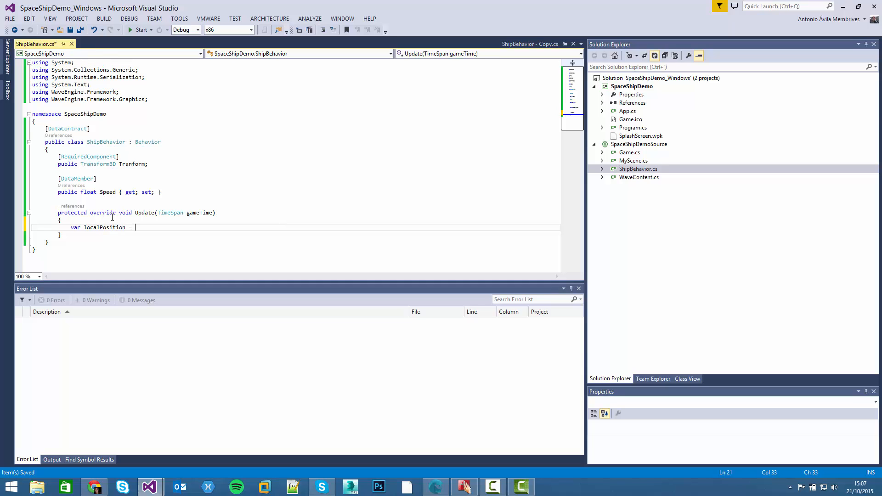
pyautogui.write('this.Tranform.LocalPosition;')
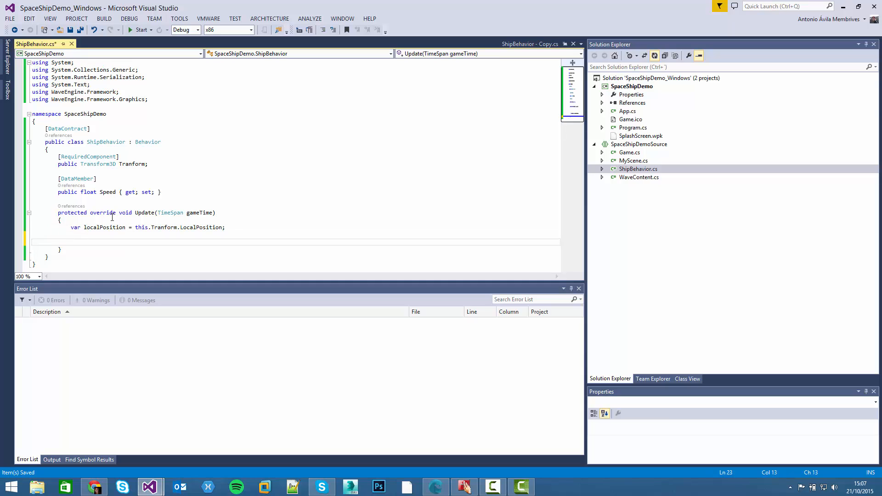
# Step: Decrease localPosition.Z by Speed times elapsed seconds and assign it to Tranform.LocalPosition
pyautogui.write('localPosition.Z -')
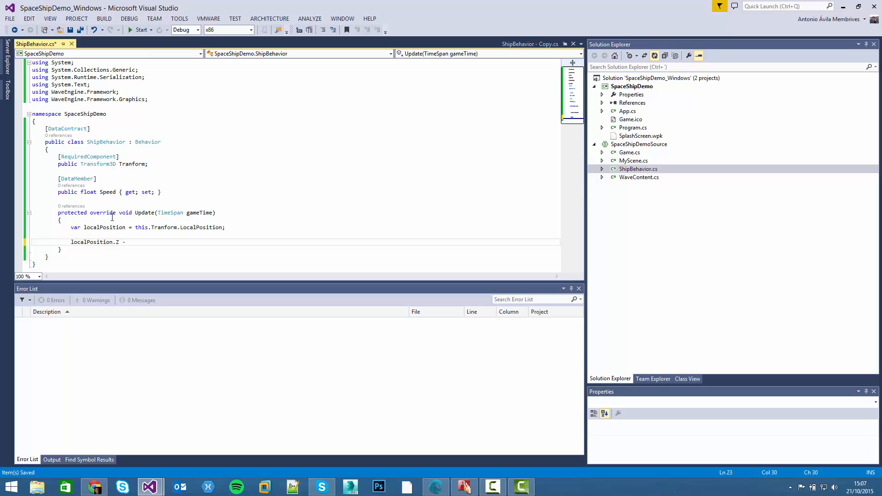
pyautogui.write('=')
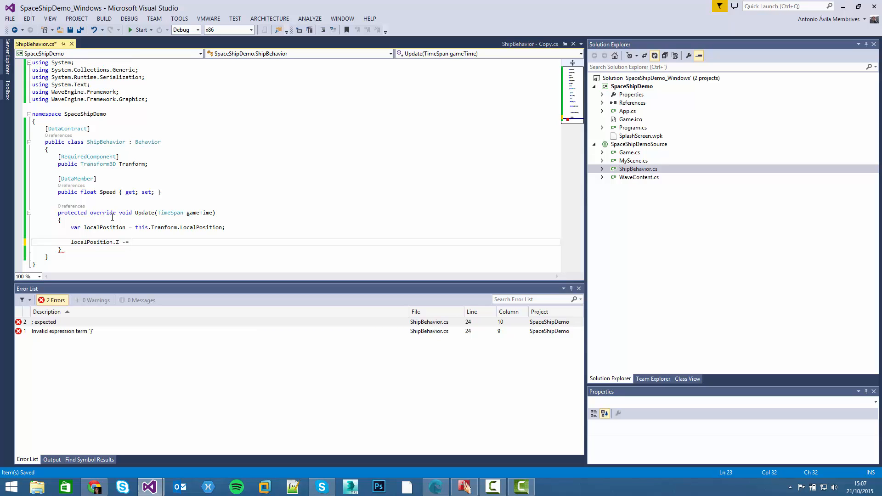
pyautogui.write('this.Speed')
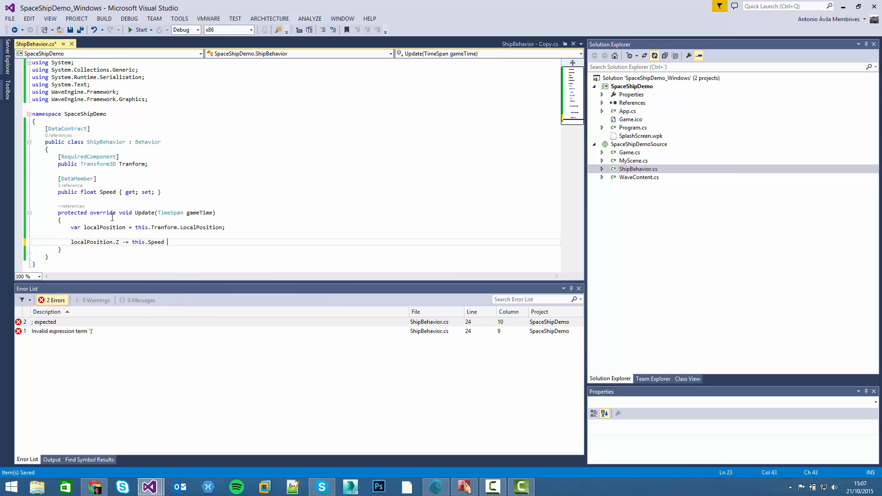
pyautogui.write('* ()')
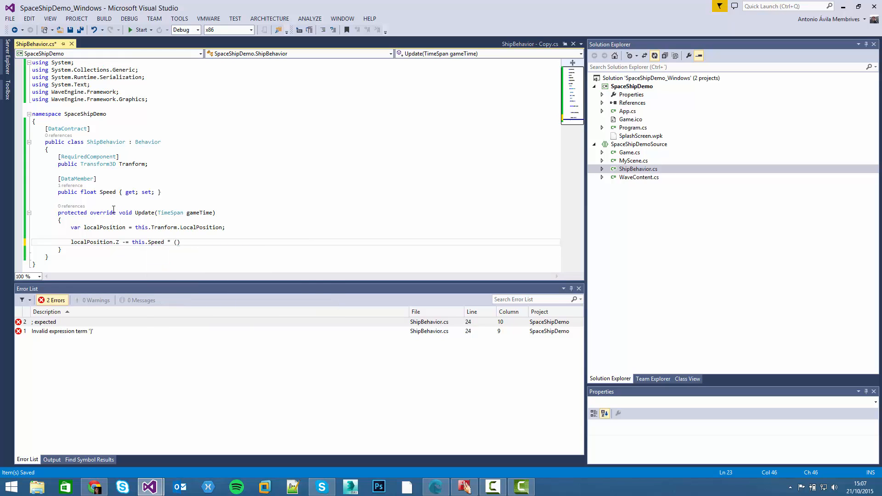
pyautogui.write('(float) gam')
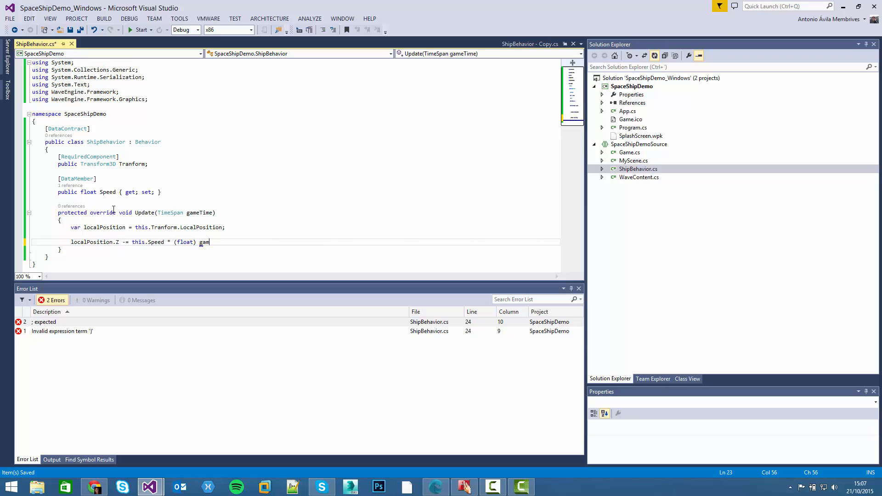
pyautogui.write('eTime.TotalSeconds;')
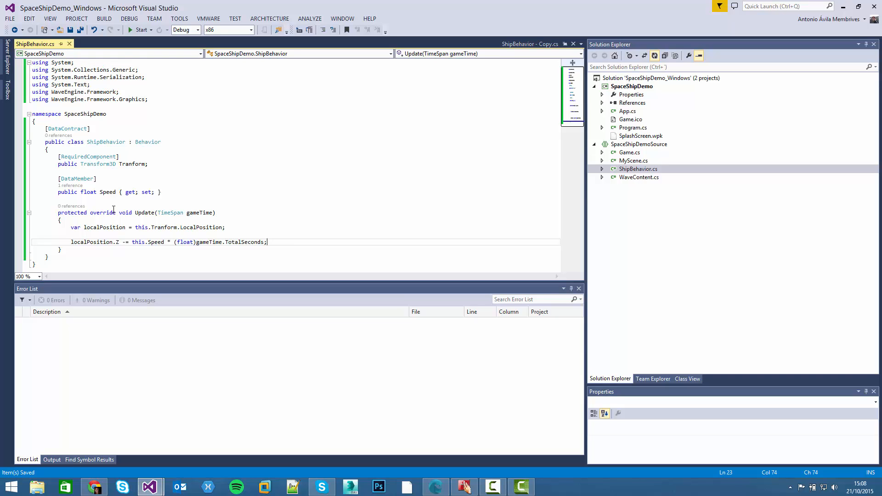
pyautogui.write('this.Tranform.LocalPosition')
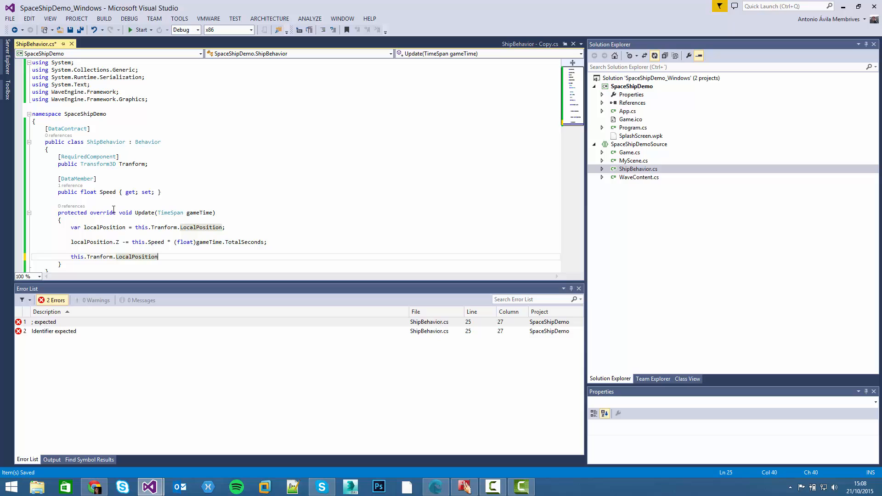
pyautogui.write('= localPosition;')
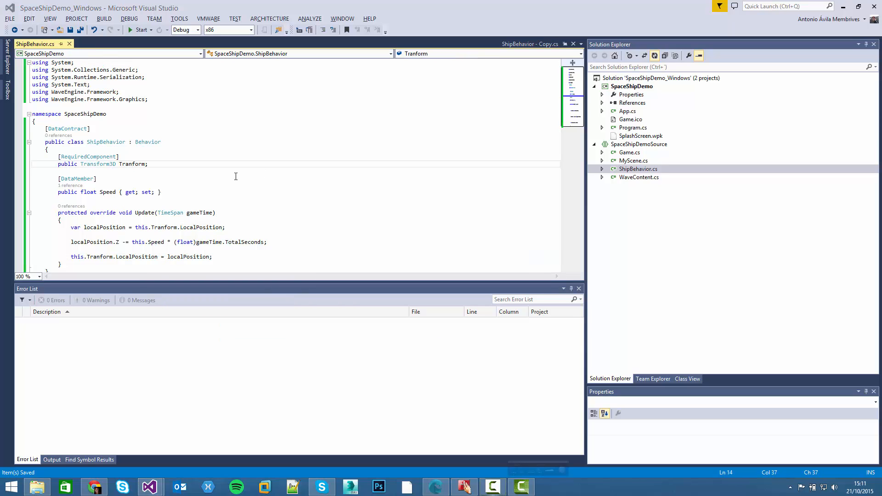
# Step: Rebuild the solution from the BUILD menu
pyautogui.scroll(3)
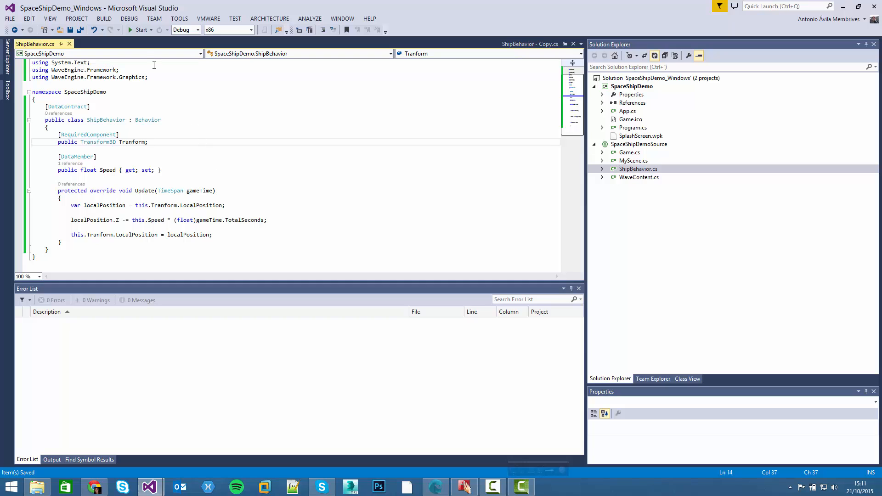
pyautogui.click(104, 19)
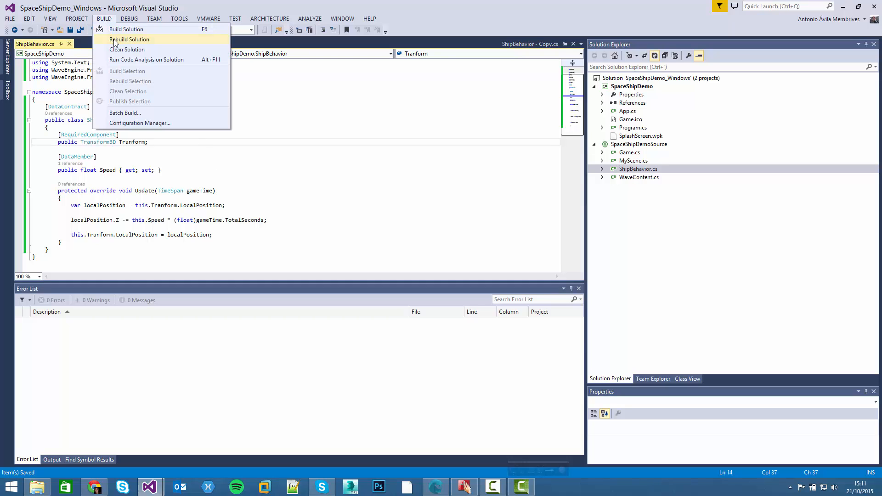
pyautogui.click(129, 38)
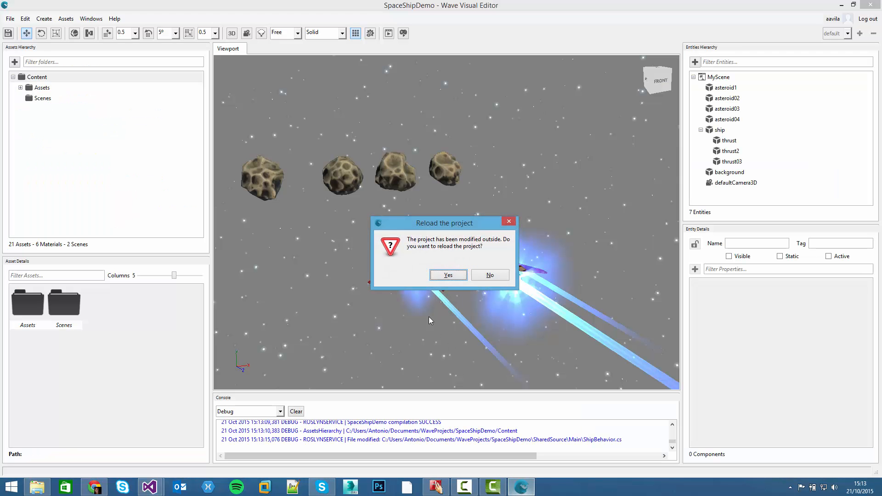
pyautogui.moveTo(443, 231)
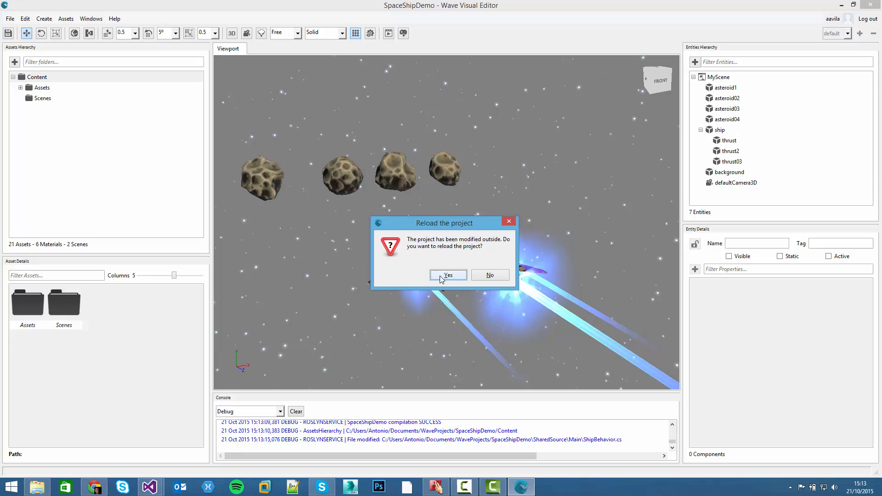
# Step: Accept reloading the externally modified project and select the ship entity
pyautogui.click(448, 275)
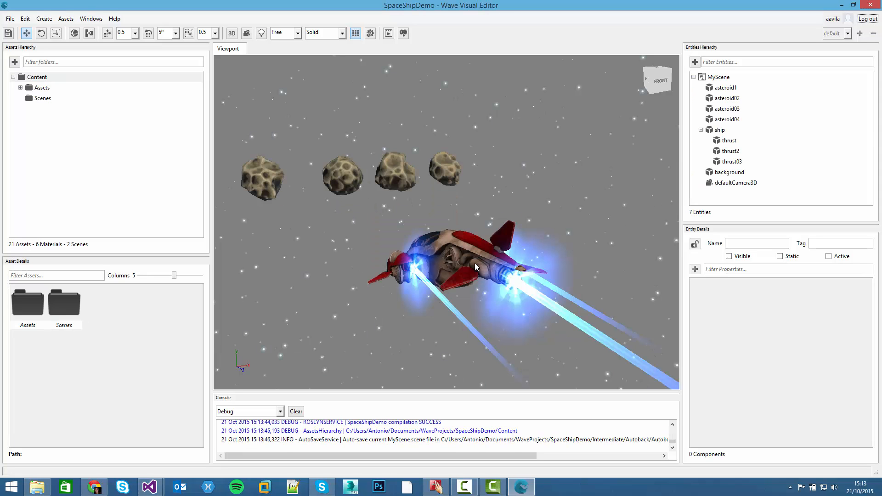
pyautogui.click(738, 183)
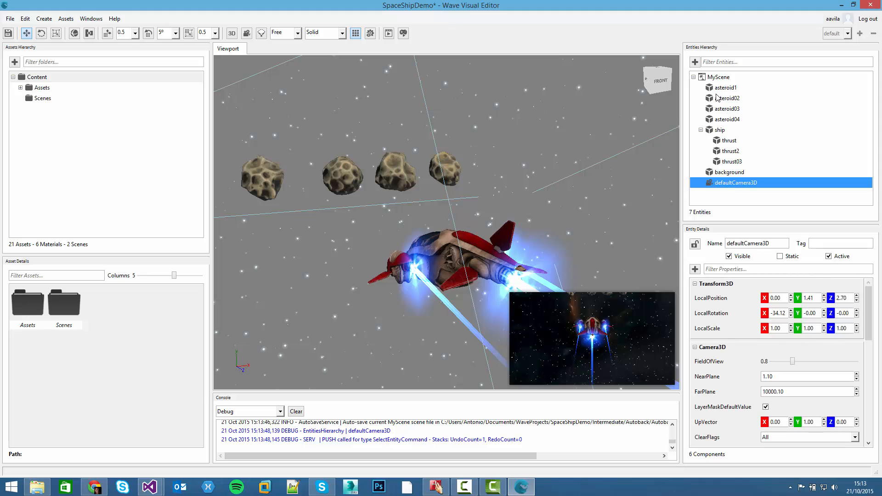
pyautogui.click(720, 130)
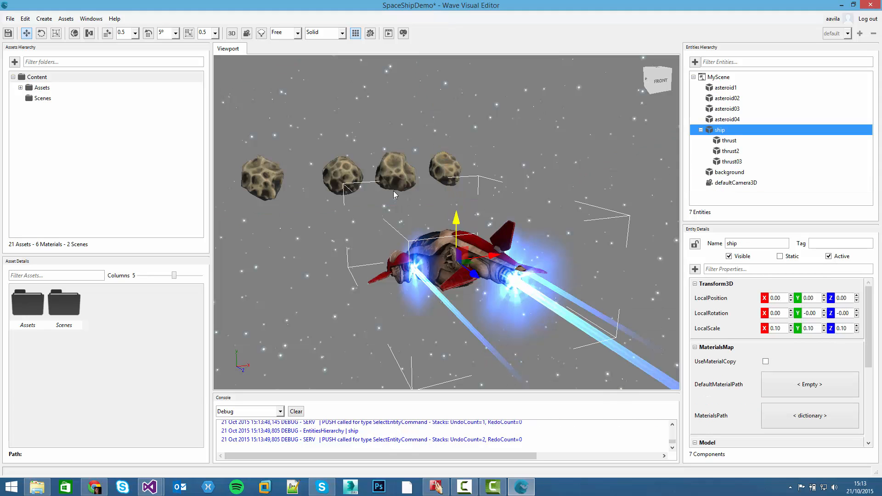
# Step: Search components for 'Shi' and add ShipBehavior to the ship
pyautogui.click(695, 268)
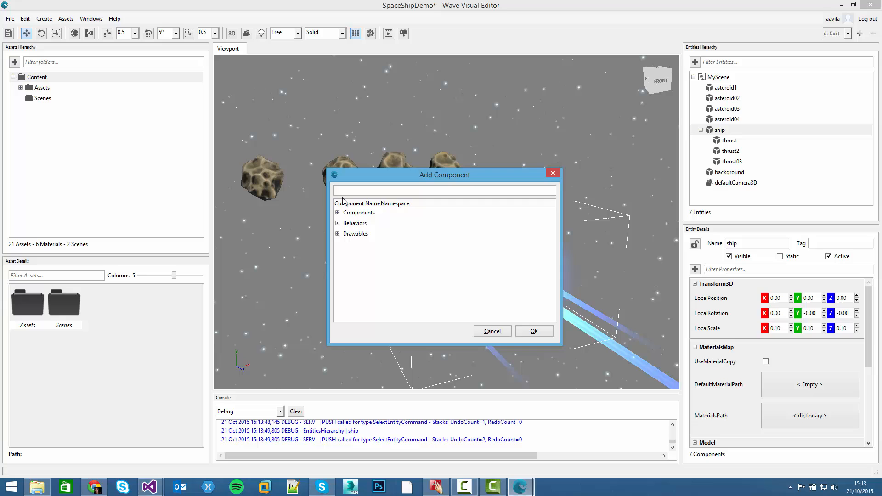
pyautogui.click(445, 190)
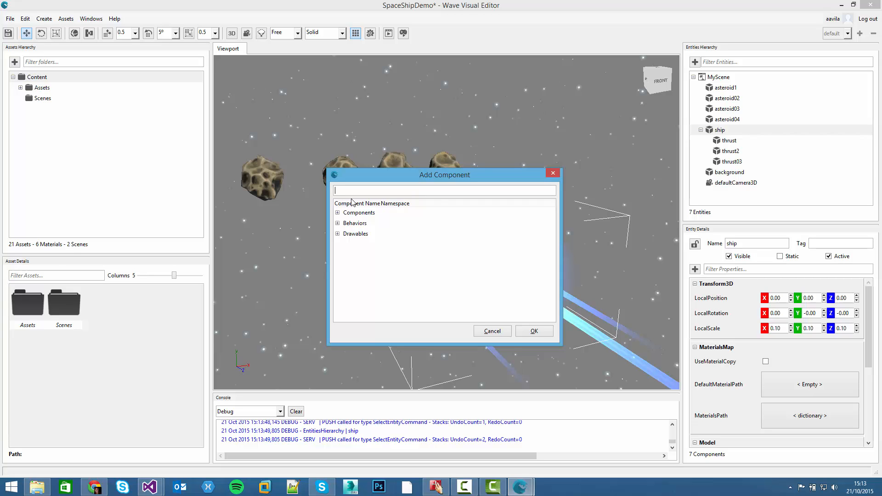
pyautogui.write('Shi')
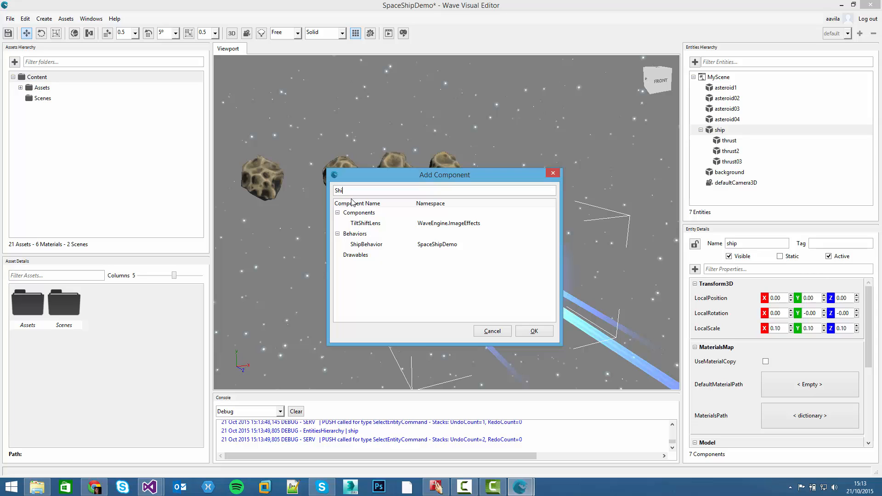
pyautogui.click(366, 244)
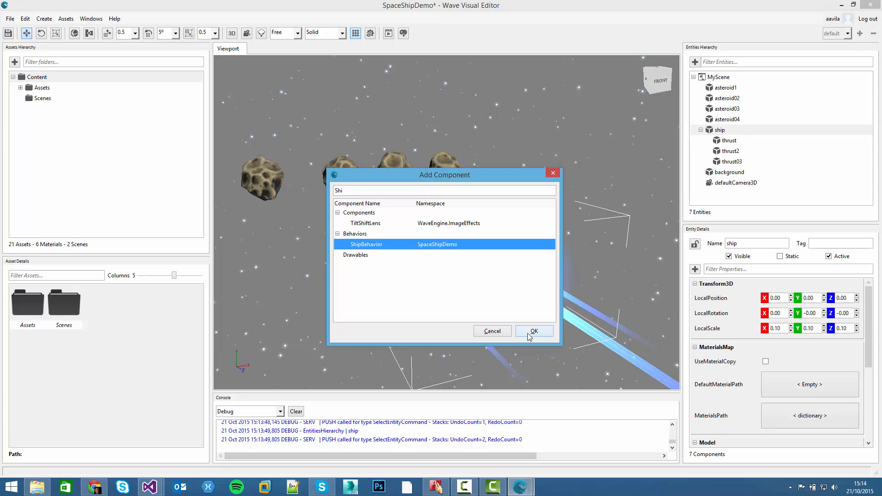
pyautogui.click(533, 331)
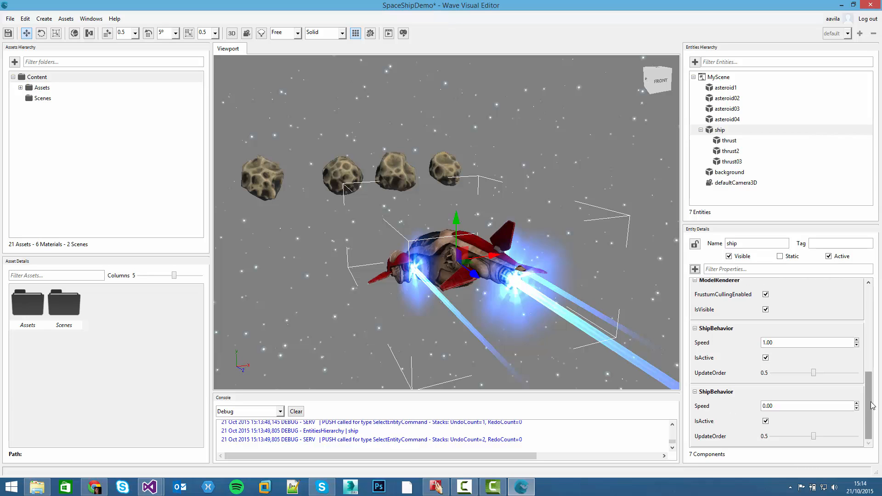
pyautogui.moveTo(689, 406)
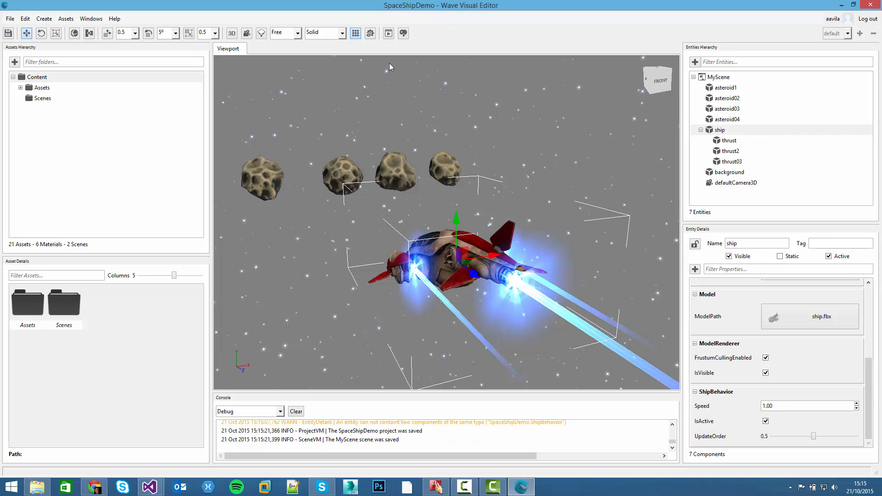
# Step: Simulate the scene with ShipBehavior at Speed 1, then stop the simulation
pyautogui.click(389, 33)
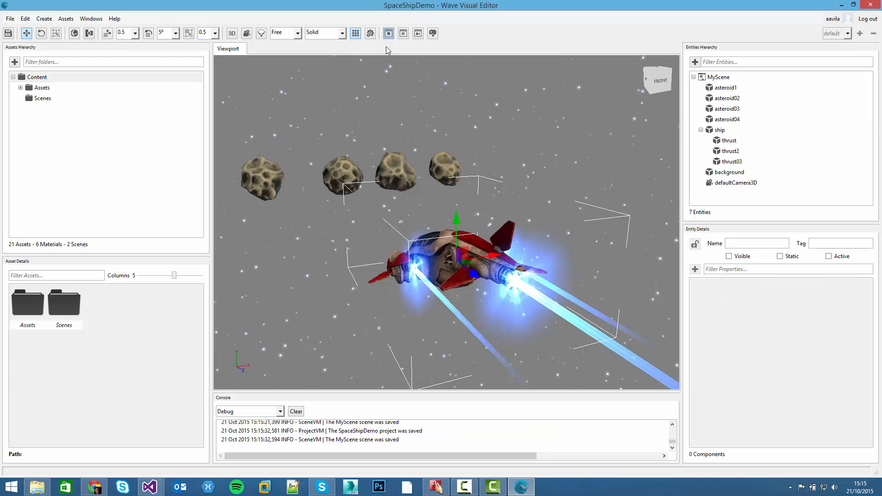
pyautogui.moveTo(403, 238)
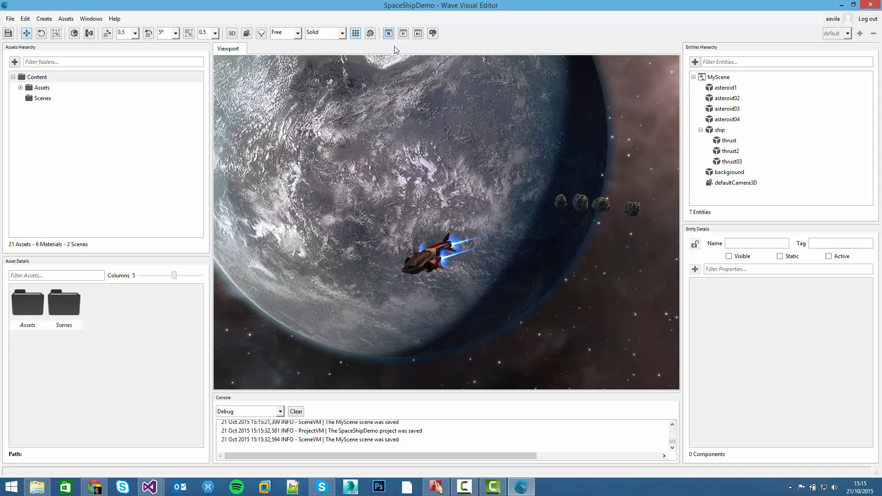
pyautogui.click(388, 33)
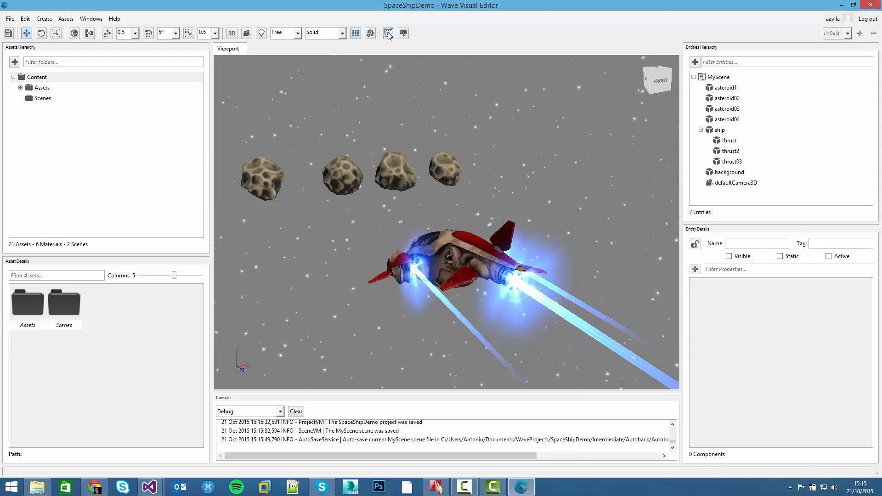
pyautogui.click(388, 33)
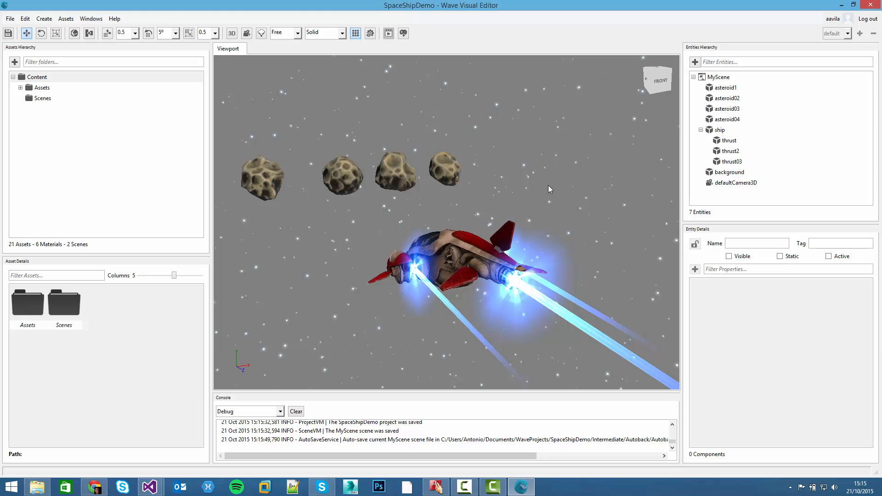
pyautogui.click(148, 487)
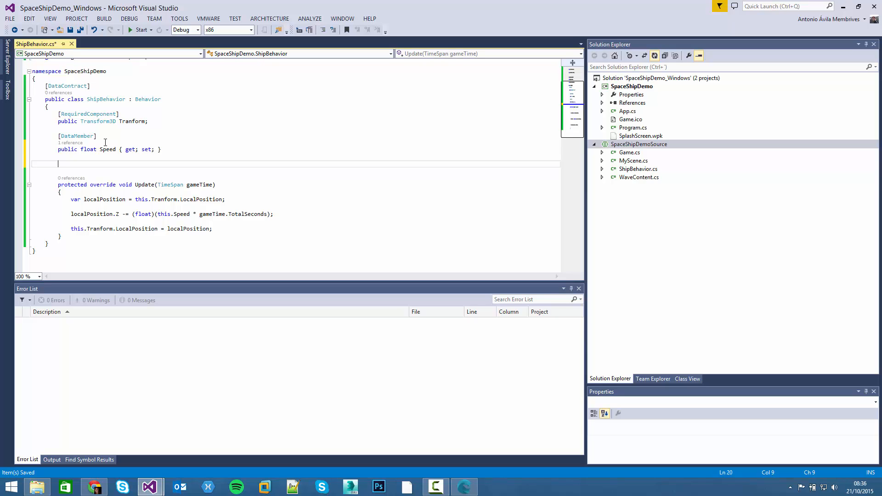
# Step: Declare a private float currentSpeed field in ShipBehavior
pyautogui.write('private')
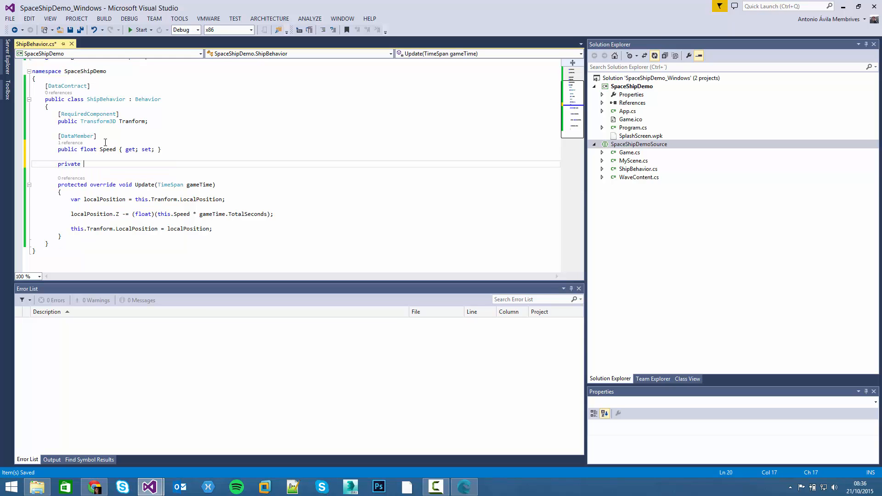
pyautogui.write('float')
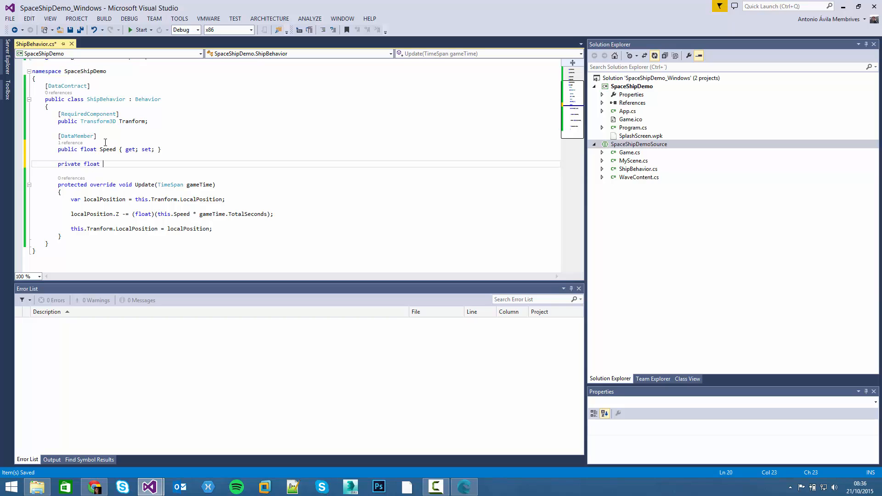
pyautogui.write('curre')
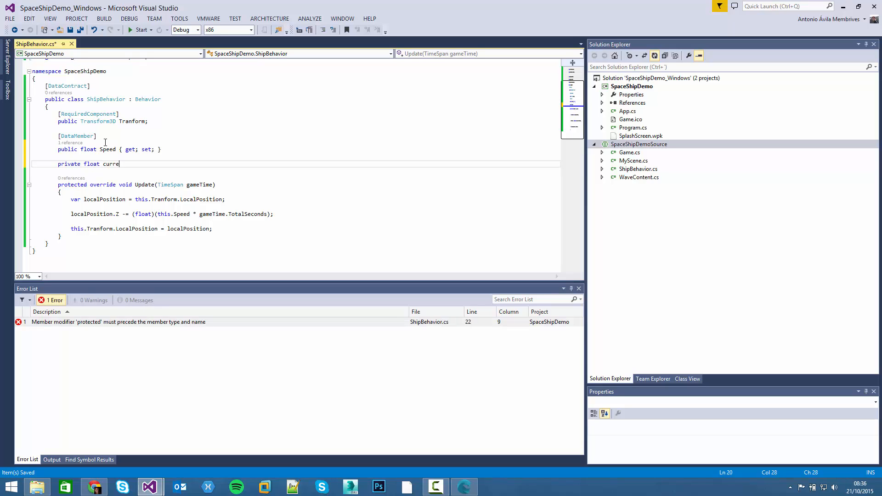
pyautogui.write('ntSpeed;')
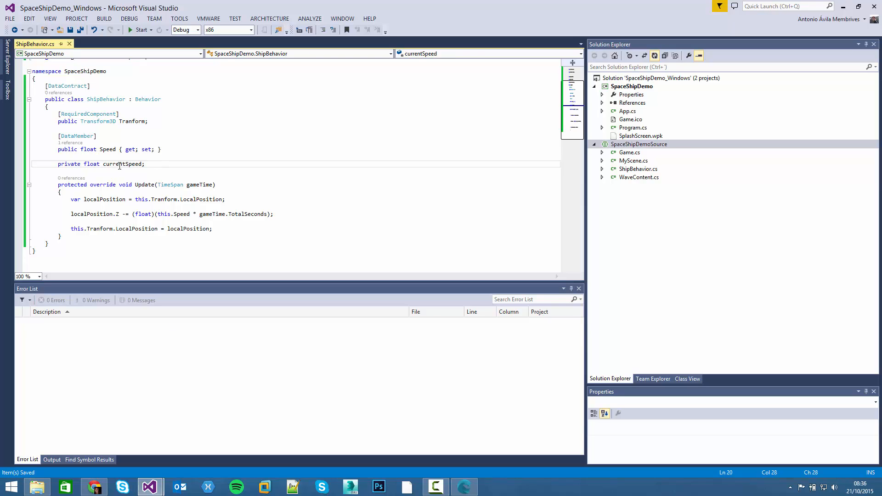
pyautogui.doubleClick(121, 164)
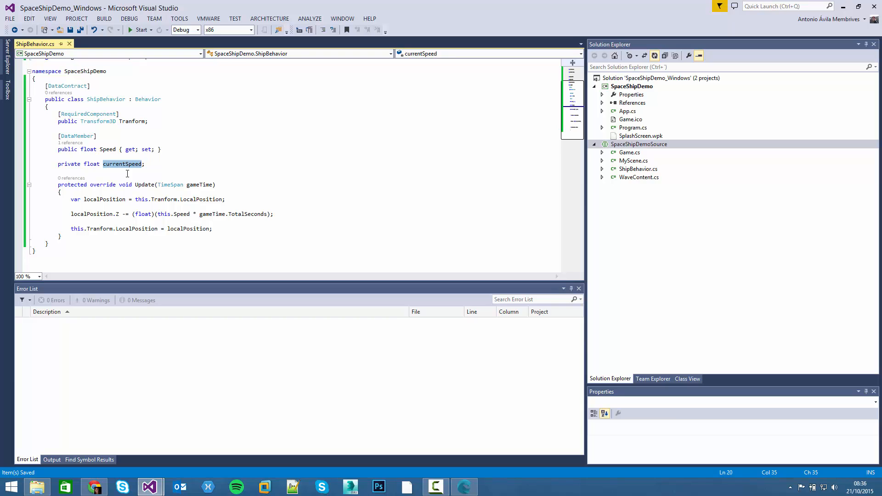
# Step: Override Initialize to set currentSpeed = this.Speed, save, and use currentSpeed in Update
pyautogui.click(163, 164)
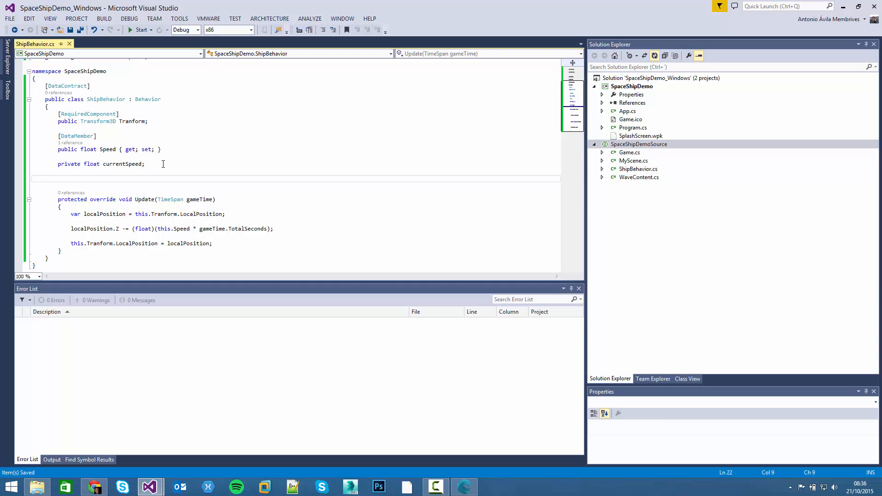
pyautogui.write('override void Initialize(')
pyautogui.write('this.currentSpeed')
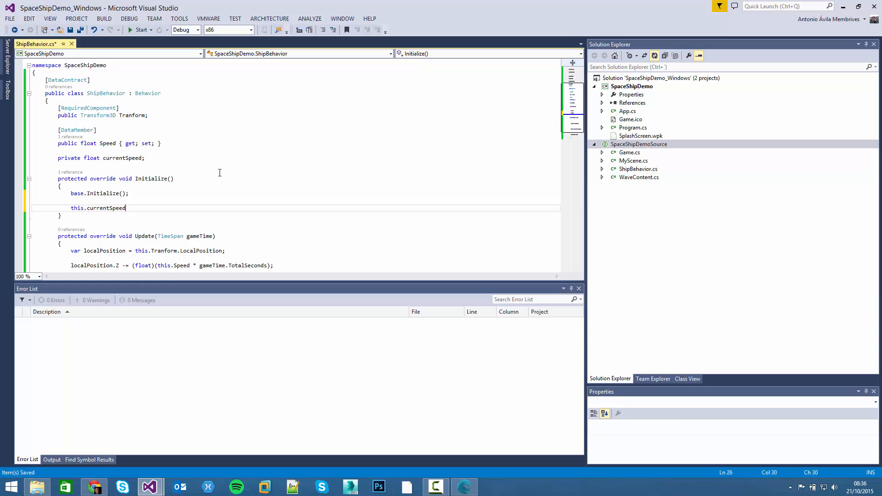
pyautogui.write('= this.Speed;')
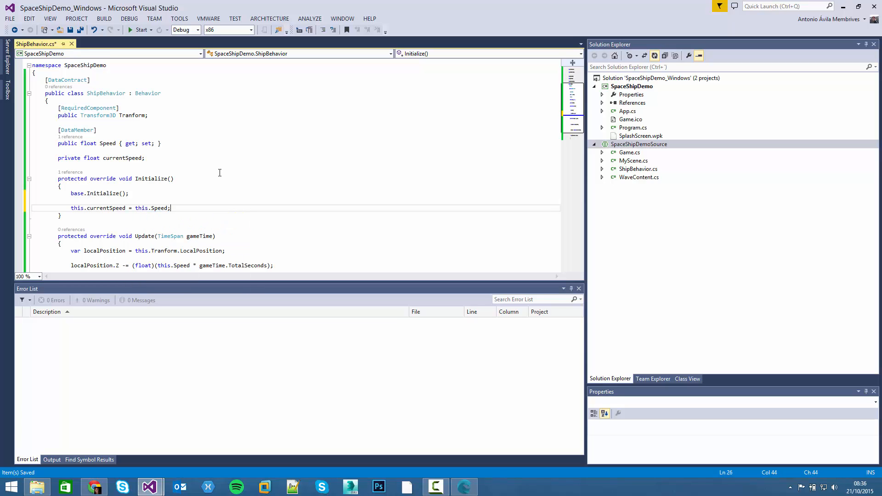
pyautogui.press('ctrl+s')
pyautogui.write('curren')
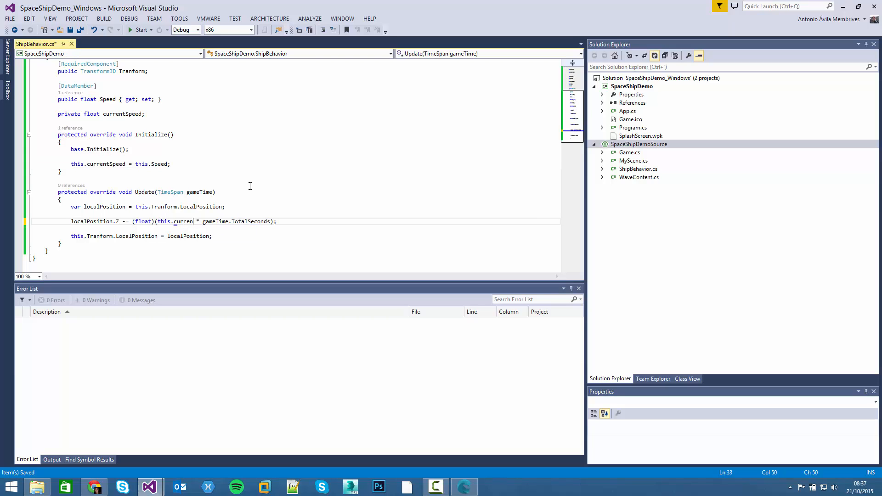
pyautogui.write('tSpeed')
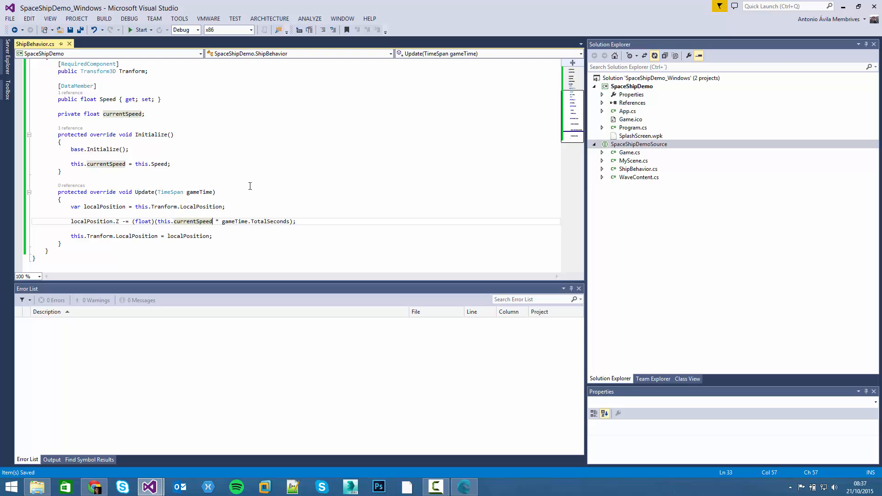
pyautogui.moveTo(206, 148)
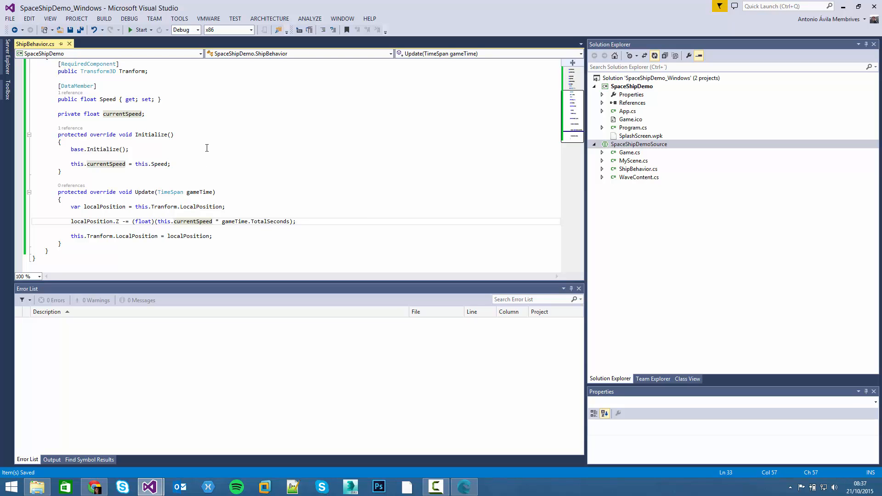
pyautogui.moveTo(196, 181)
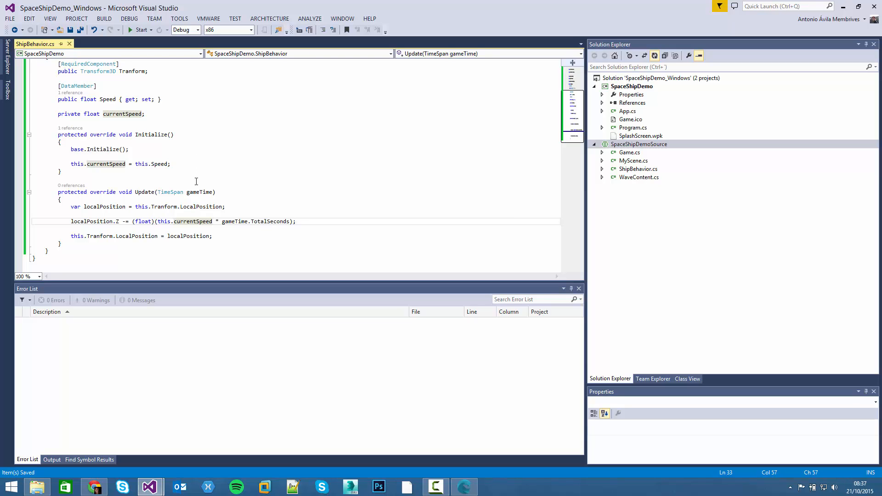
# Step: At the start of Update, store WaveServices.Input.KeyboardState in var input
pyautogui.click(211, 192)
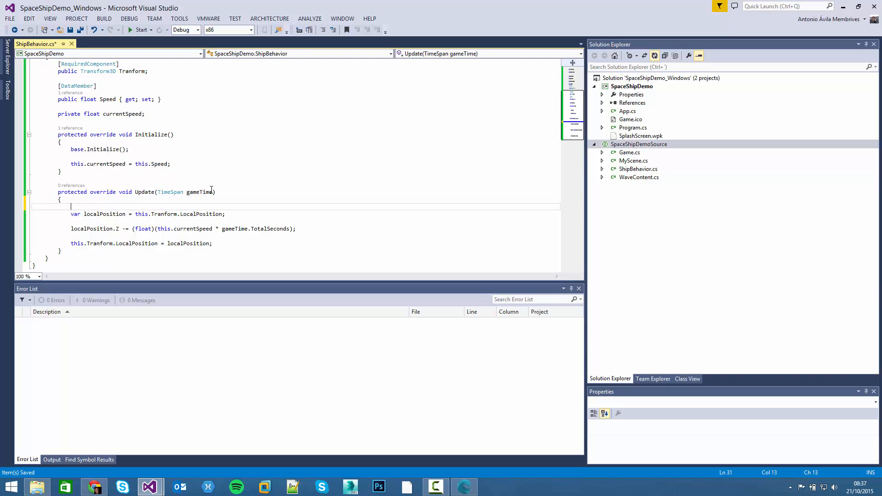
pyautogui.write('var input = WaveService')
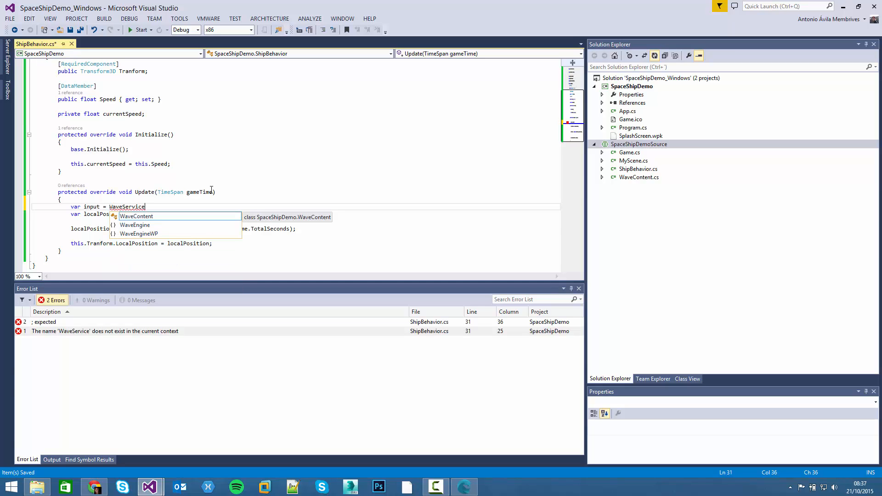
pyautogui.press('Escape')
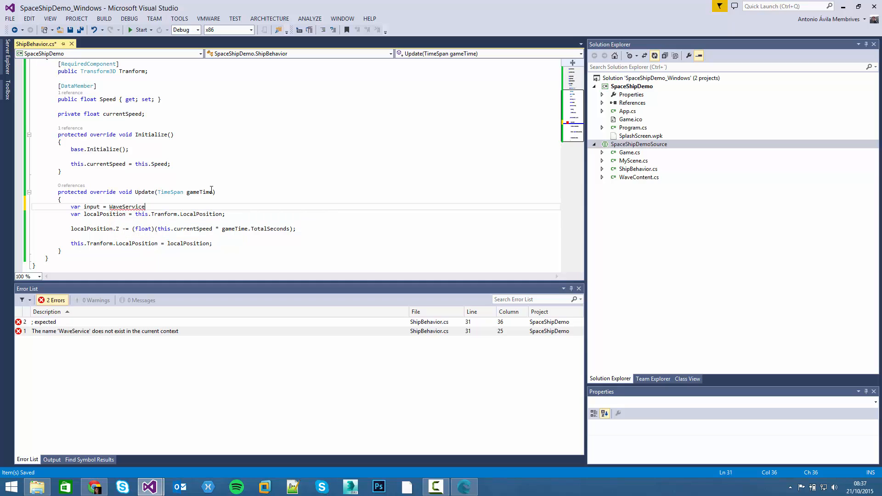
pyautogui.write('s')
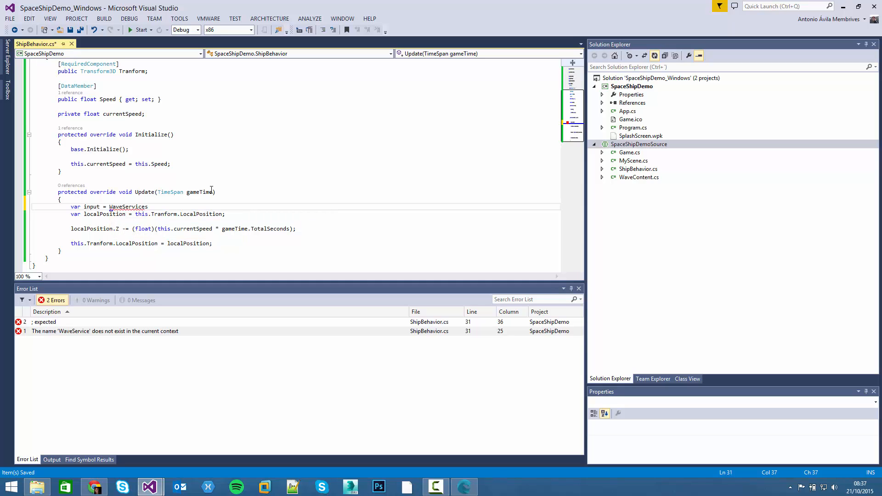
pyautogui.write('in')
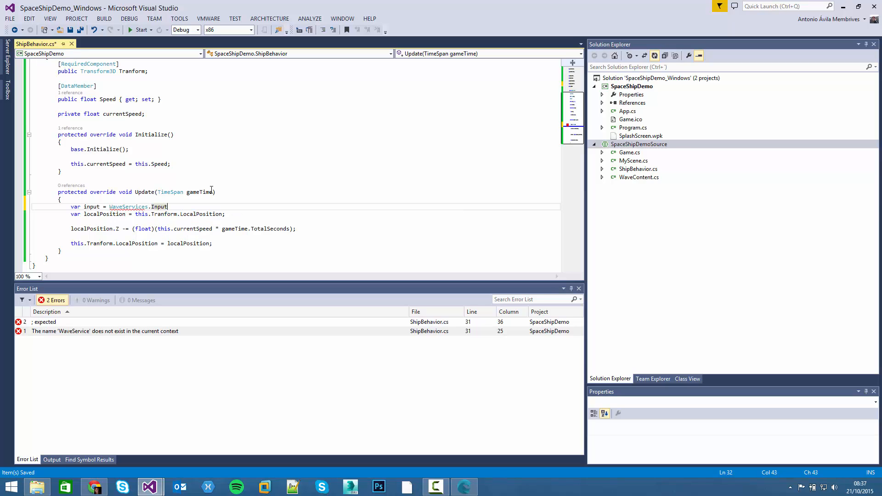
pyautogui.write('KeyboardState;')
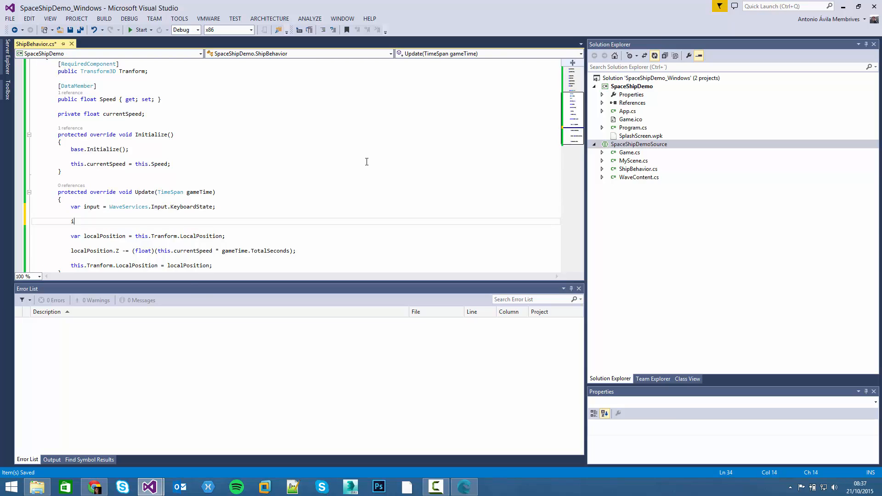
pyautogui.write('input(')
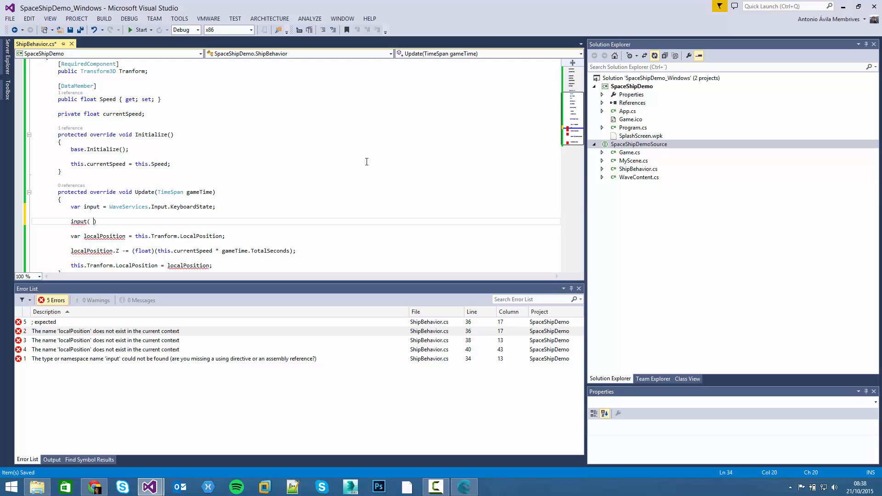
# Step: Add an empty if block for input.W == ButtonState.Pressed
pyautogui.write('if')
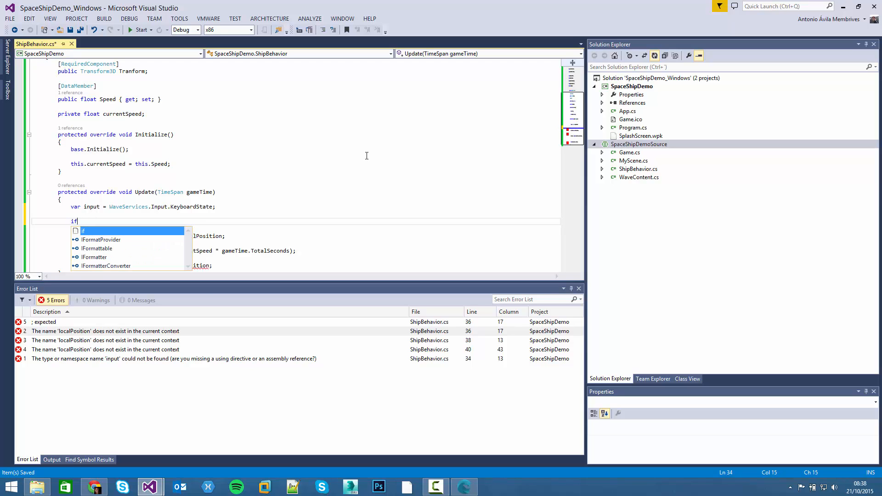
pyautogui.write('(input.')
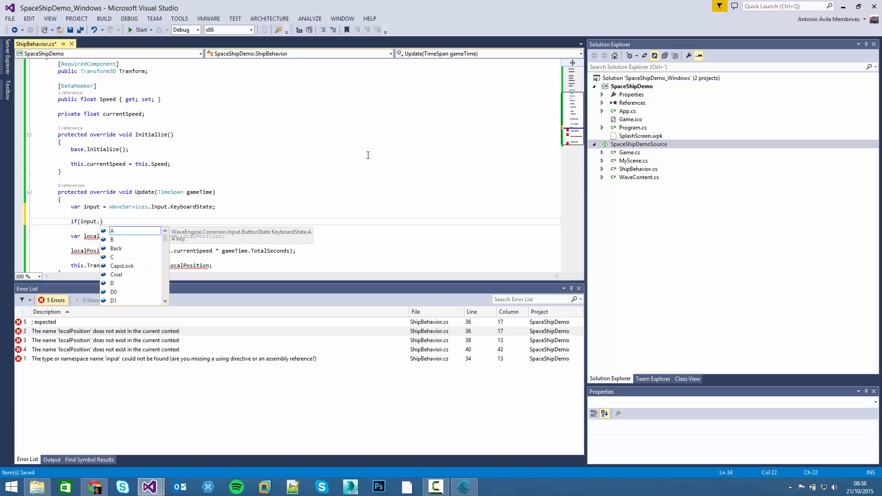
pyautogui.write('W')
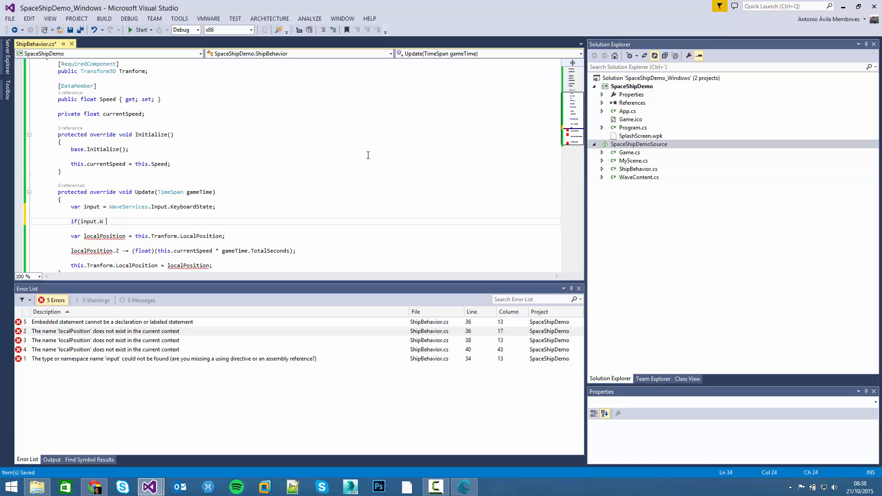
pyautogui.write('== WaveEngine.Common.Input.ButtonState.')
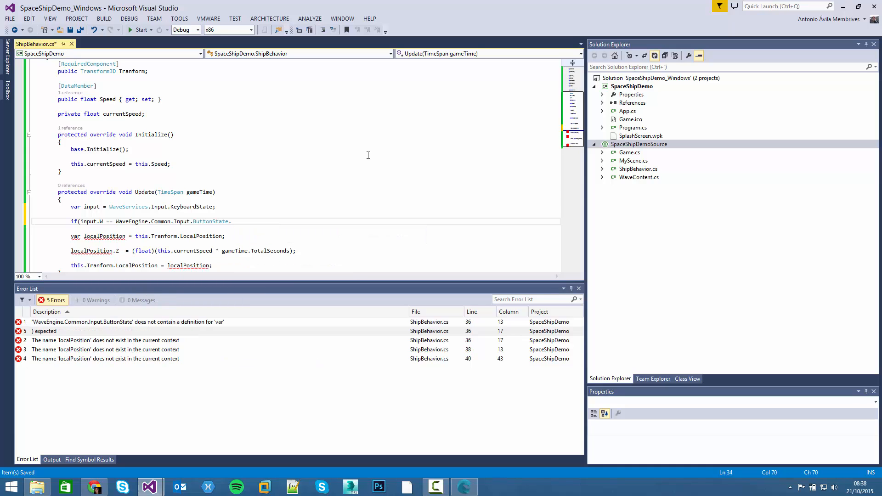
pyautogui.write('.Pressed)')
pyautogui.write('{')
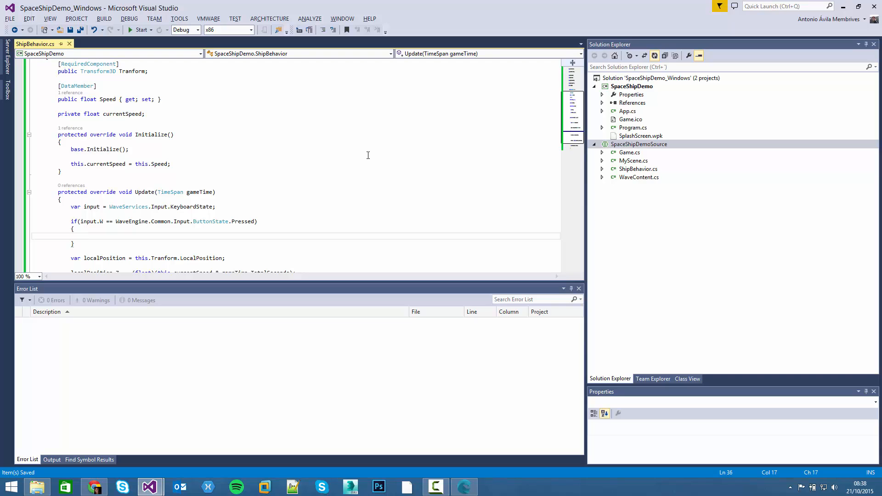
pyautogui.moveTo(120, 193)
pyautogui.write('v')
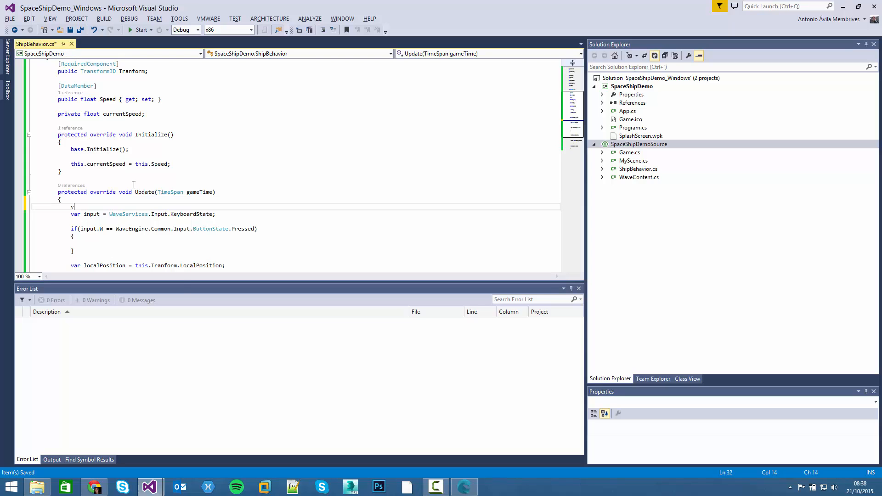
# Step: Declare var rotation as a zero Vector3 in Update
pyautogui.write('ar rat')
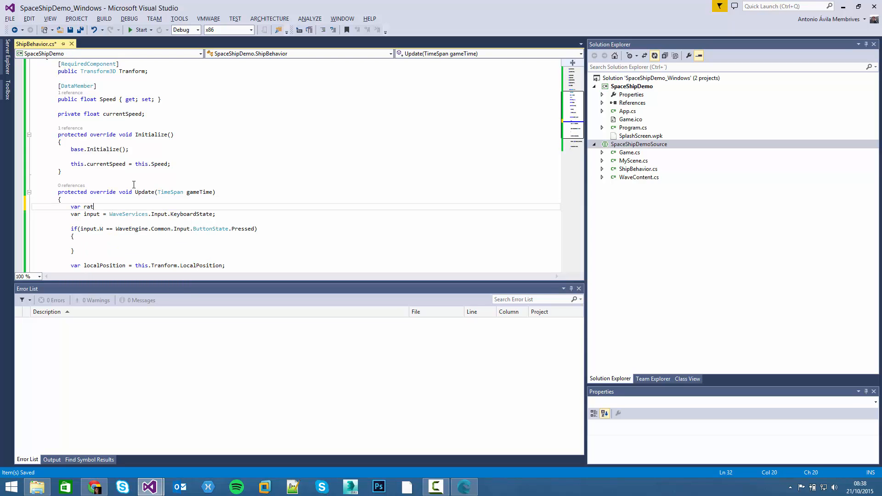
pyautogui.write('otation =')
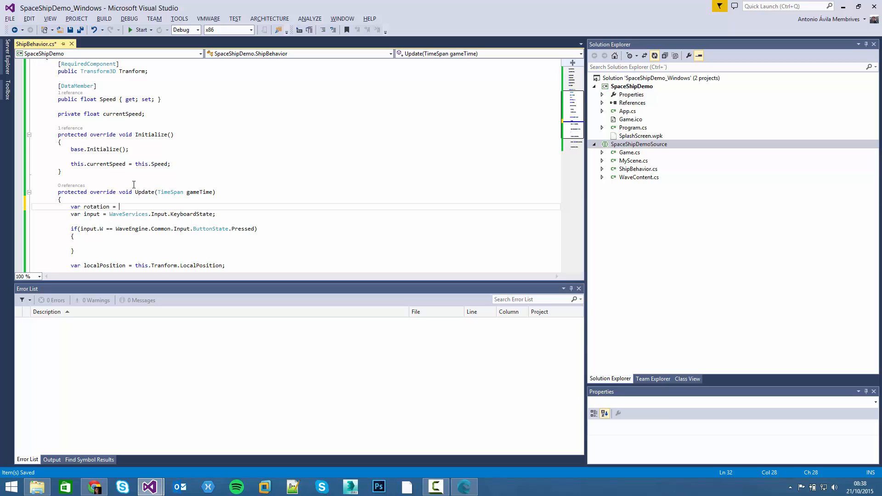
pyautogui.write('Wav')
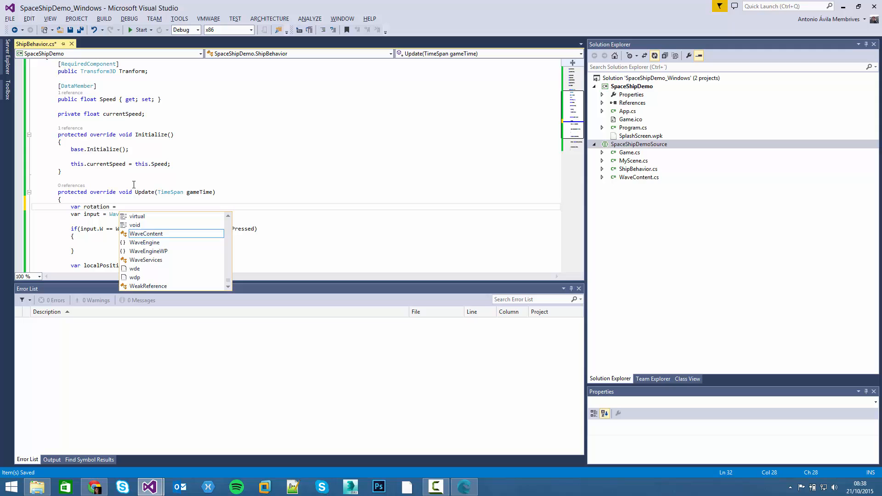
pyautogui.write('Vector3.Zero;')
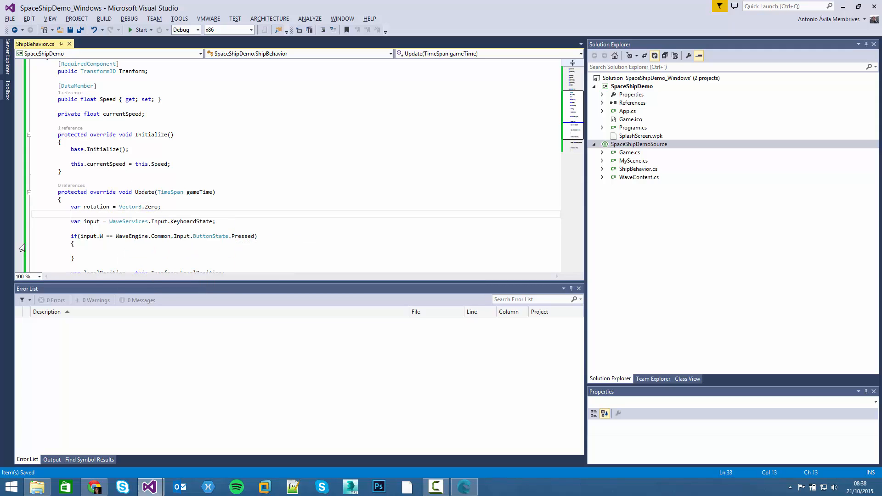
pyautogui.moveTo(96, 206)
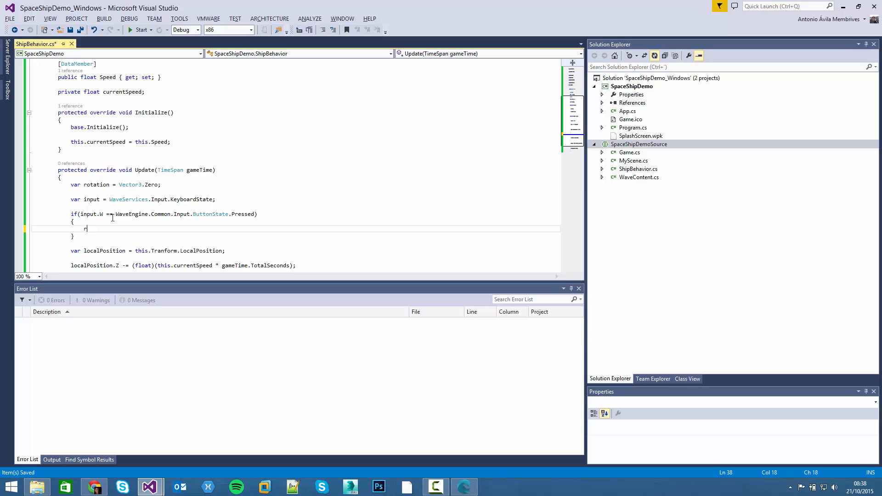
# Step: Inside the W check, subtract (float)gameTime.TotalSeconds from rotation.Y
pyautogui.write('rotation.')
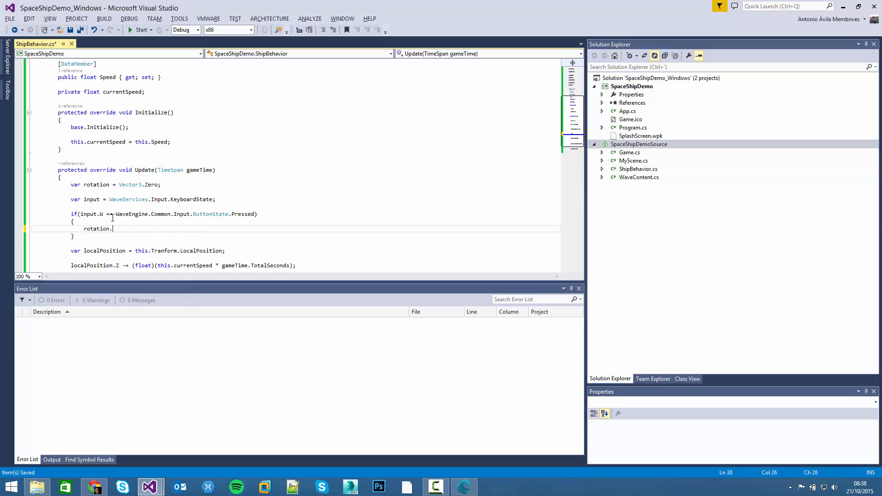
pyautogui.write('Y')
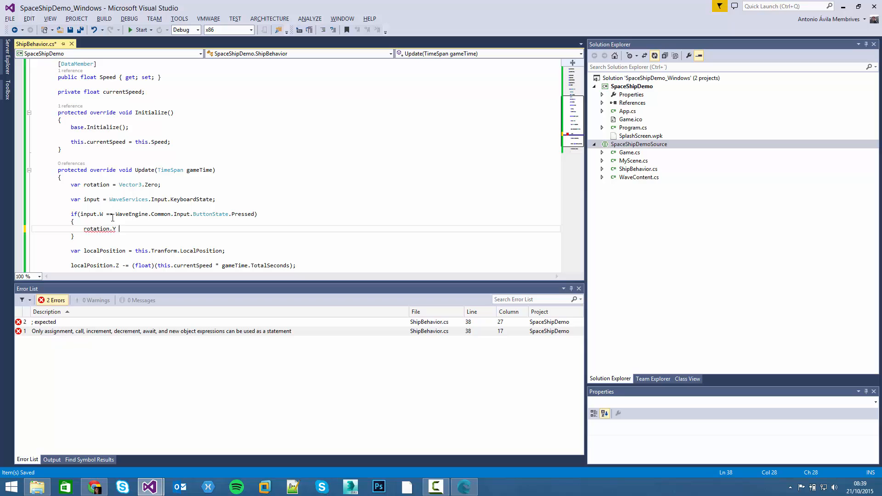
pyautogui.write('-=')
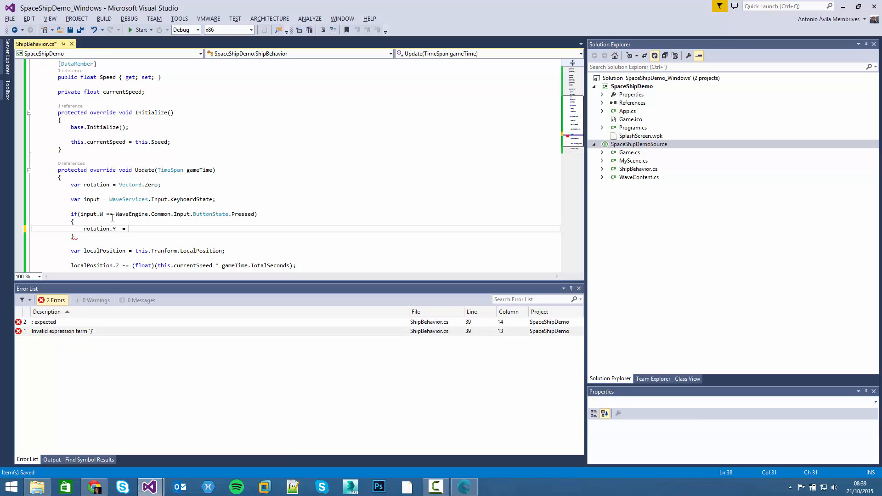
pyautogui.write('gae')
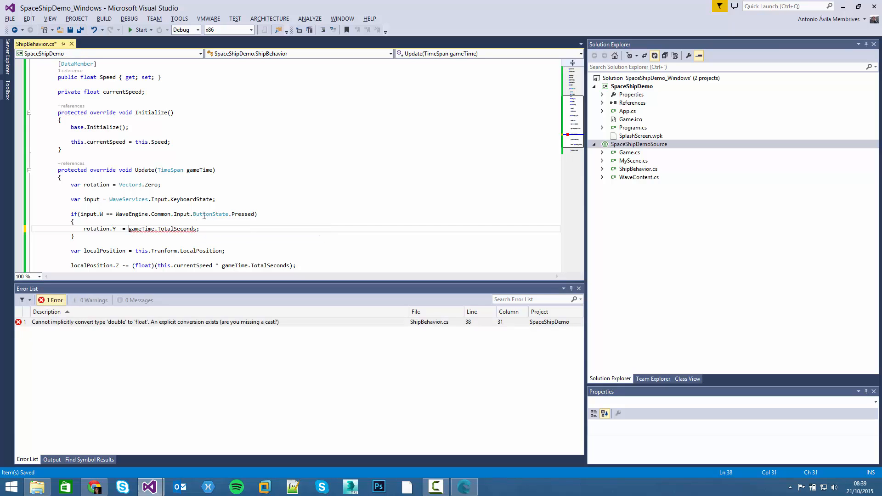
pyautogui.write('(float)')
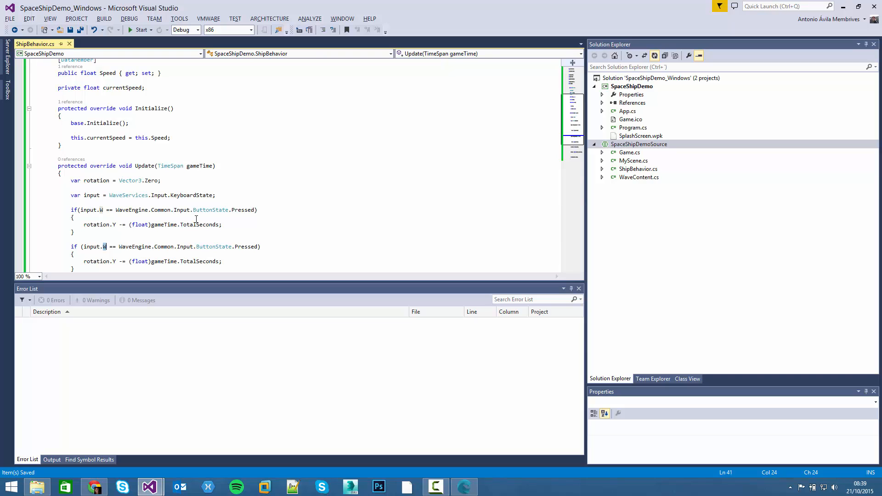
# Step: Adapt the copied checks: S adds to rotation.Y, A subtracts from rotation.X, D adds
pyautogui.write('S')
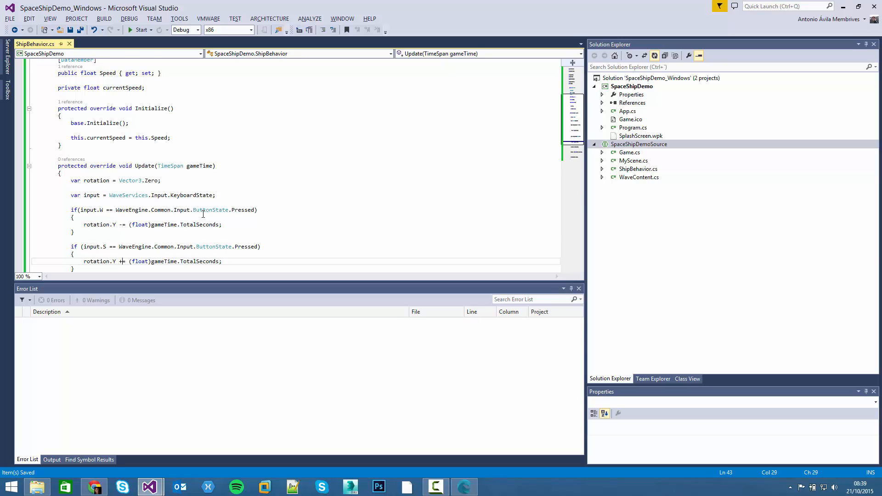
pyautogui.scroll(-3)
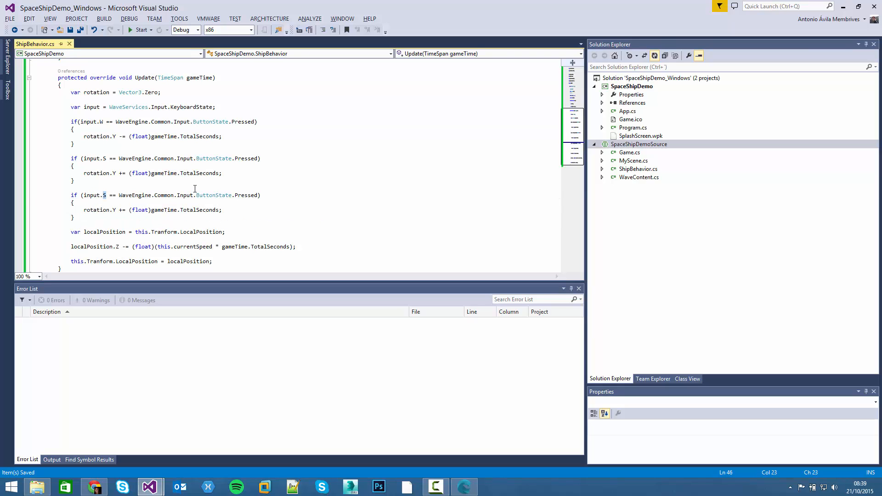
pyautogui.write('A')
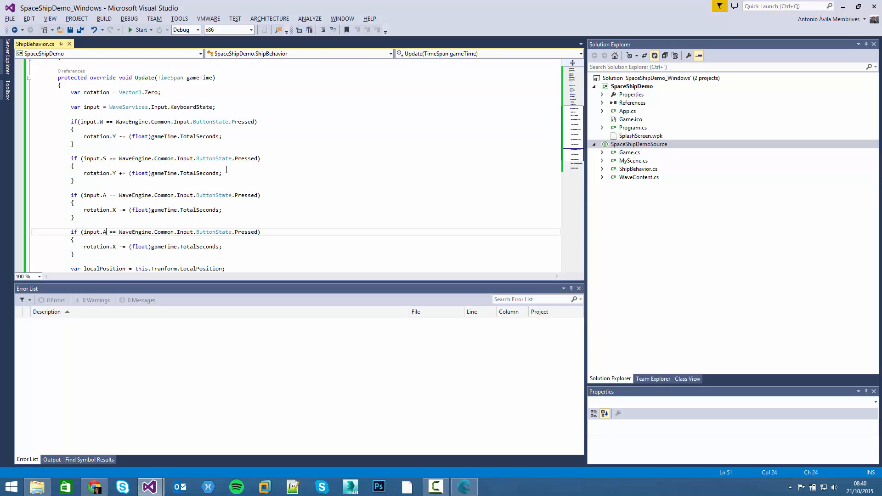
pyautogui.press('Backspace')
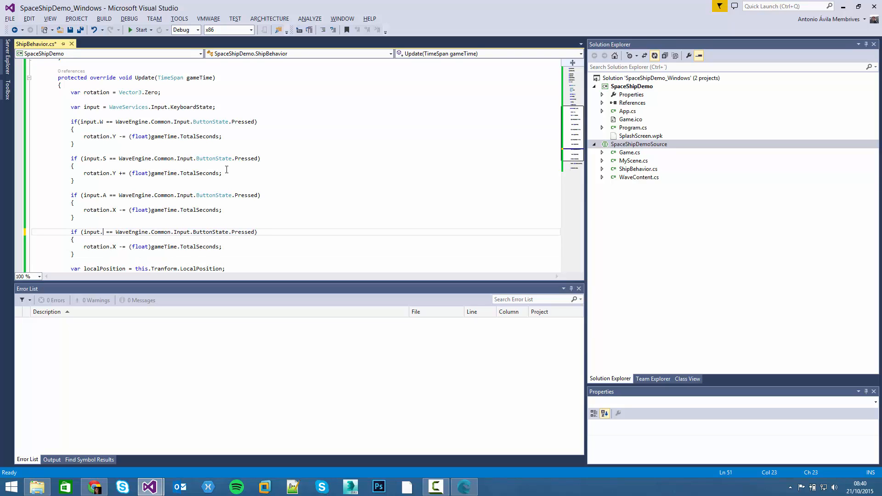
pyautogui.write('D')
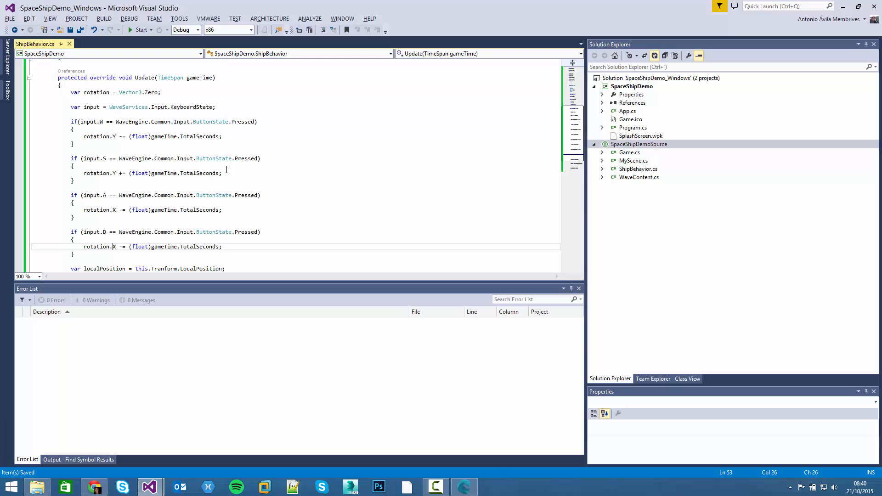
pyautogui.write('+=')
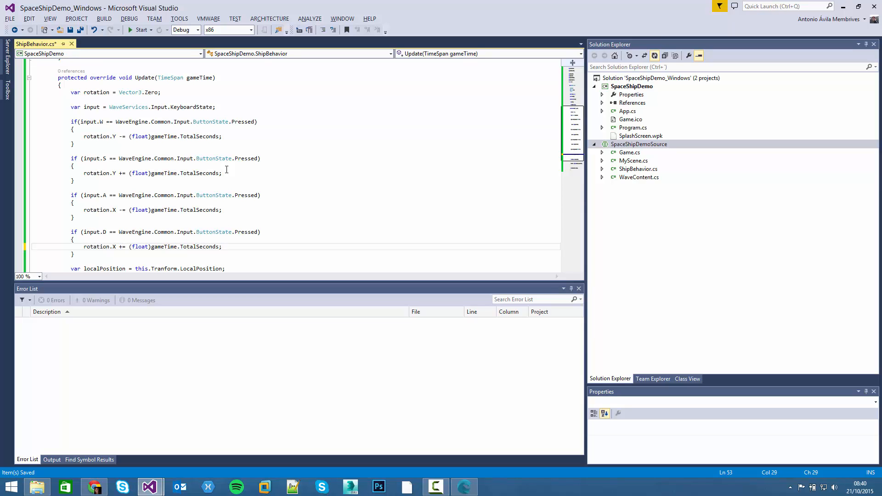
pyautogui.scroll(-3)
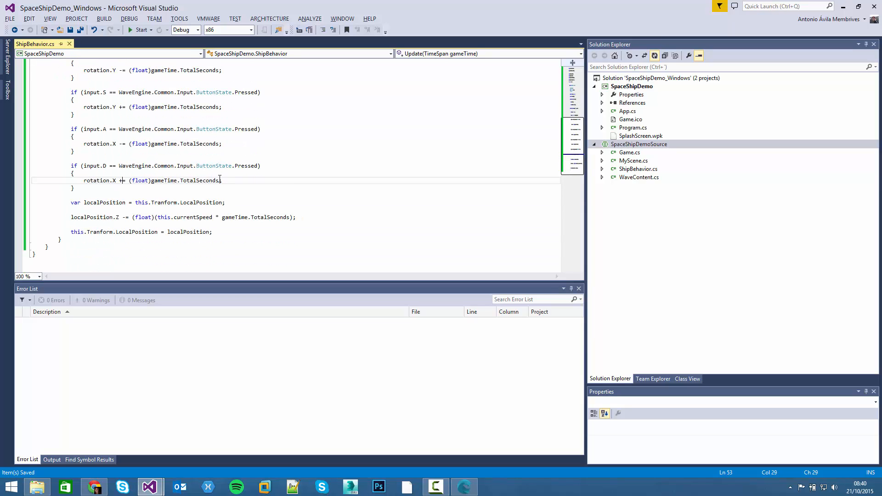
pyautogui.scroll(3)
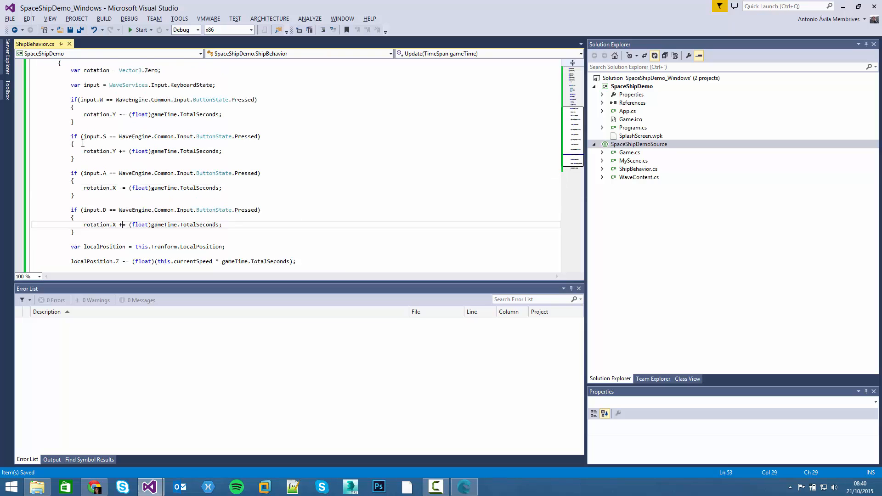
pyautogui.scroll(3)
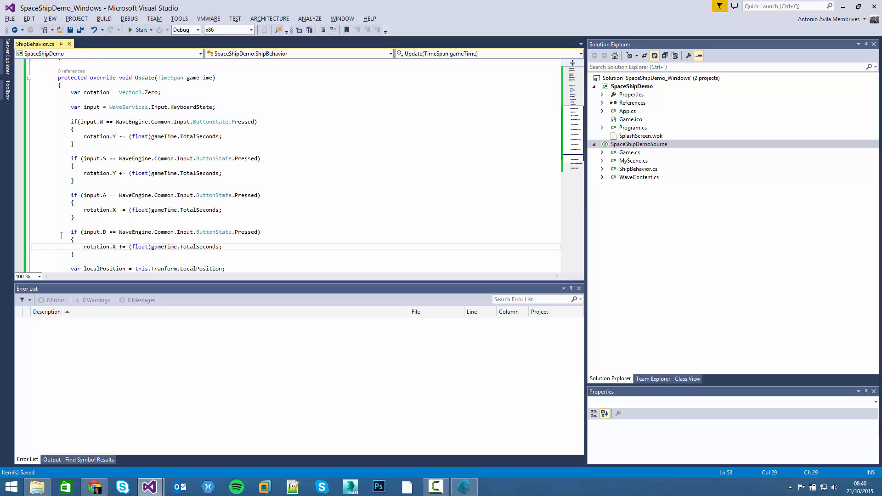
pyautogui.doubleClick(97, 92)
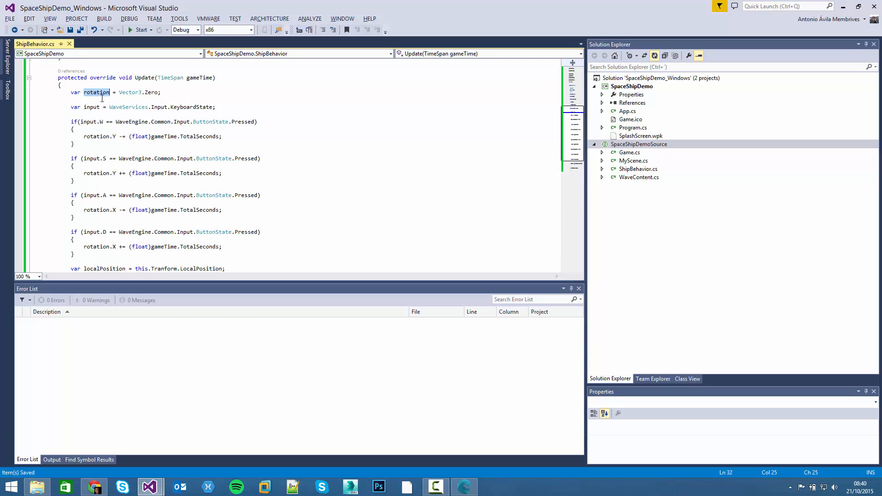
pyautogui.scroll(-3)
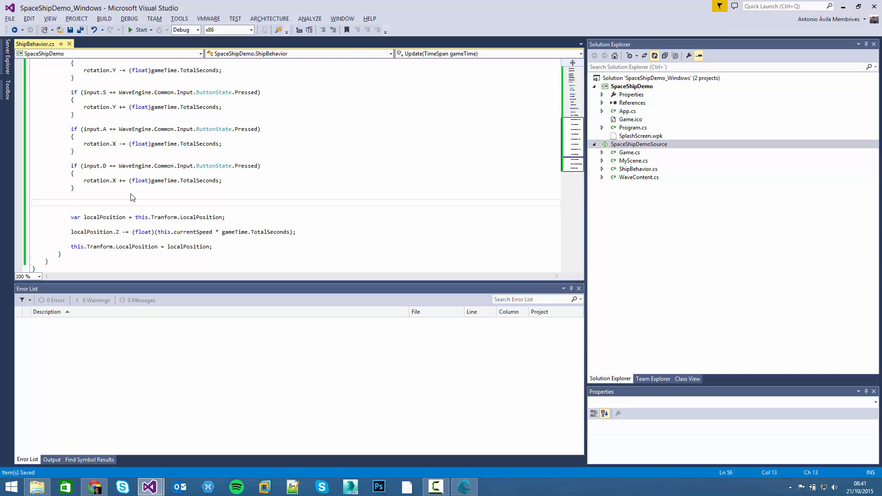
# Step: Add this.Transform.LocalOrientation *= Quaternion.CreateFromYawPitchRoll(rotation.X, rotation.Y, rotation.Z)
pyautogui.click(72, 203)
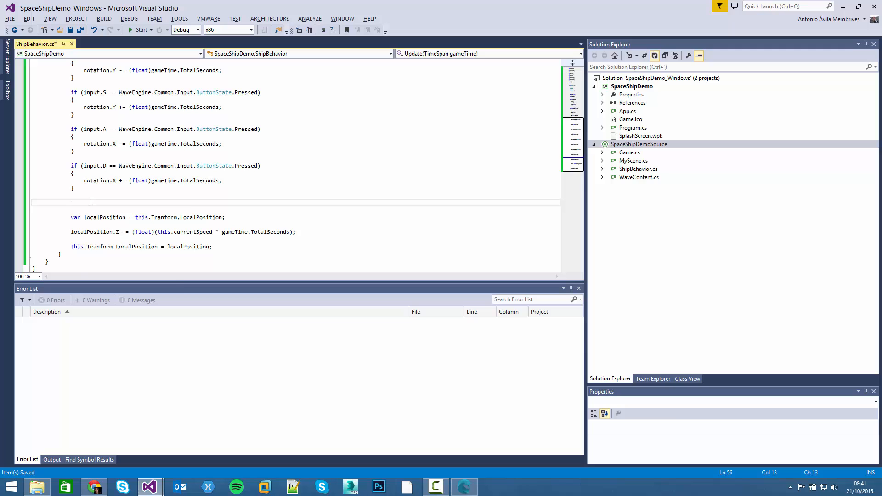
pyautogui.write('this.Tranform.l')
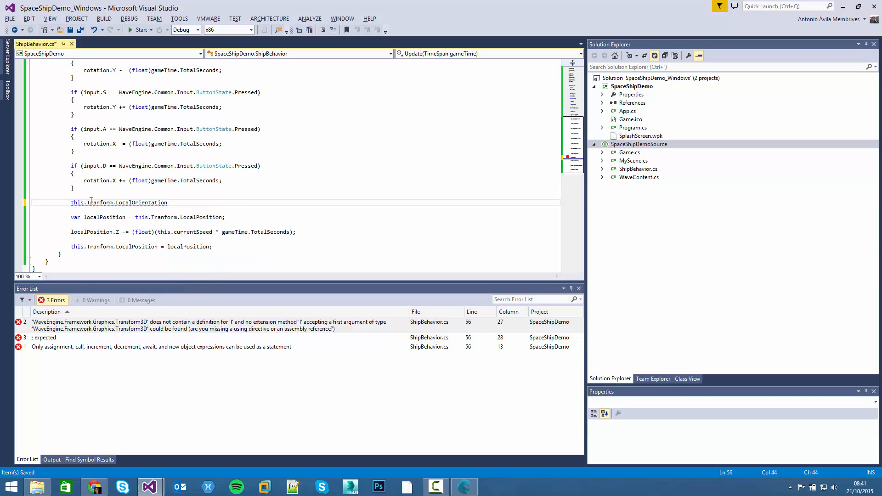
pyautogui.write('*=')
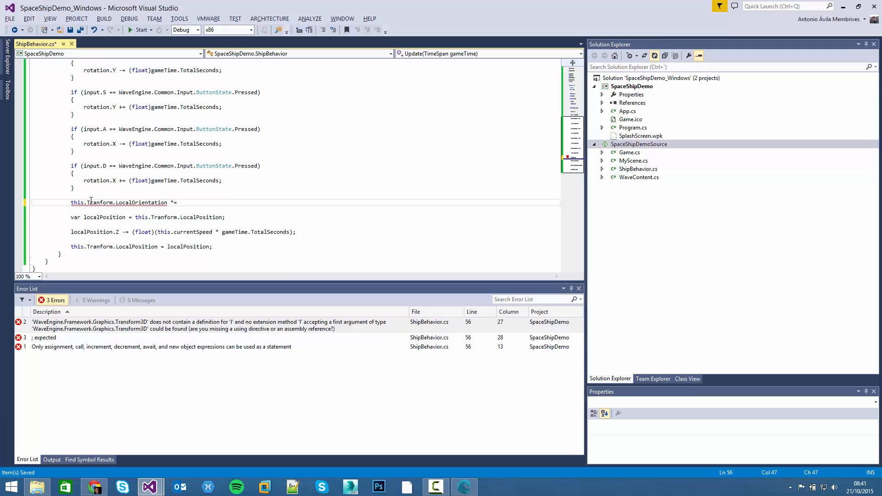
pyautogui.write('Quaternion.create')
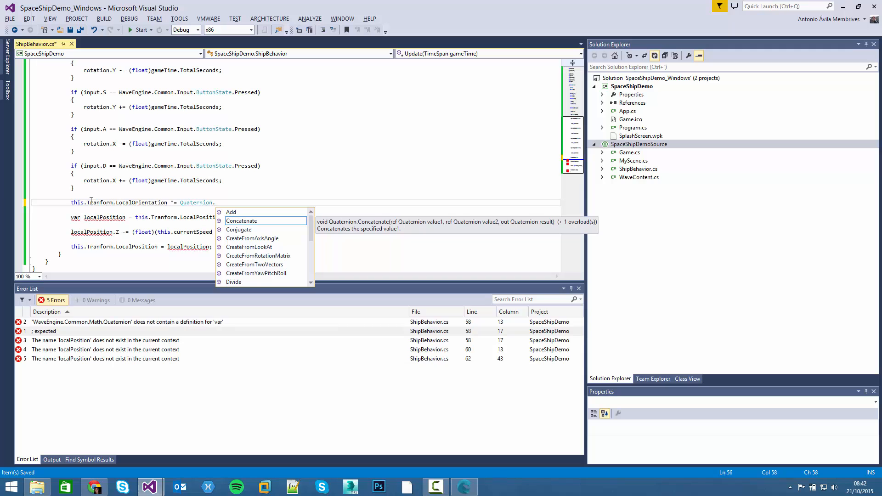
pyautogui.write('createf')
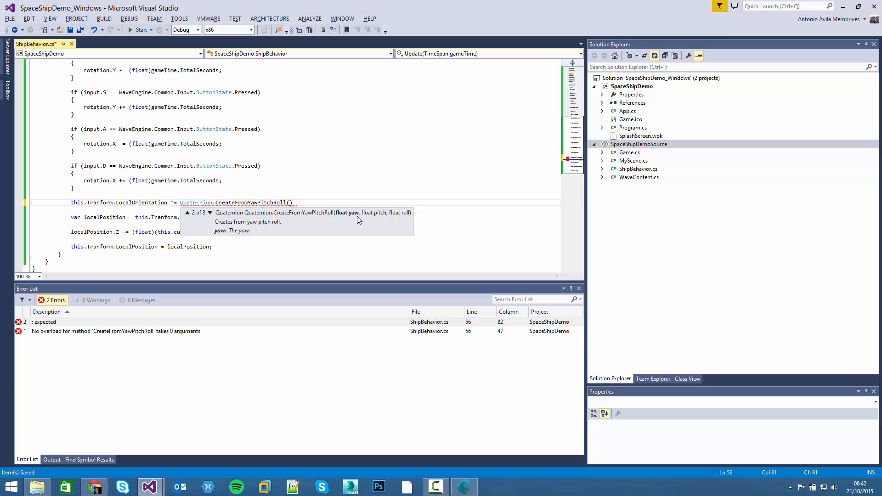
pyautogui.moveTo(375, 220)
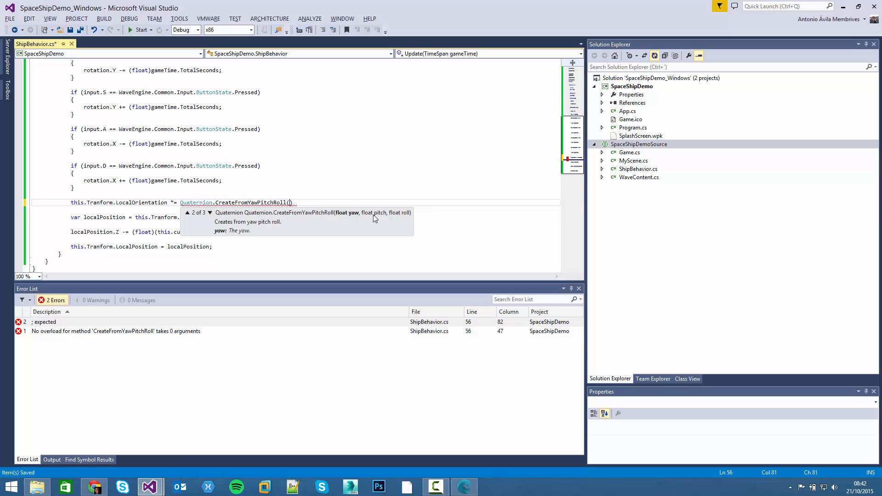
pyautogui.moveTo(274, 187)
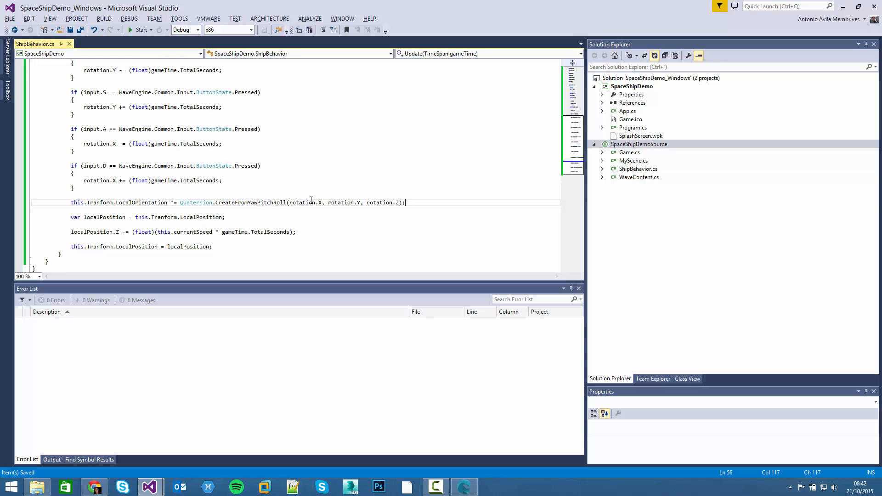
pyautogui.scroll(3)
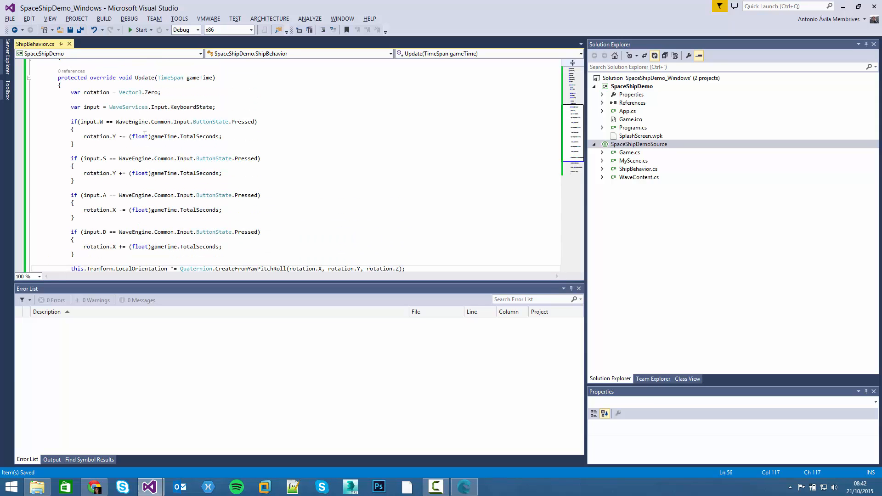
pyautogui.scroll(-3)
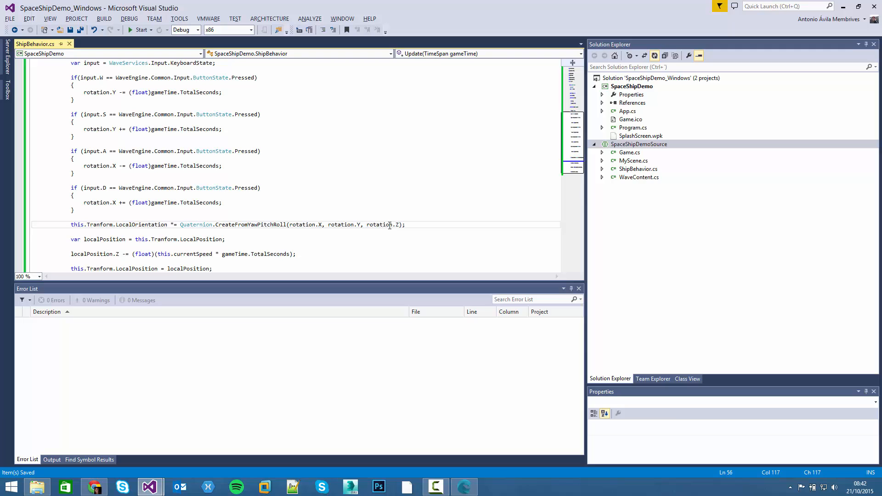
pyautogui.scroll(-3)
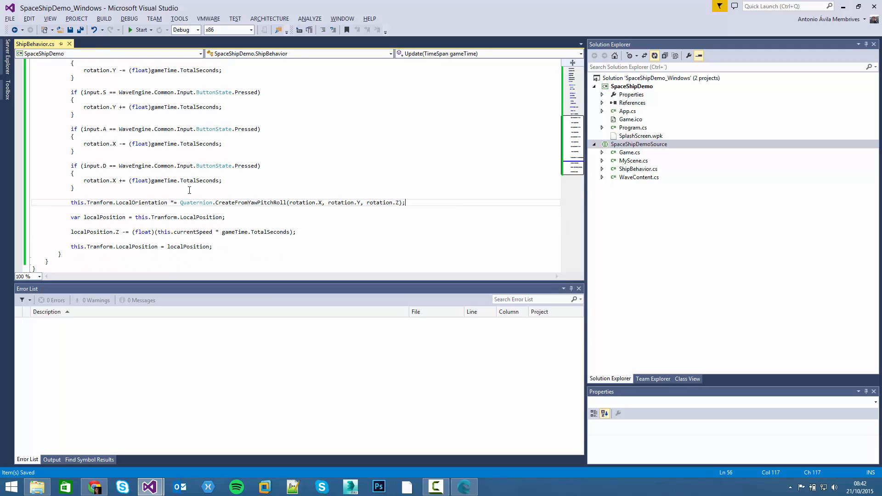
pyautogui.moveTo(270, 133)
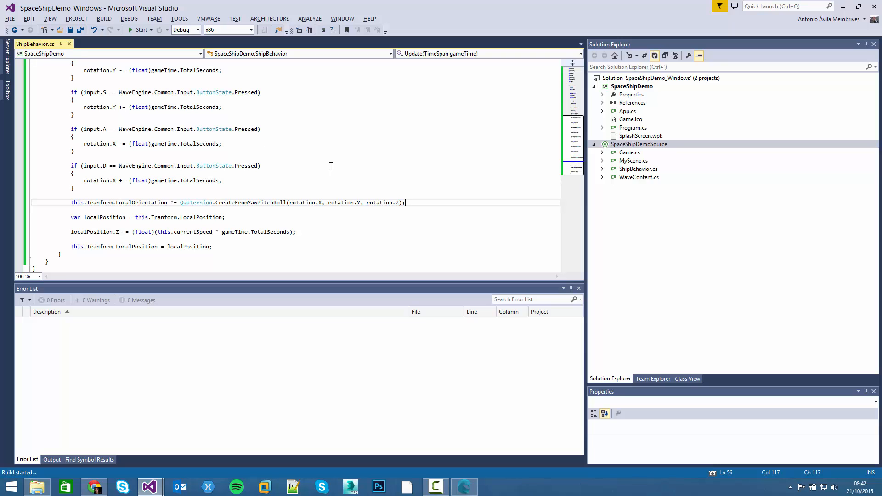
pyautogui.moveTo(464, 487)
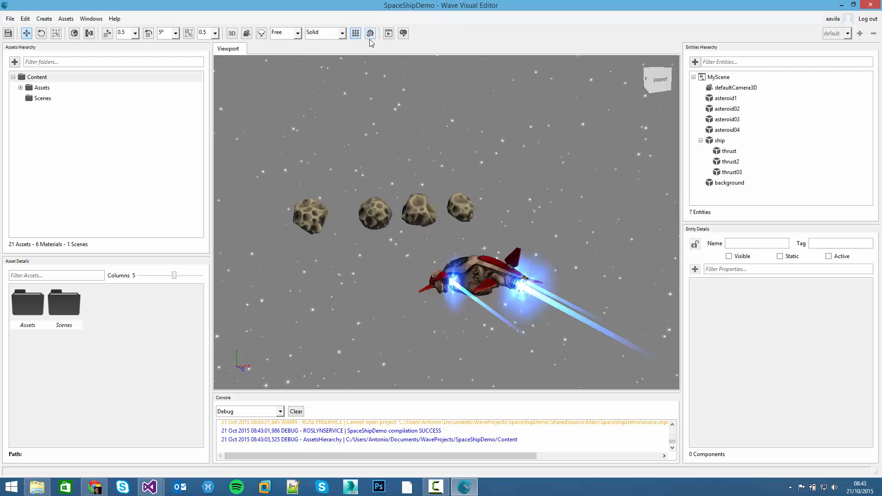
# Step: Save the scene and project, then simulate to test the ship steering
pyautogui.click(370, 32)
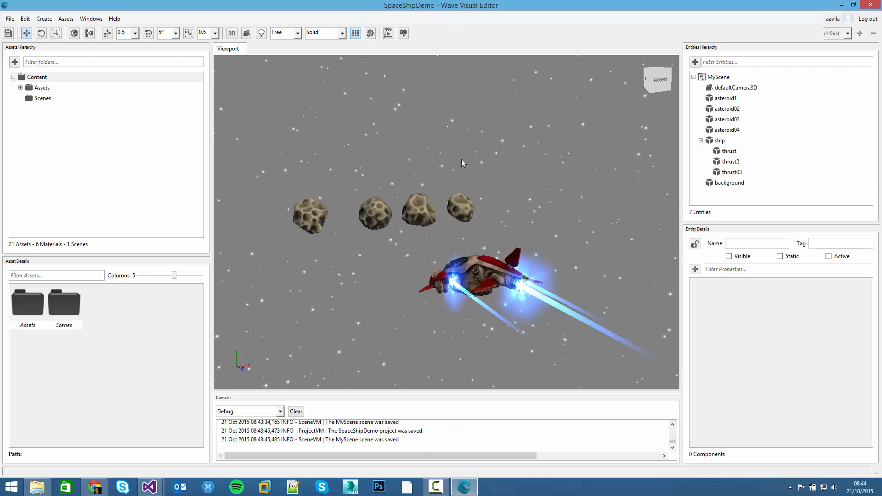
pyautogui.click(389, 33)
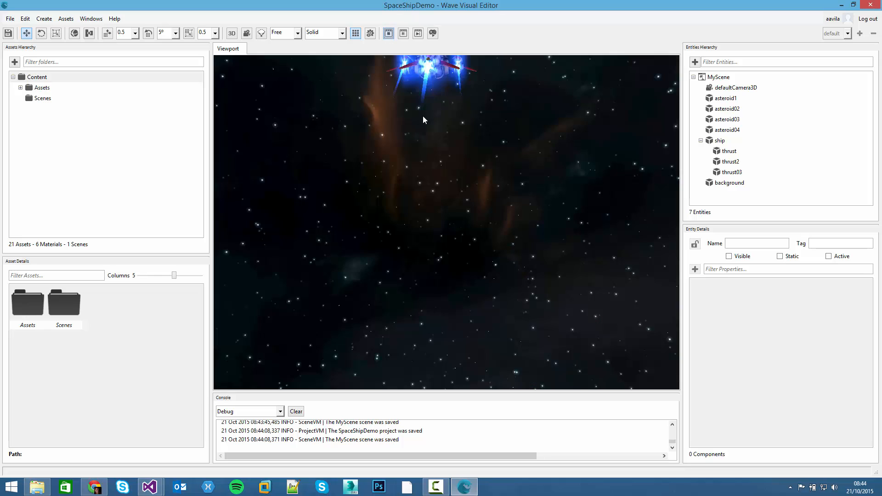